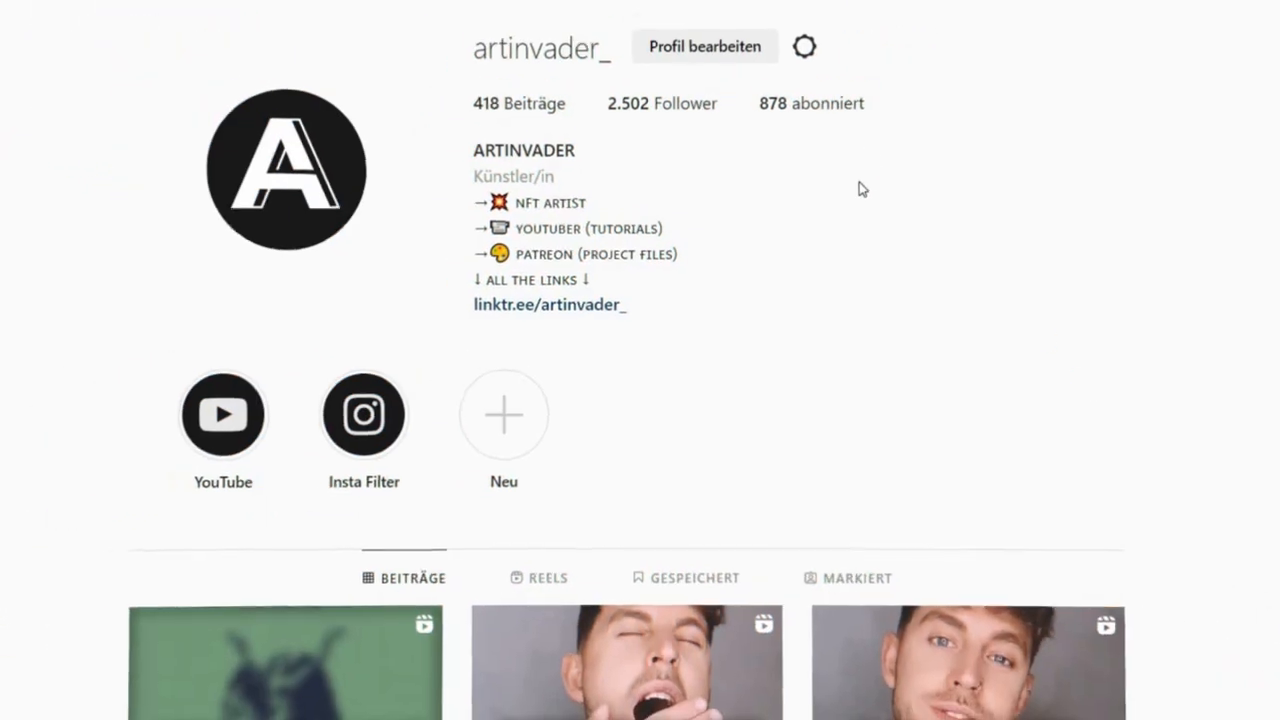
- Add a torus mesh and view it from the bottom (-Z) in wireframe shading
{"action": "scroll", "scroll_direction": "down", "scroll_amount": 3}
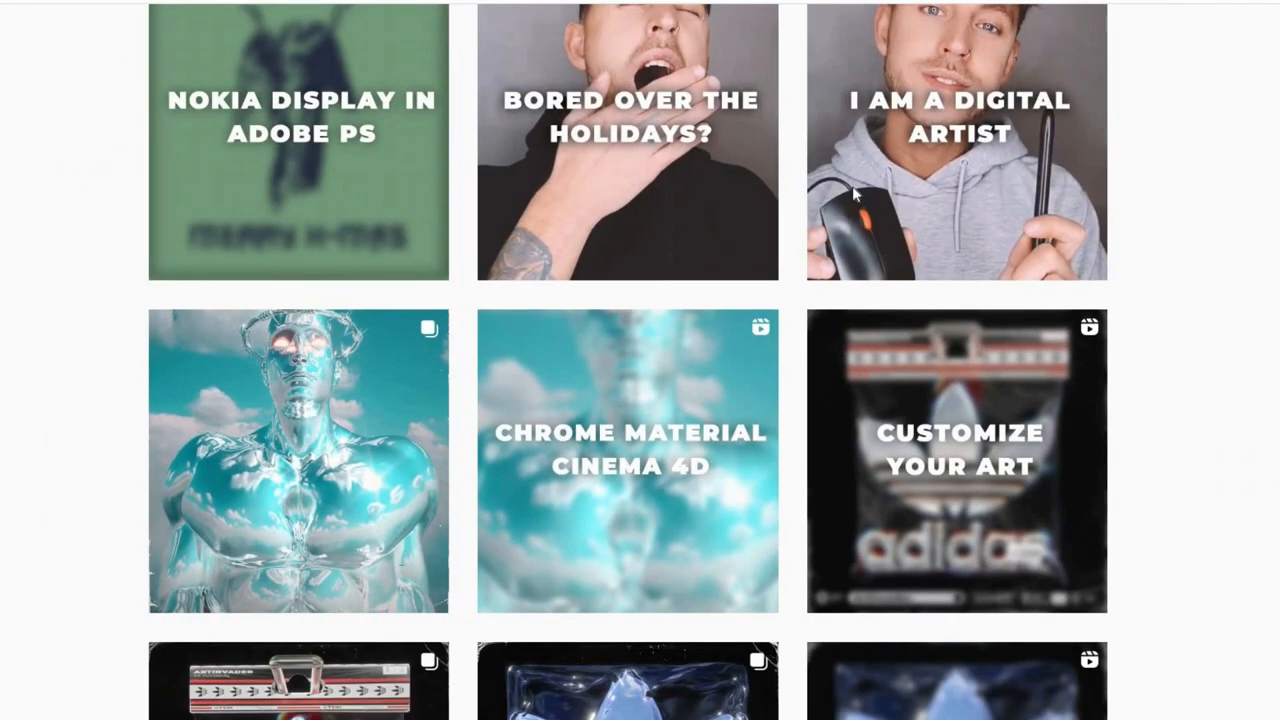
{"action": "scroll", "scroll_direction": "down", "scroll_amount": 3}
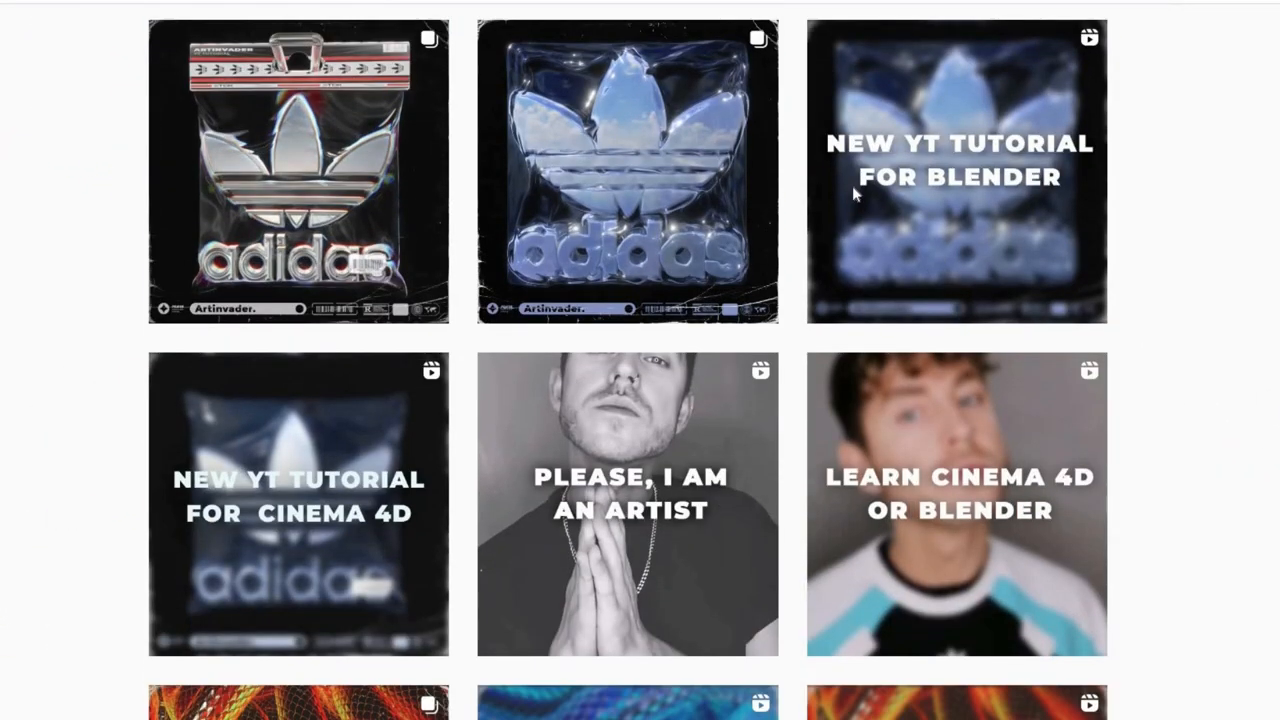
{"action": "scroll", "scroll_direction": "down", "scroll_amount": 3}
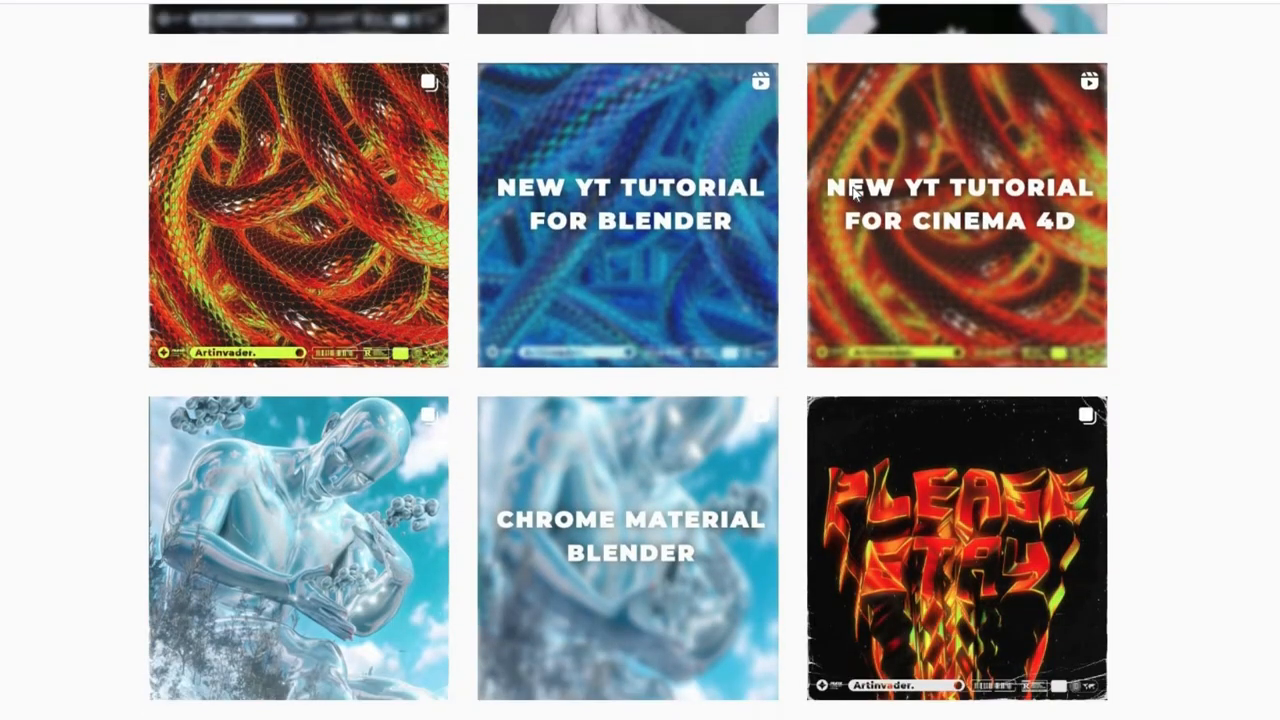
{"action": "scroll", "scroll_direction": "down", "scroll_amount": 3}
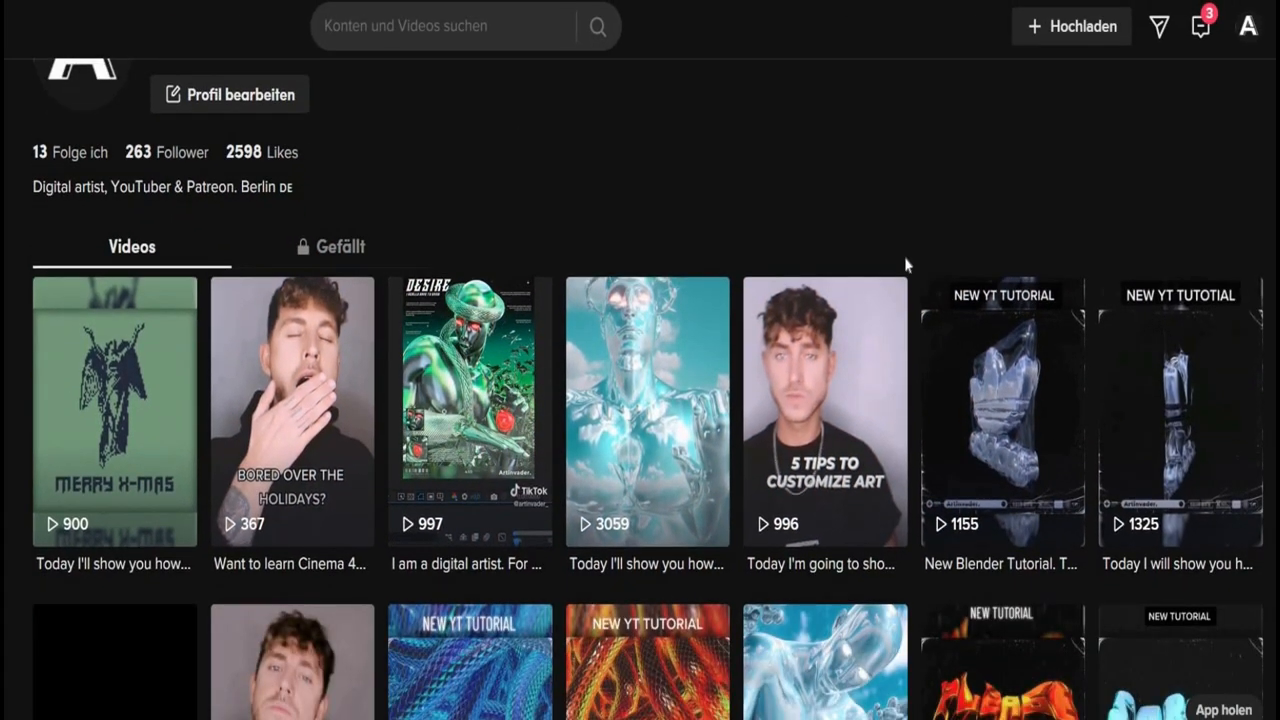
{"action": "scroll", "scroll_direction": "down", "scroll_amount": 3}
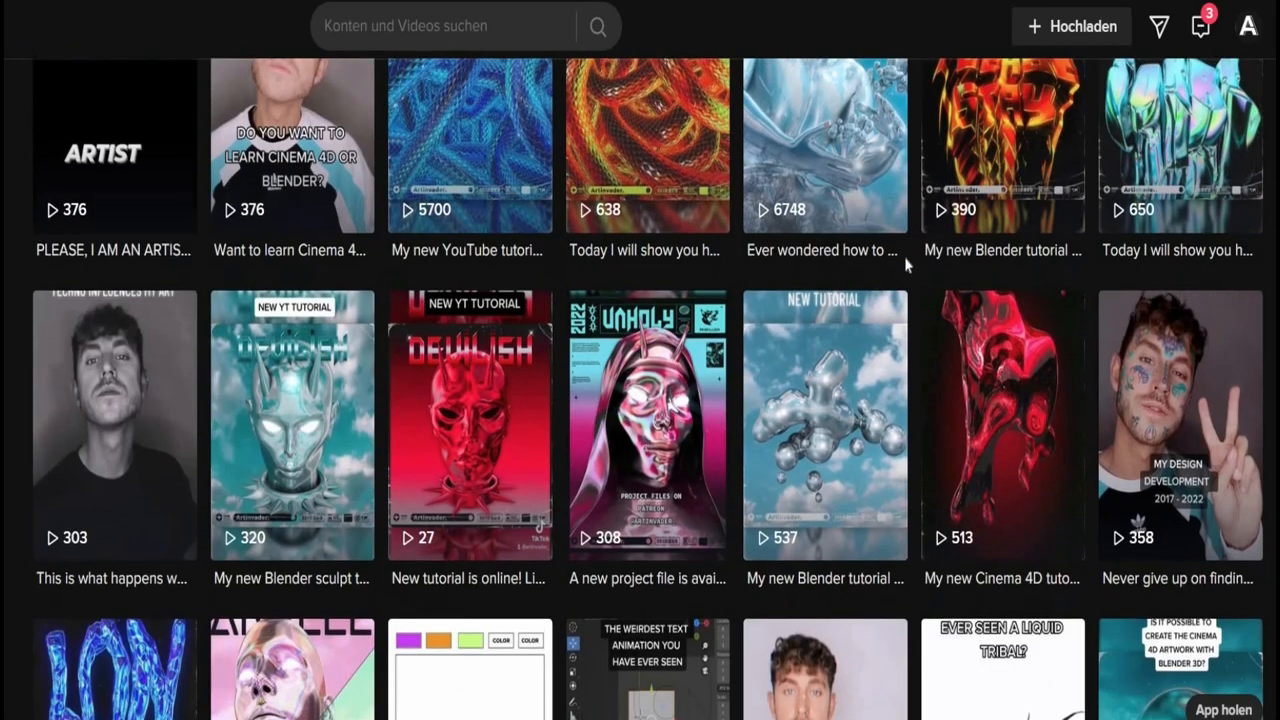
{"action": "scroll", "scroll_direction": "down", "scroll_amount": 3}
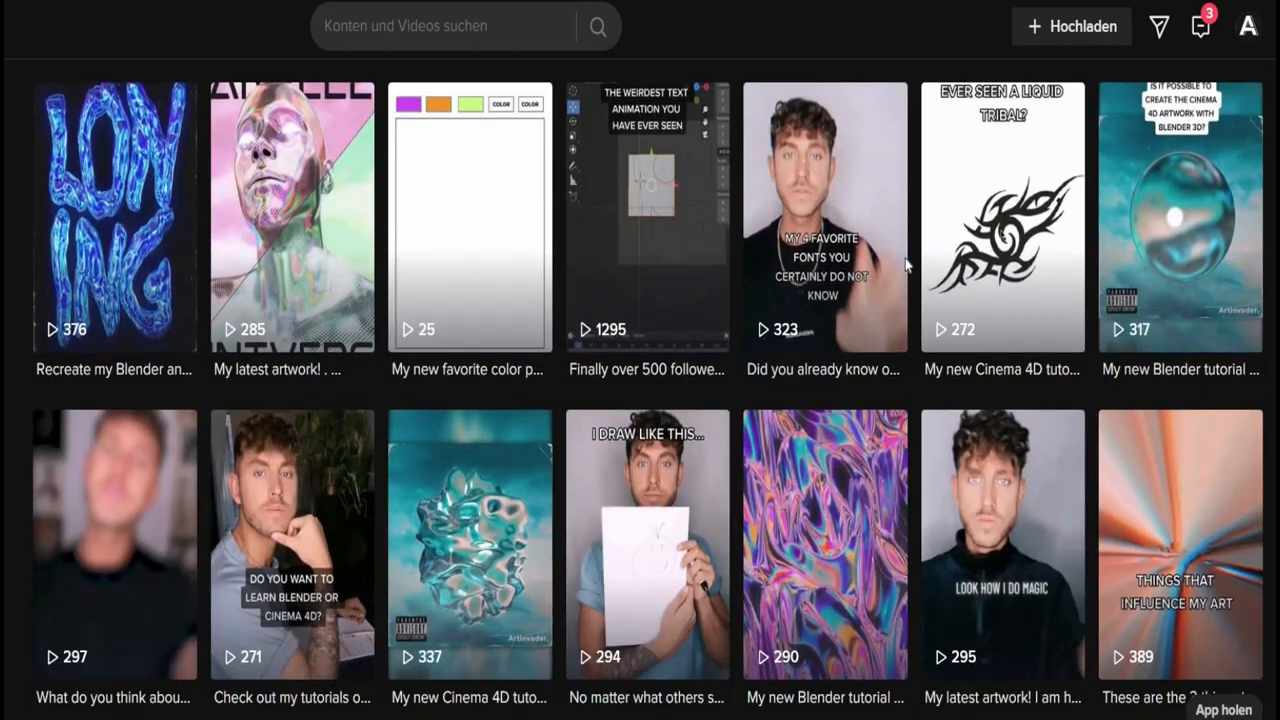
{"action": "scroll", "scroll_direction": "down", "scroll_amount": 3}
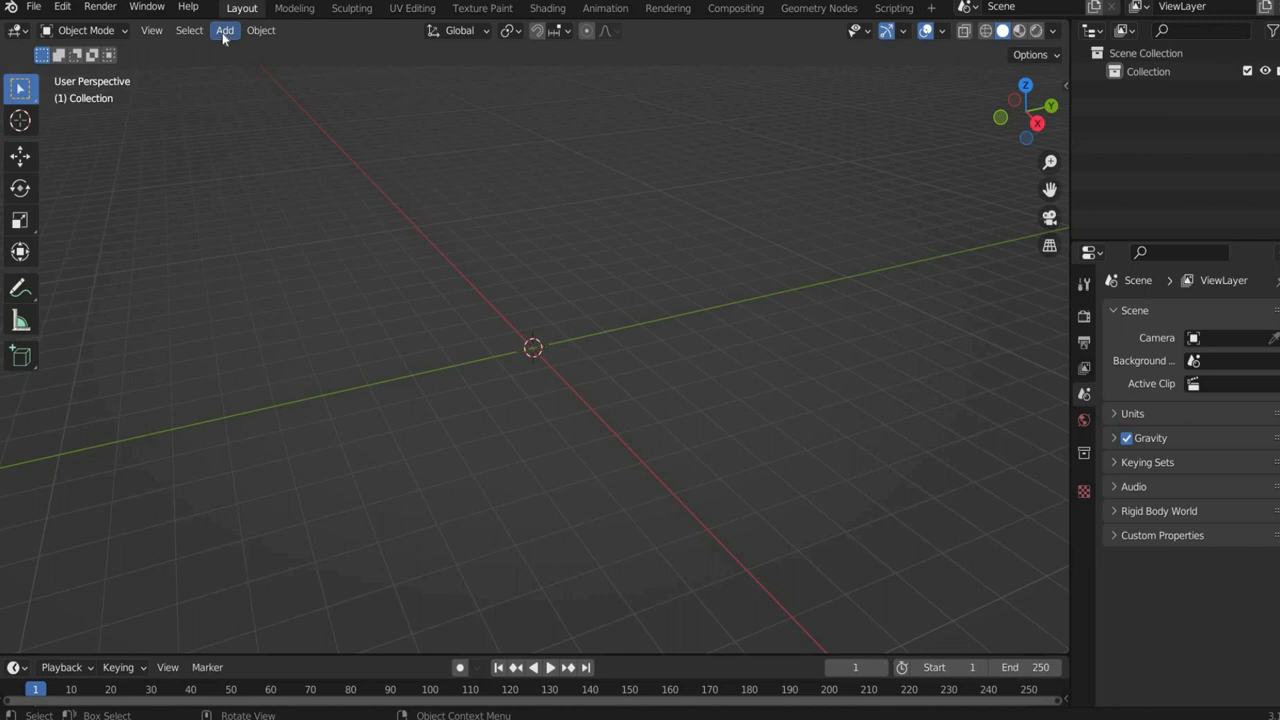
{"action": "left_click", "coordinate": [225, 30]}
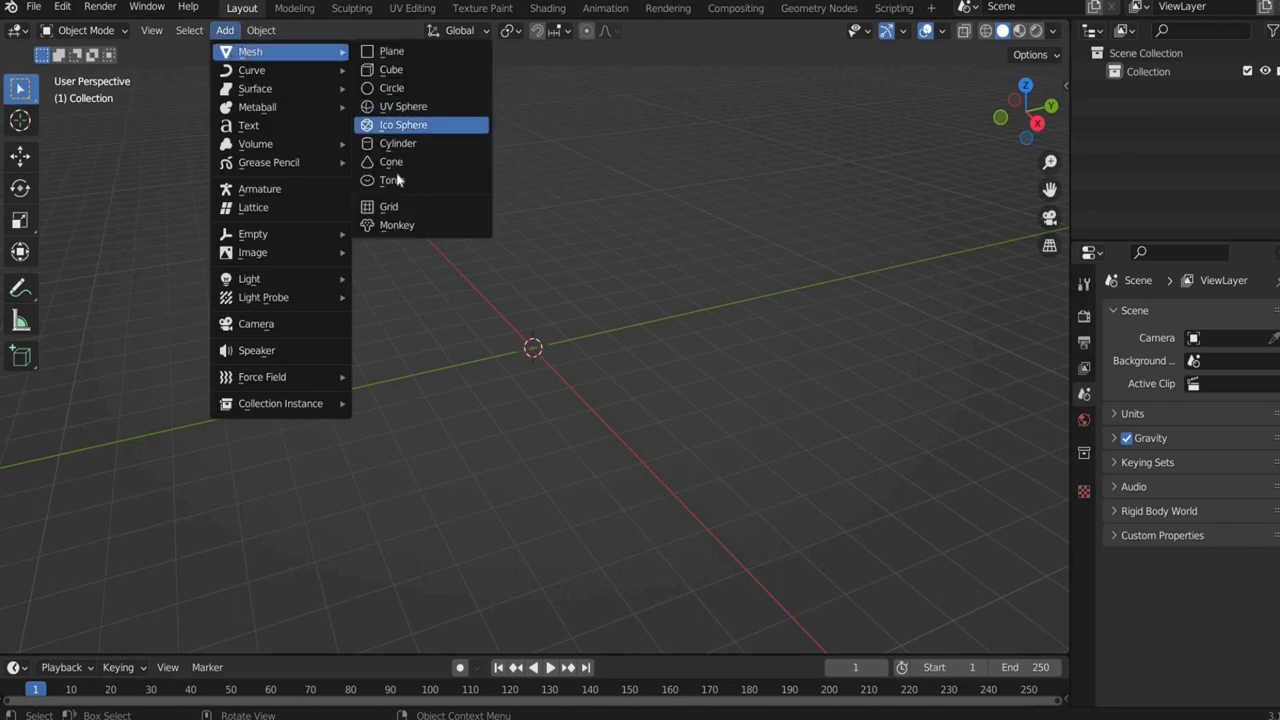
{"action": "mouse_move", "coordinate": [391, 180]}
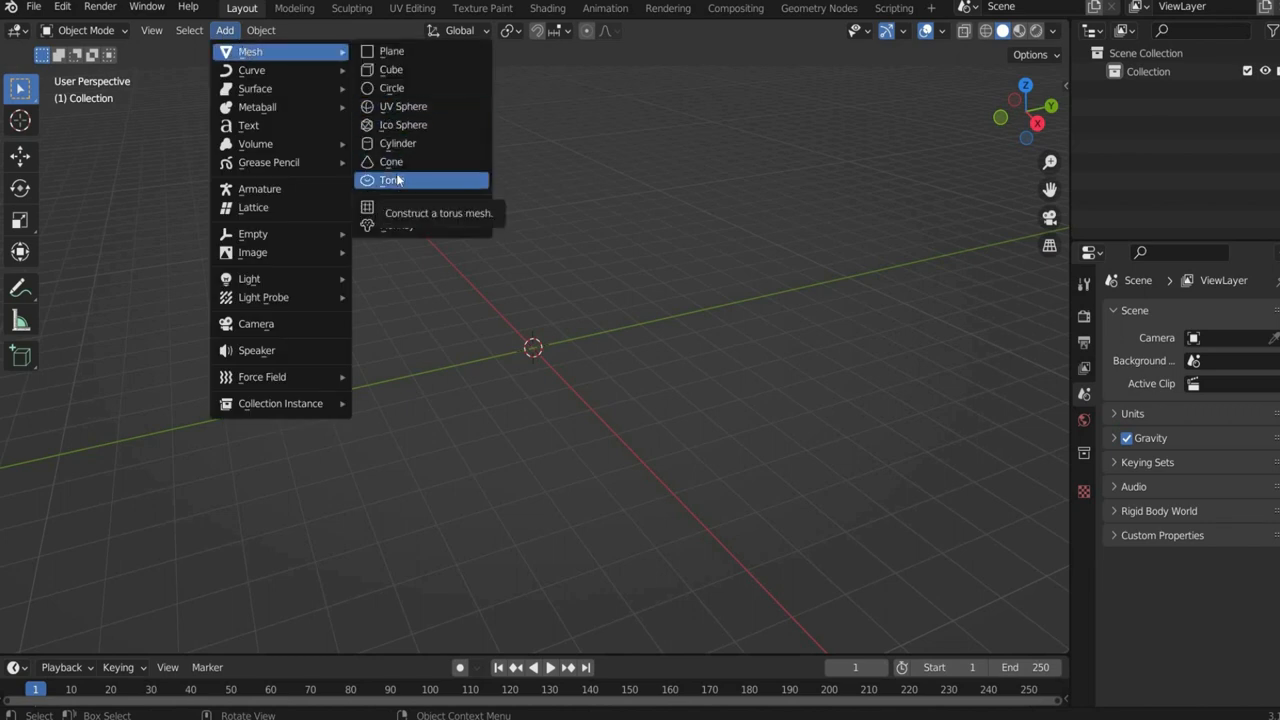
{"action": "left_click", "coordinate": [391, 180]}
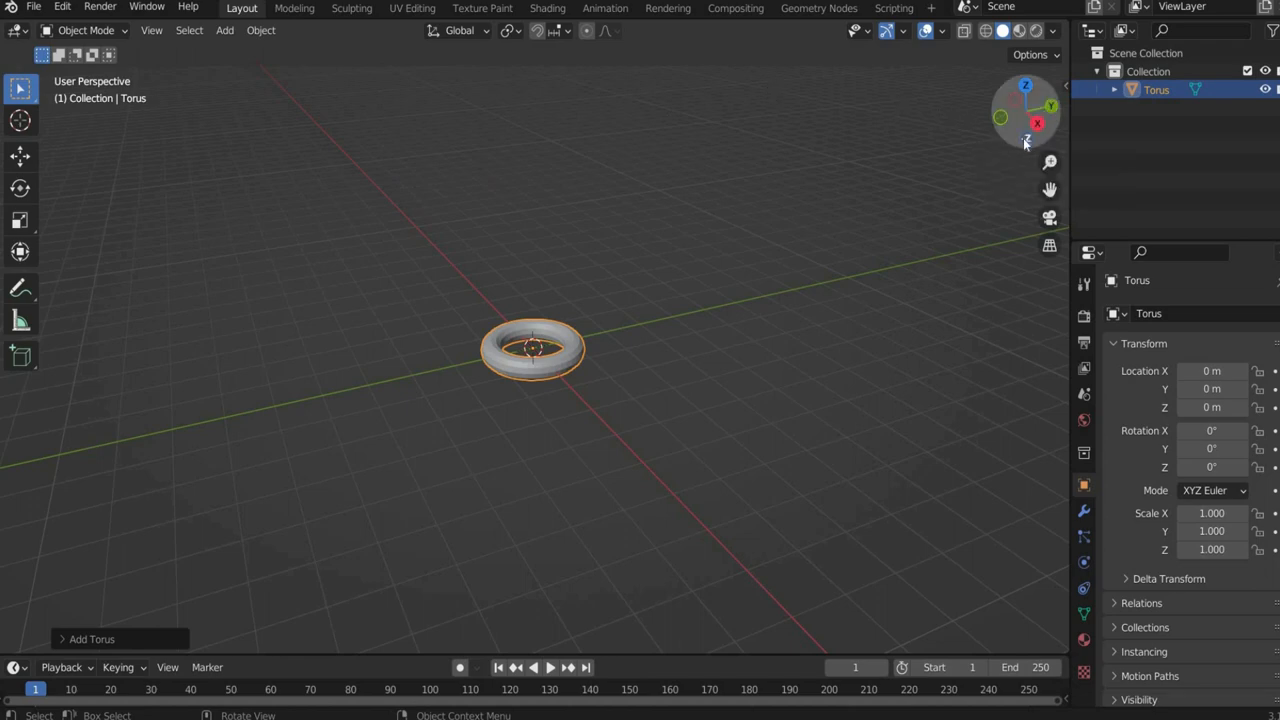
{"action": "left_click", "coordinate": [1025, 140]}
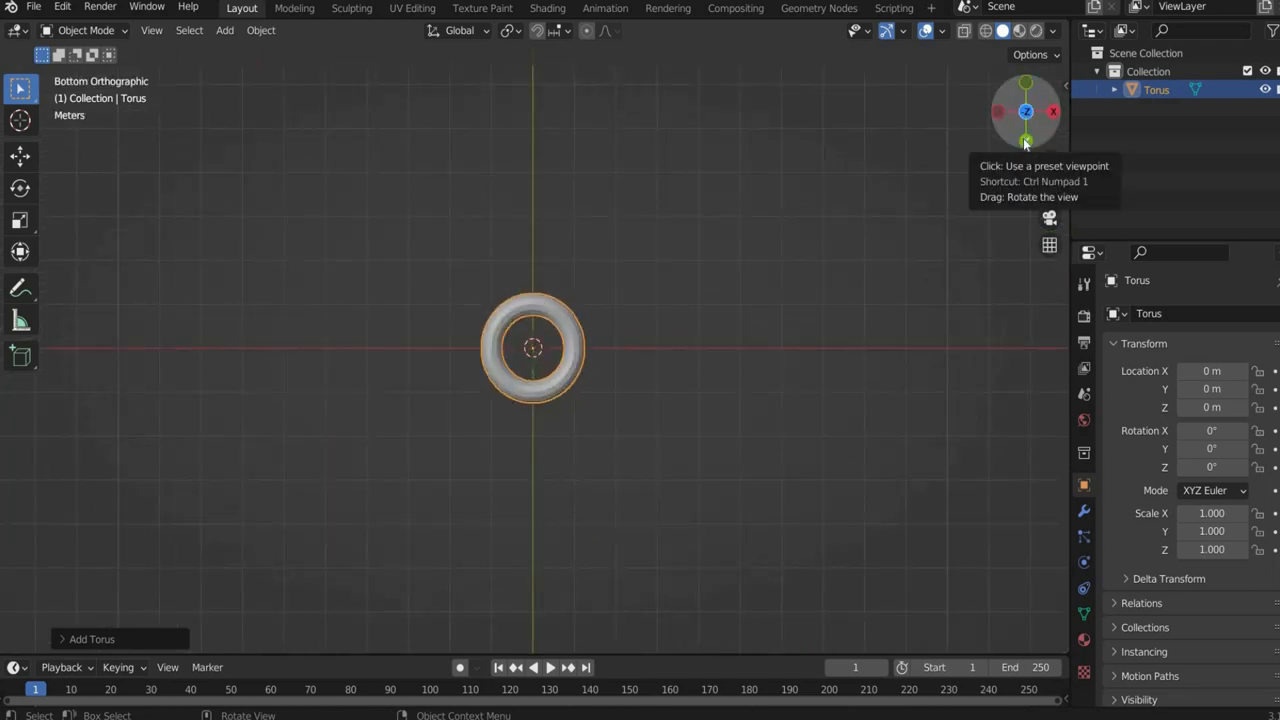
{"action": "mouse_move", "coordinate": [805, 61]}
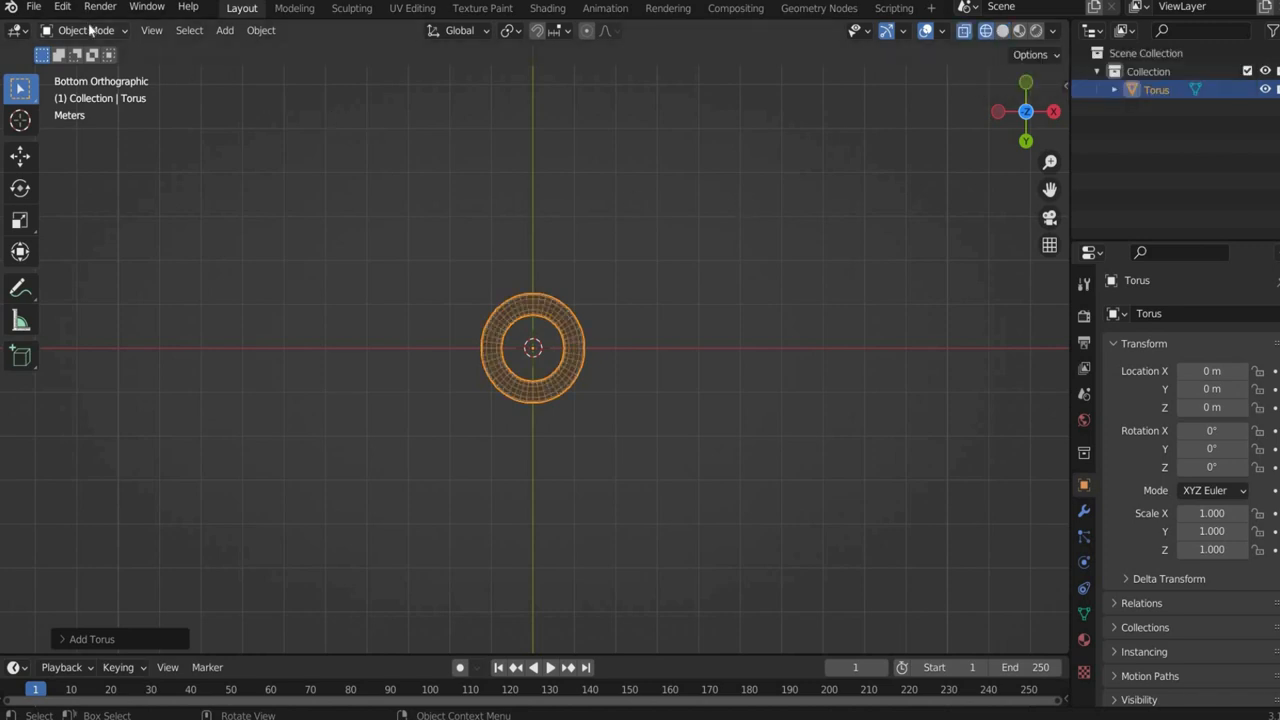
- Move the torus's right-half vertices outward along X into an oval link, then select it
{"action": "key", "text": "Tab"}
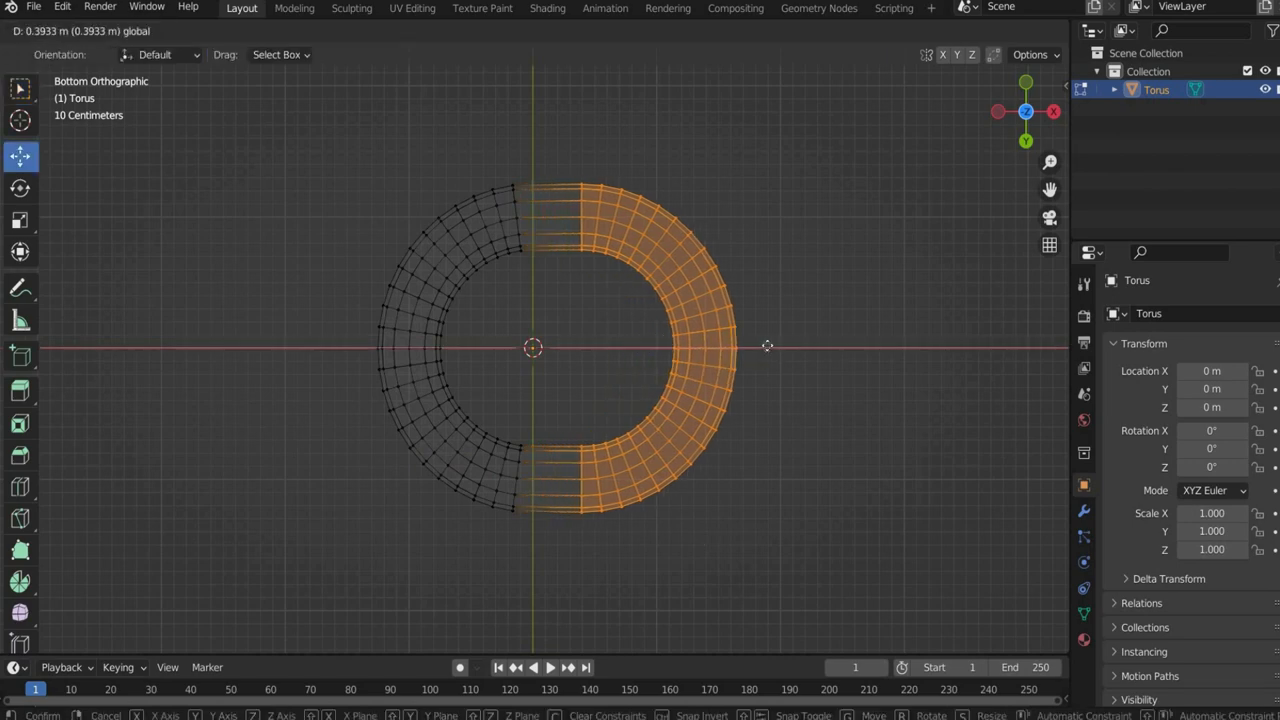
{"action": "mouse_move", "coordinate": [917, 337]}
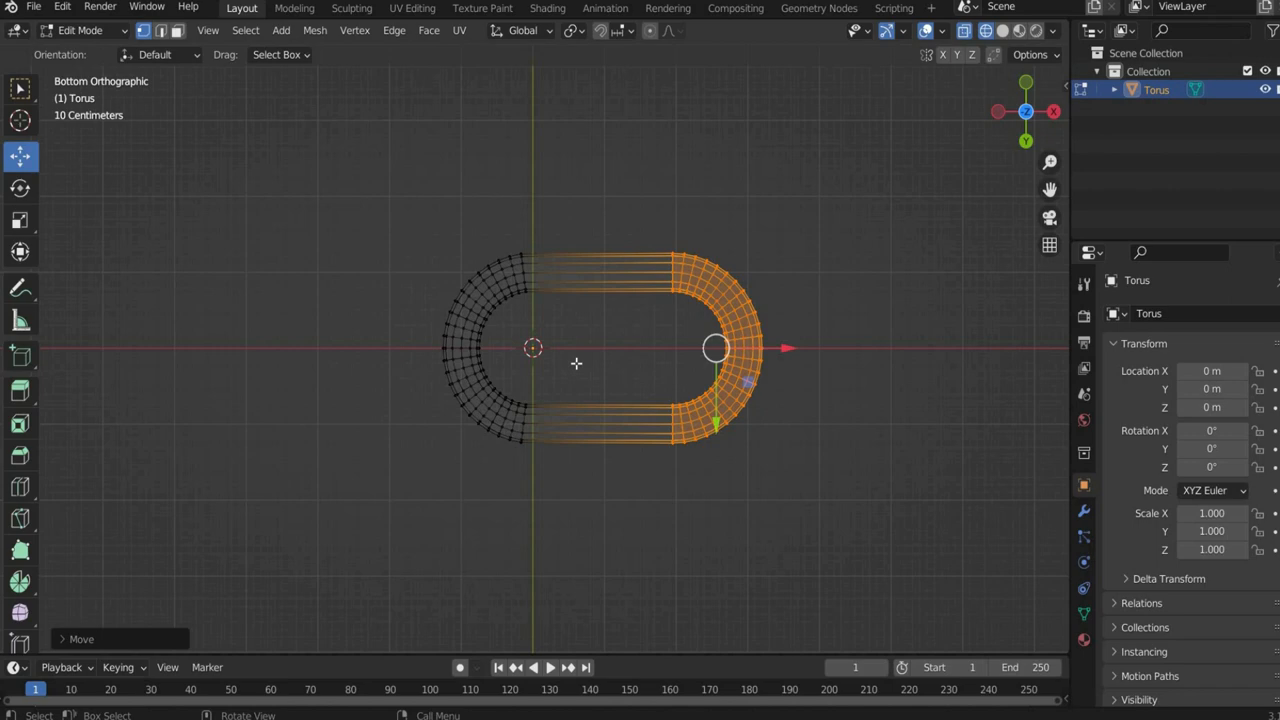
{"action": "key", "text": "Tab"}
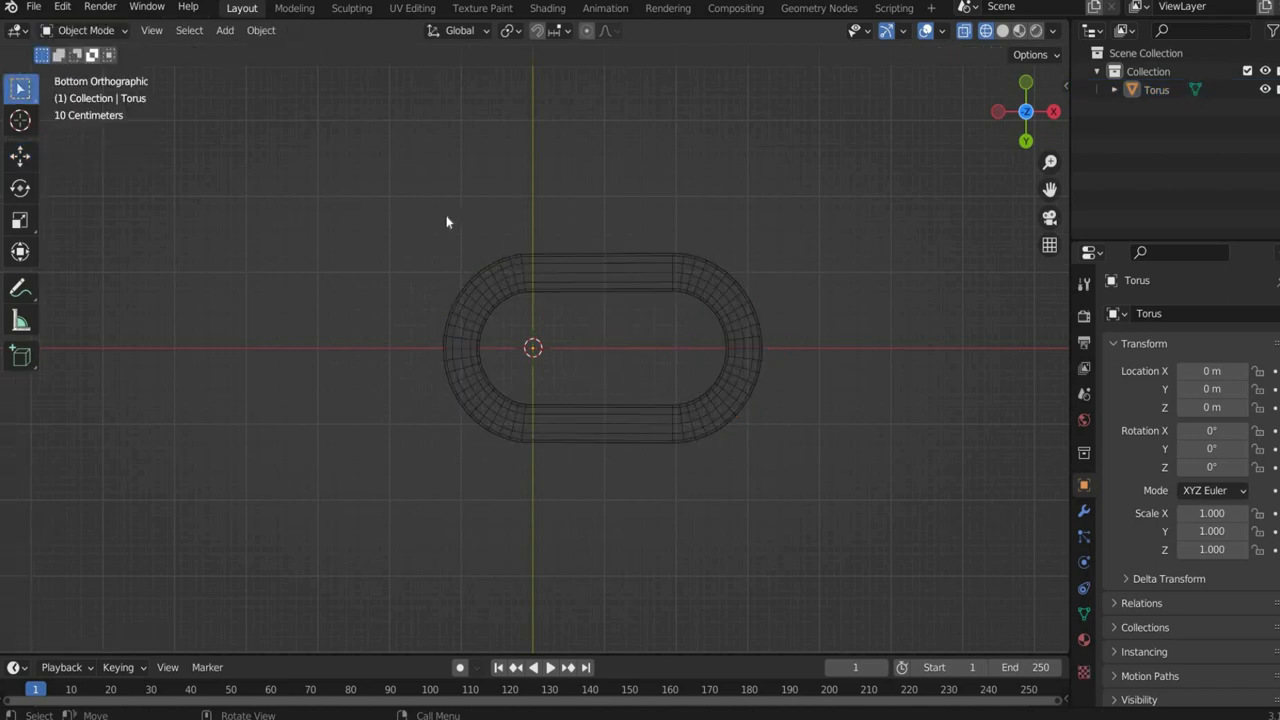
{"action": "left_click", "coordinate": [518, 283]}
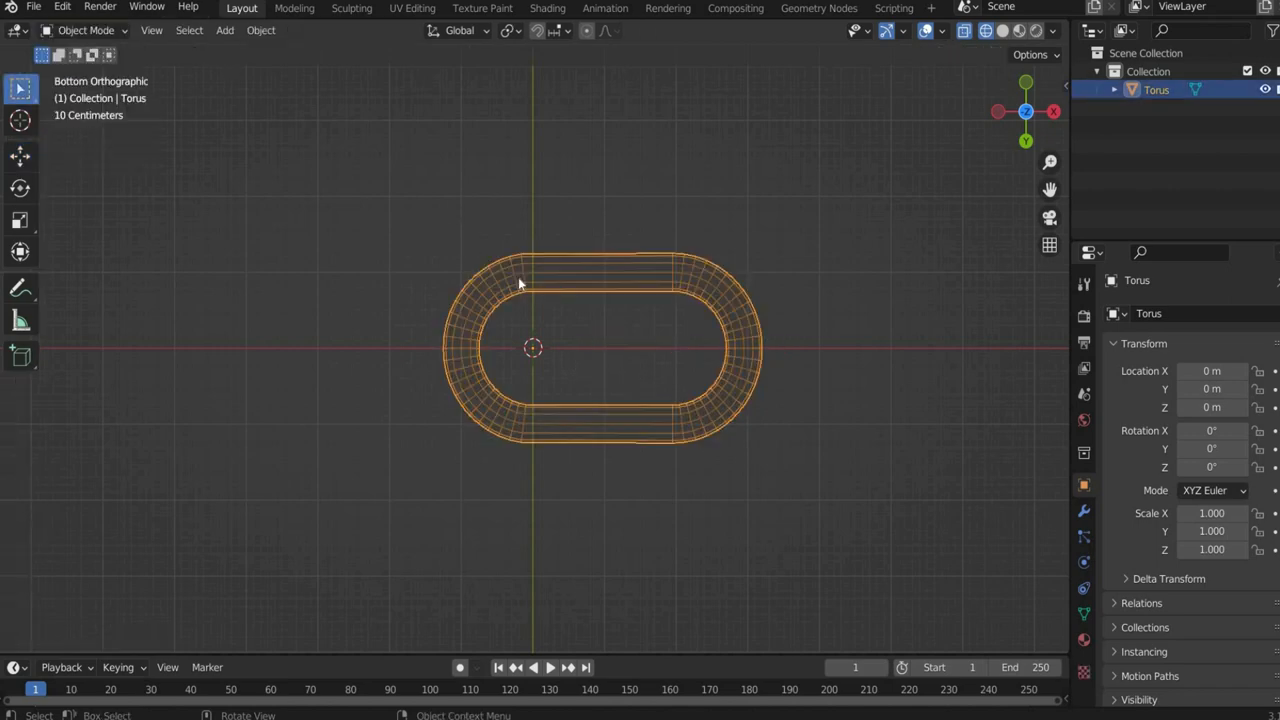
- Duplicate and rotate the link, join both into one object, and set its origin to the 3D cursor
{"action": "key", "text": "ctrl+v"}
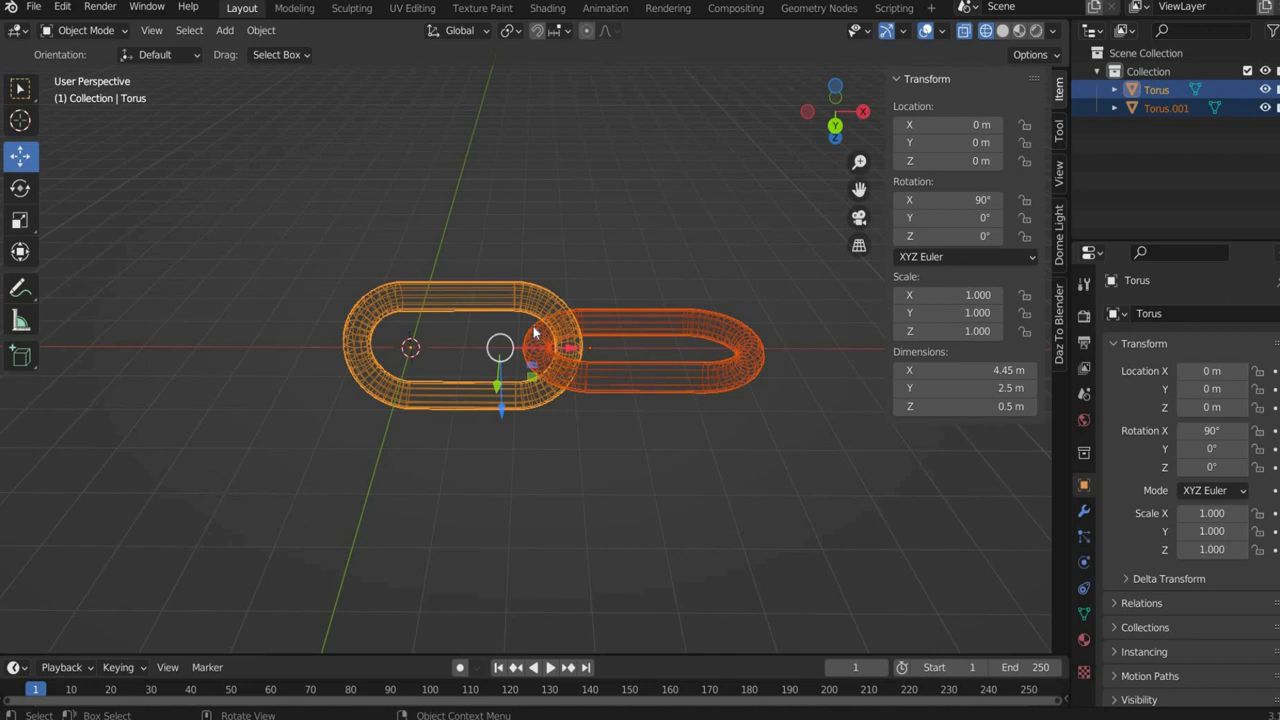
{"action": "right_click", "coordinate": [535, 332]}
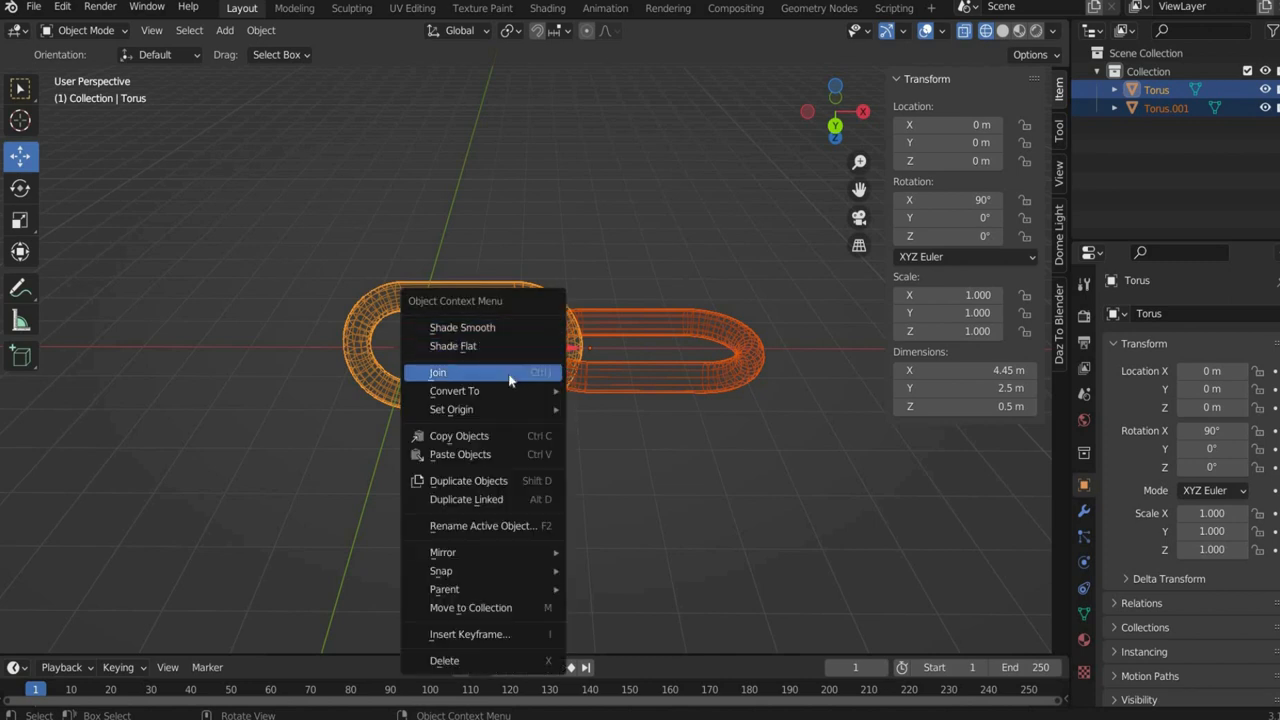
{"action": "left_click", "coordinate": [437, 371]}
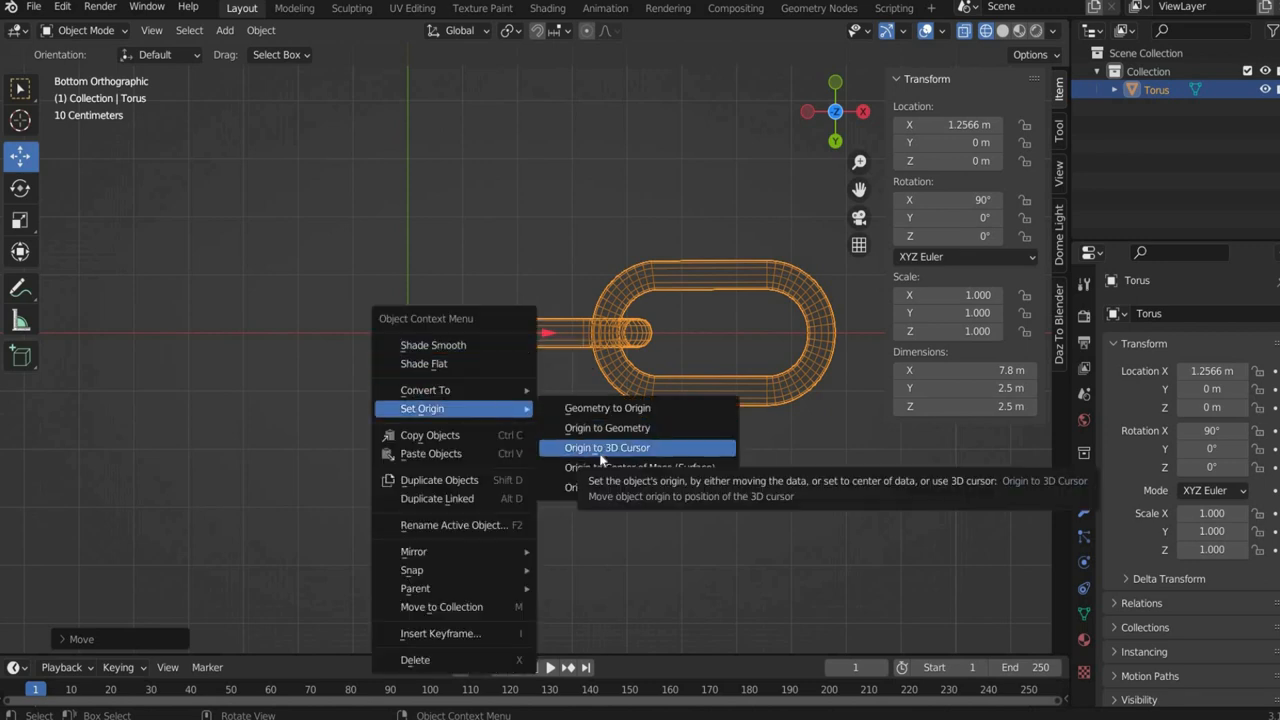
{"action": "left_click", "coordinate": [607, 447]}
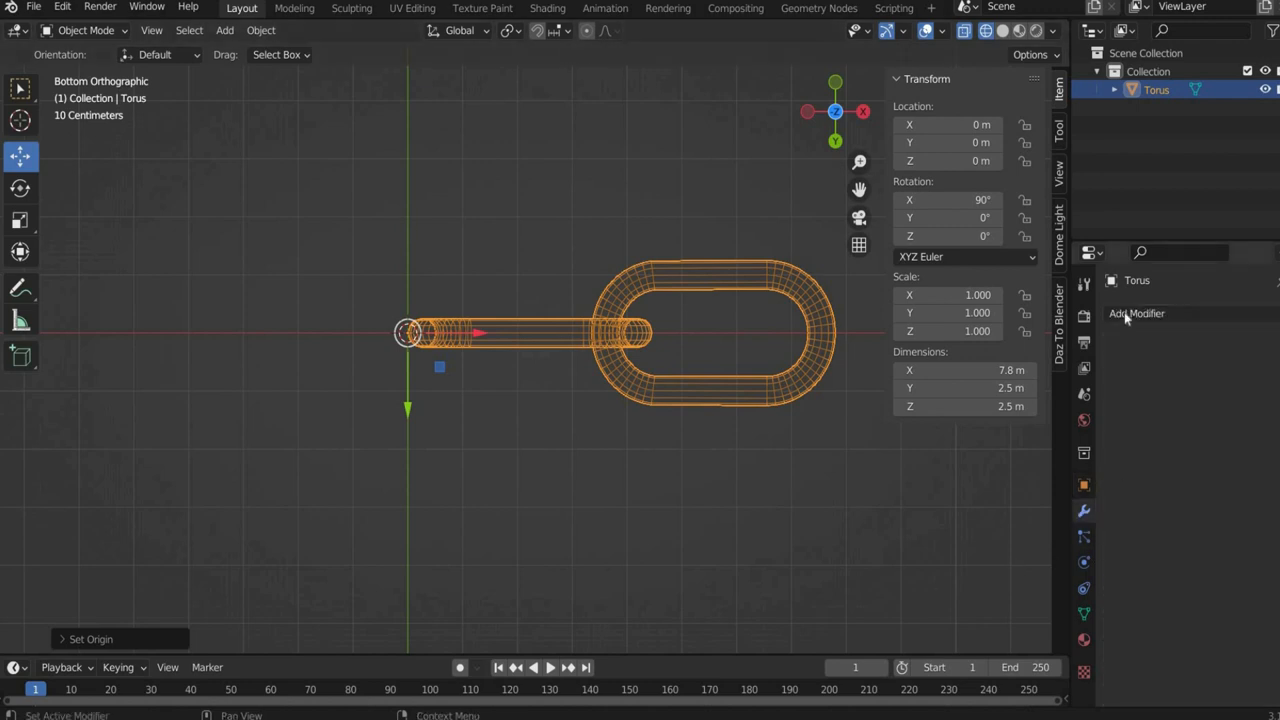
- Add an Array modifier to the joined links with relative offset X 0.85 and count 7
{"action": "left_click", "coordinate": [1137, 313]}
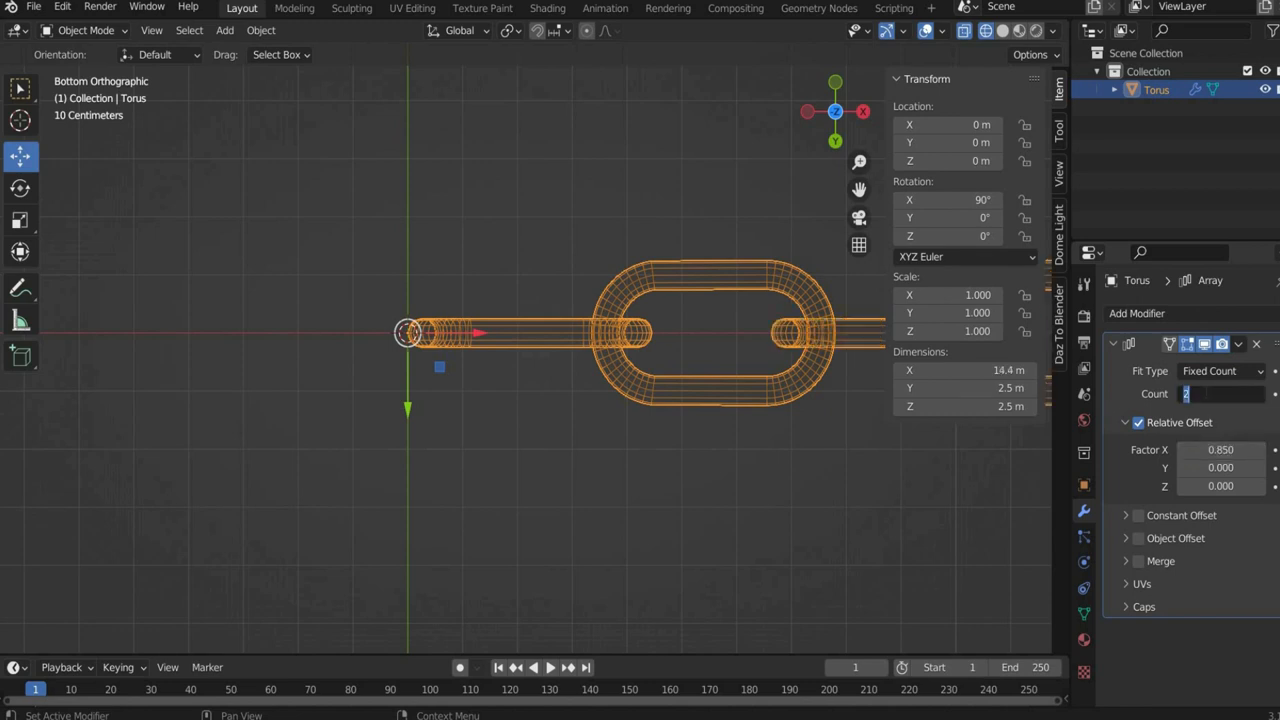
{"action": "type", "text": "7"}
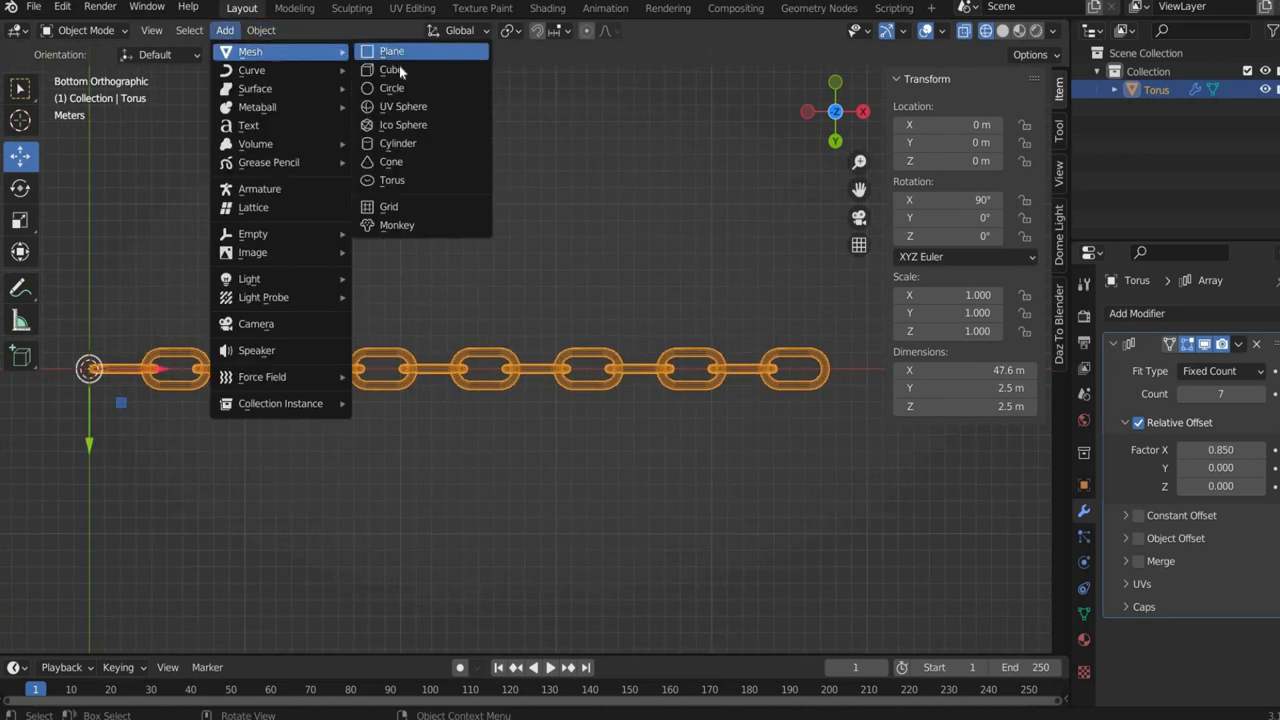
- Add a cube scaled along X around the chain, shown as wireframe, with its origin at the 3D cursor
{"action": "left_click", "coordinate": [391, 69]}
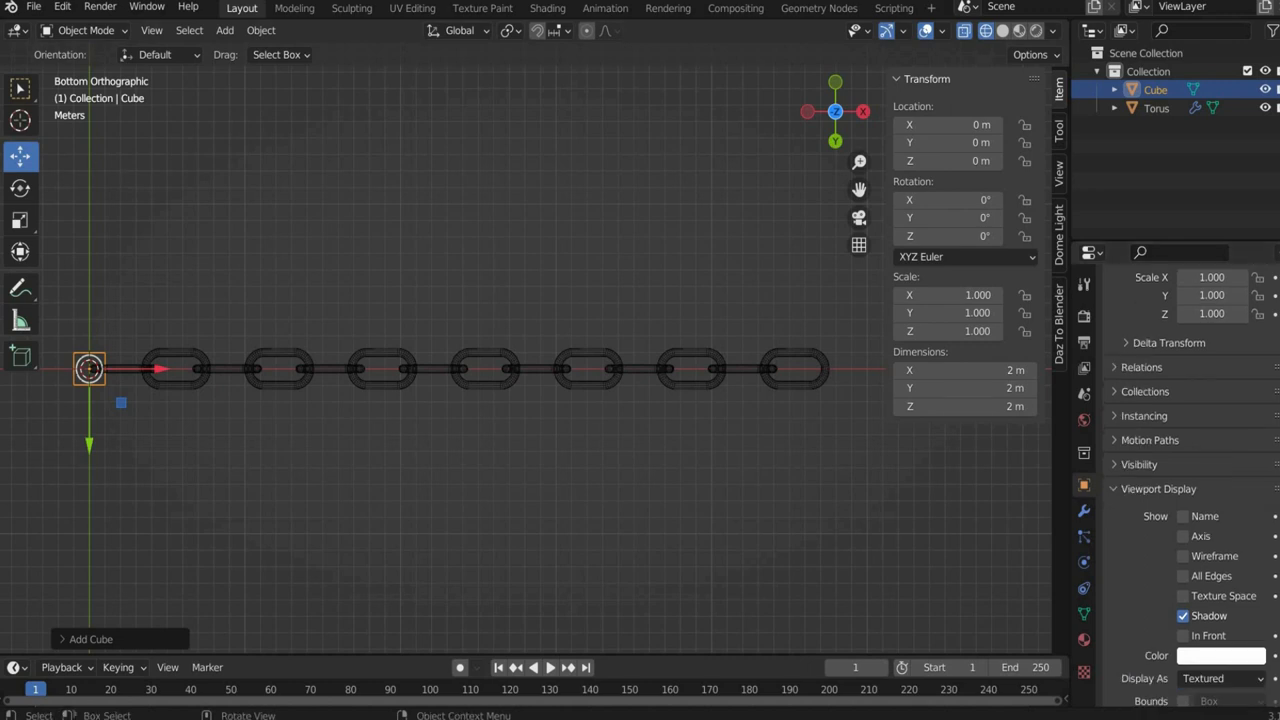
{"action": "left_click", "coordinate": [1220, 678]}
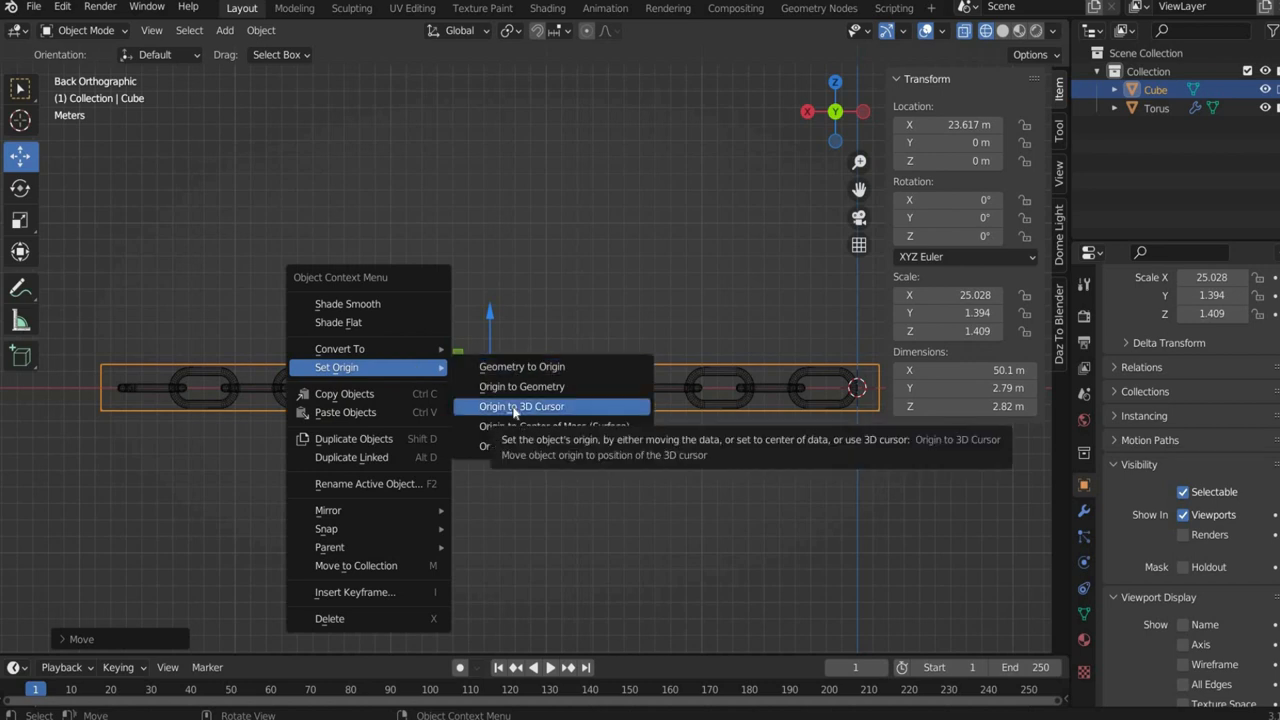
{"action": "left_click", "coordinate": [521, 406]}
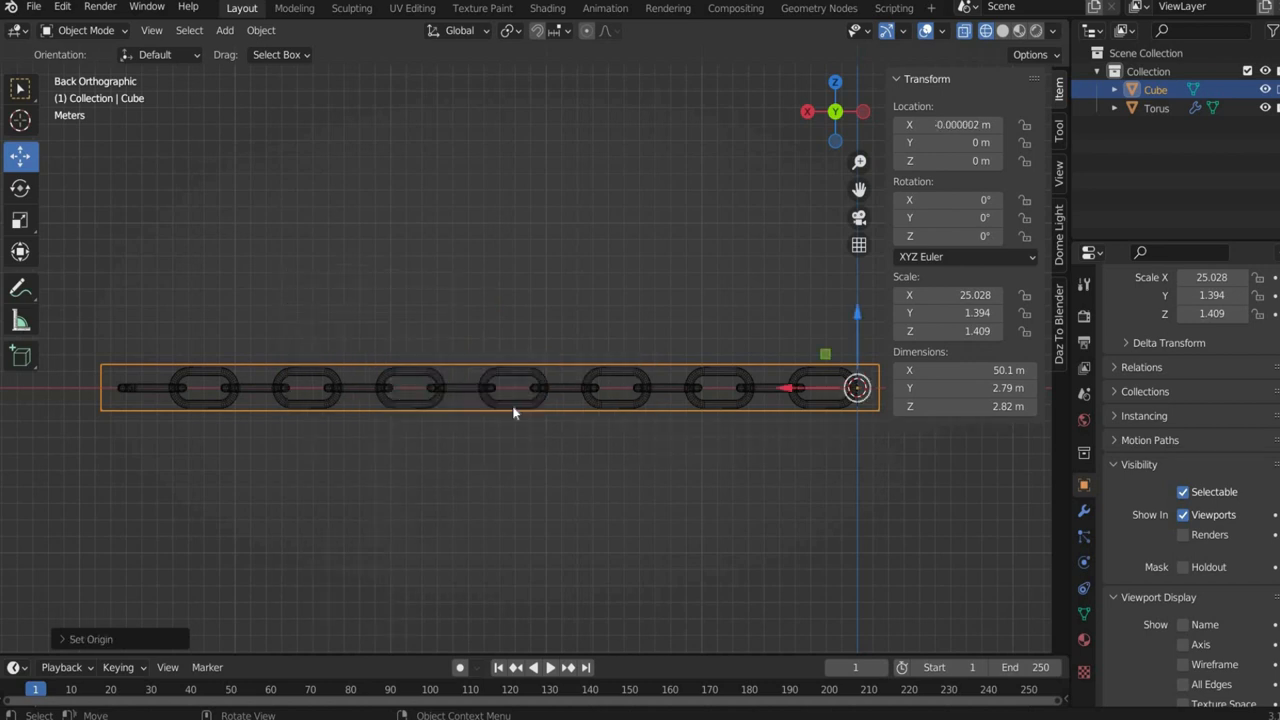
{"action": "mouse_move", "coordinate": [377, 314]}
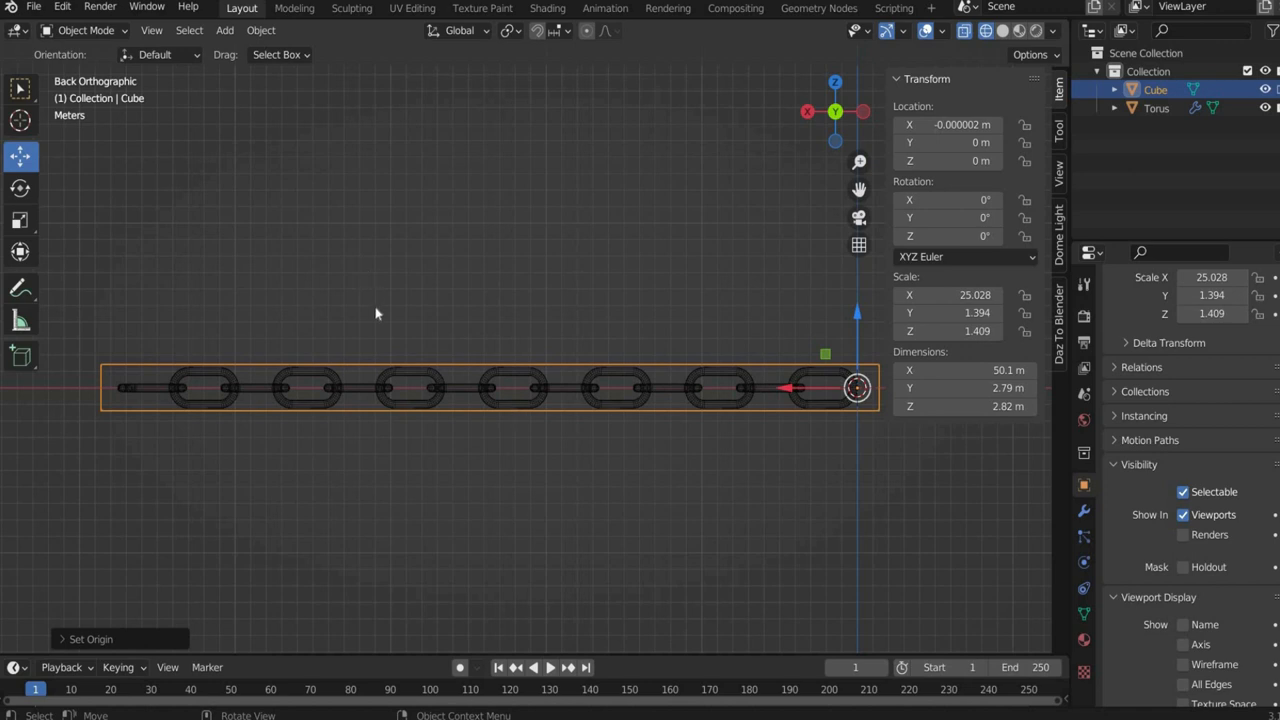
- Enter Edit Mode and add 50 evenly spaced loop cuts along the enclosing box
{"action": "left_click", "coordinate": [85, 30]}
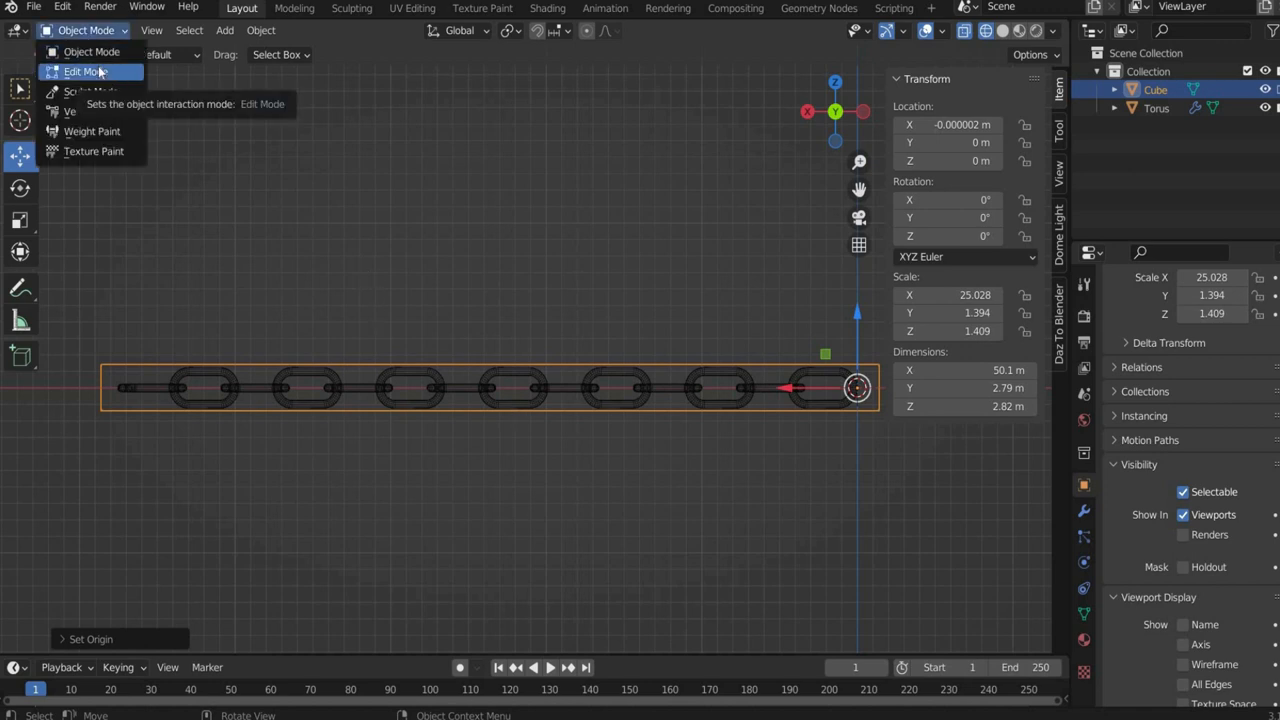
{"action": "left_click", "coordinate": [82, 71]}
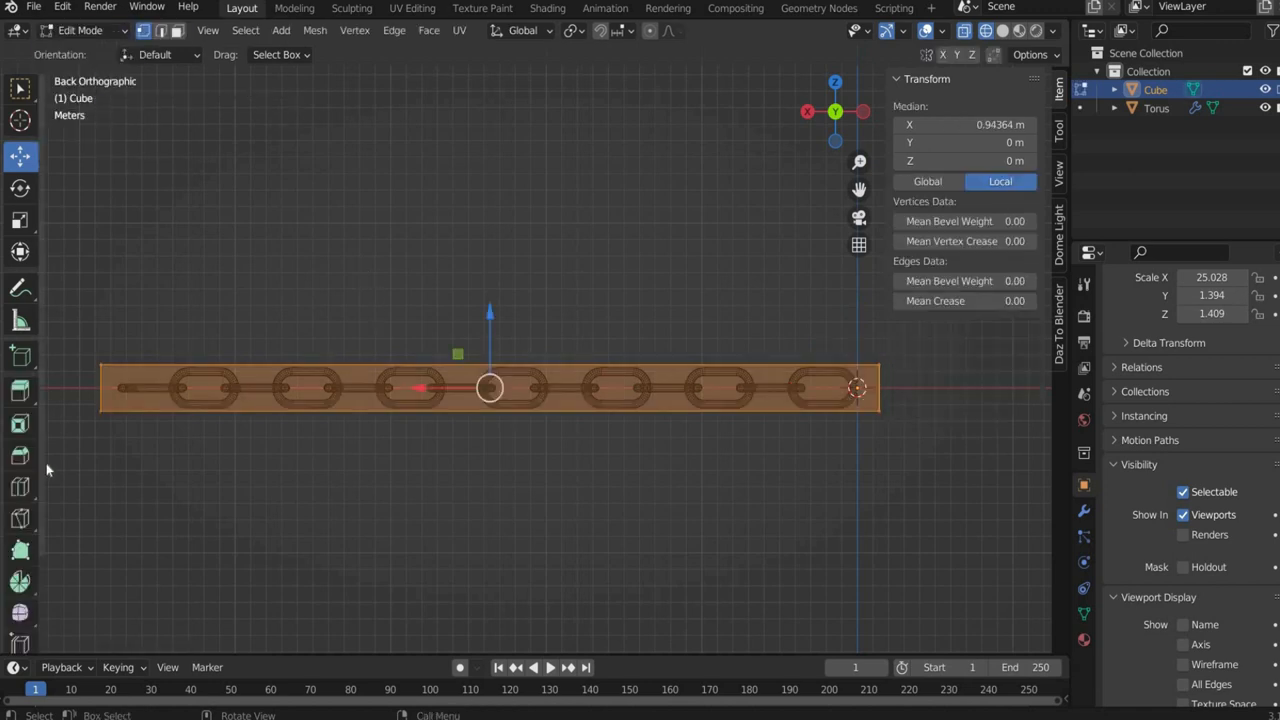
{"action": "left_click", "coordinate": [20, 485]}
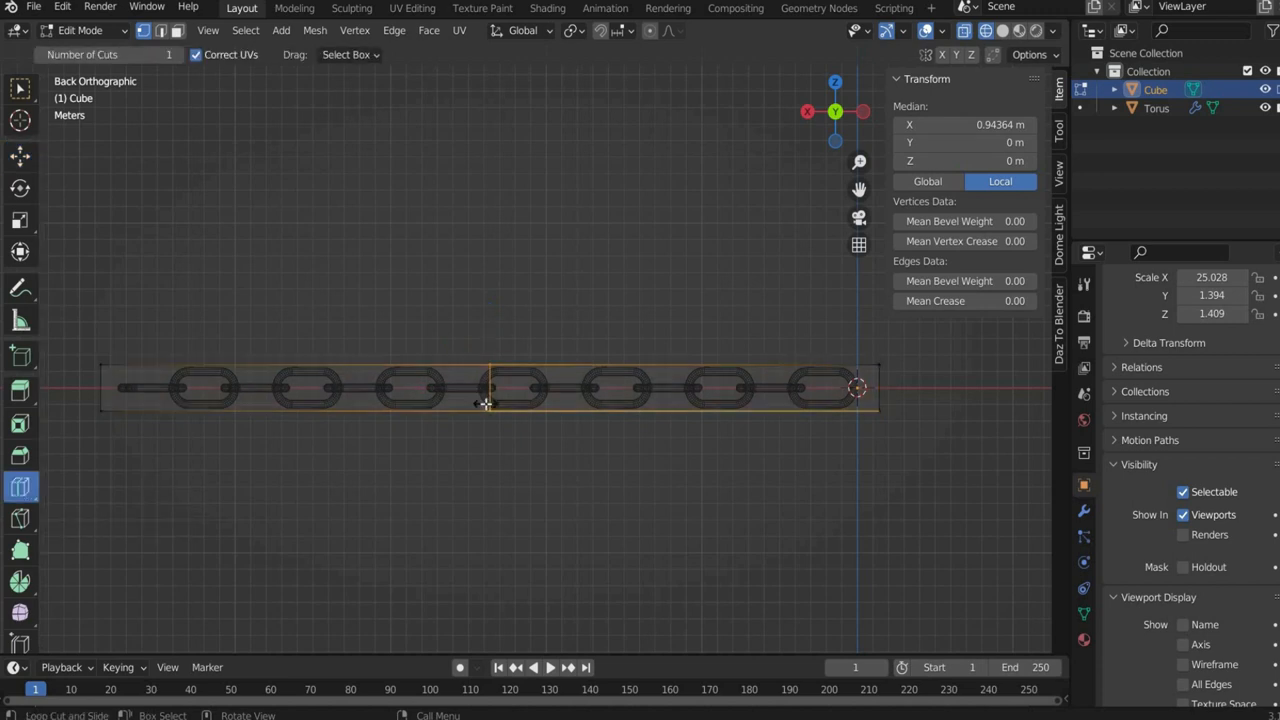
{"action": "left_click", "coordinate": [485, 390]}
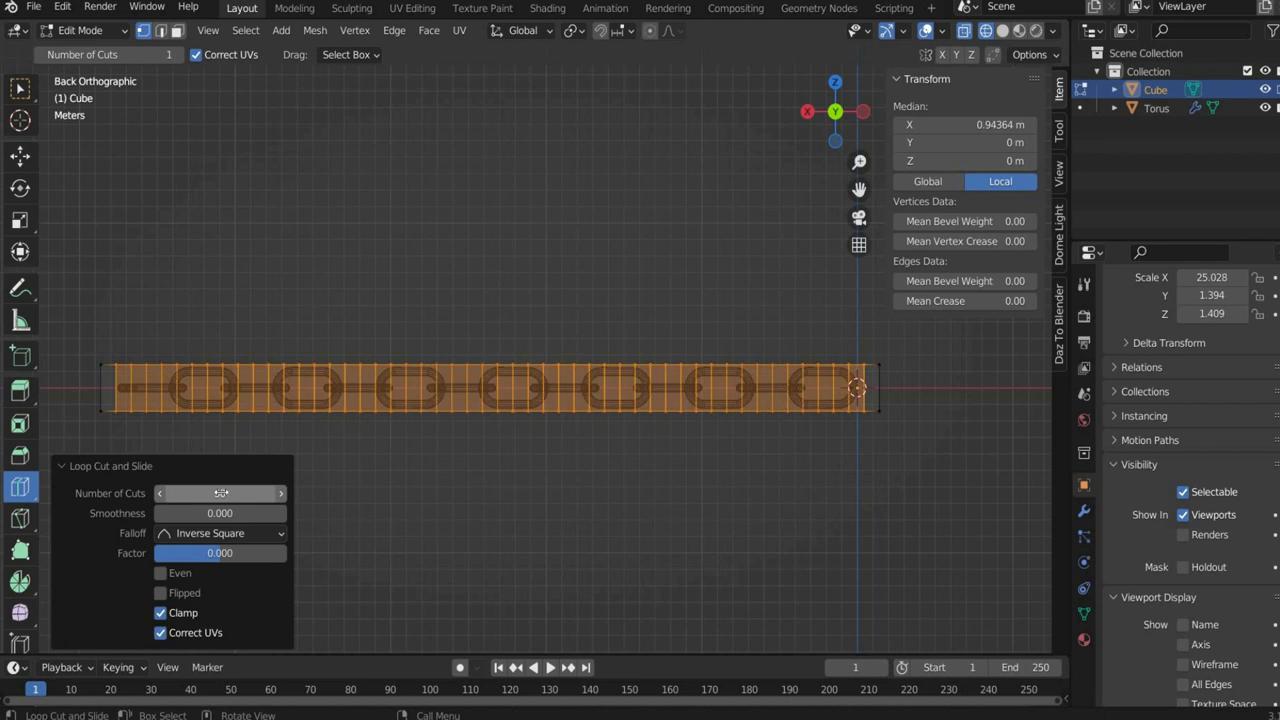
{"action": "left_click", "coordinate": [219, 492]}
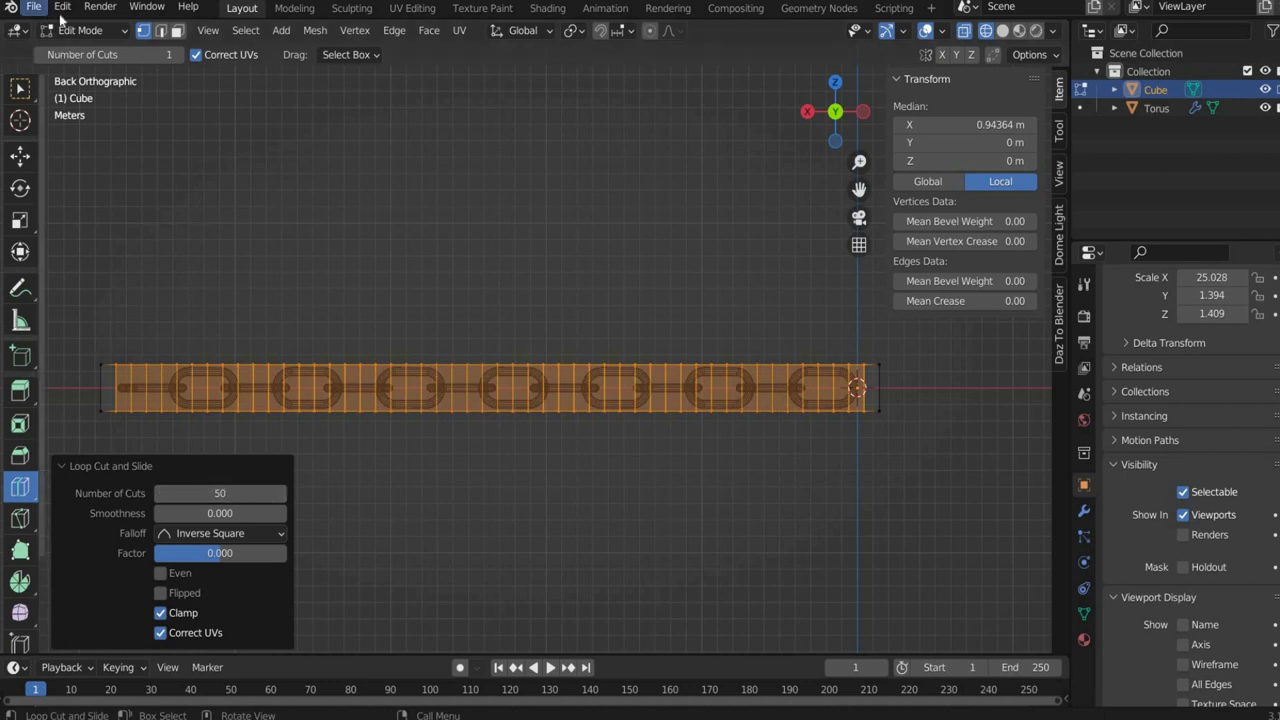
{"action": "key", "text": "Tab"}
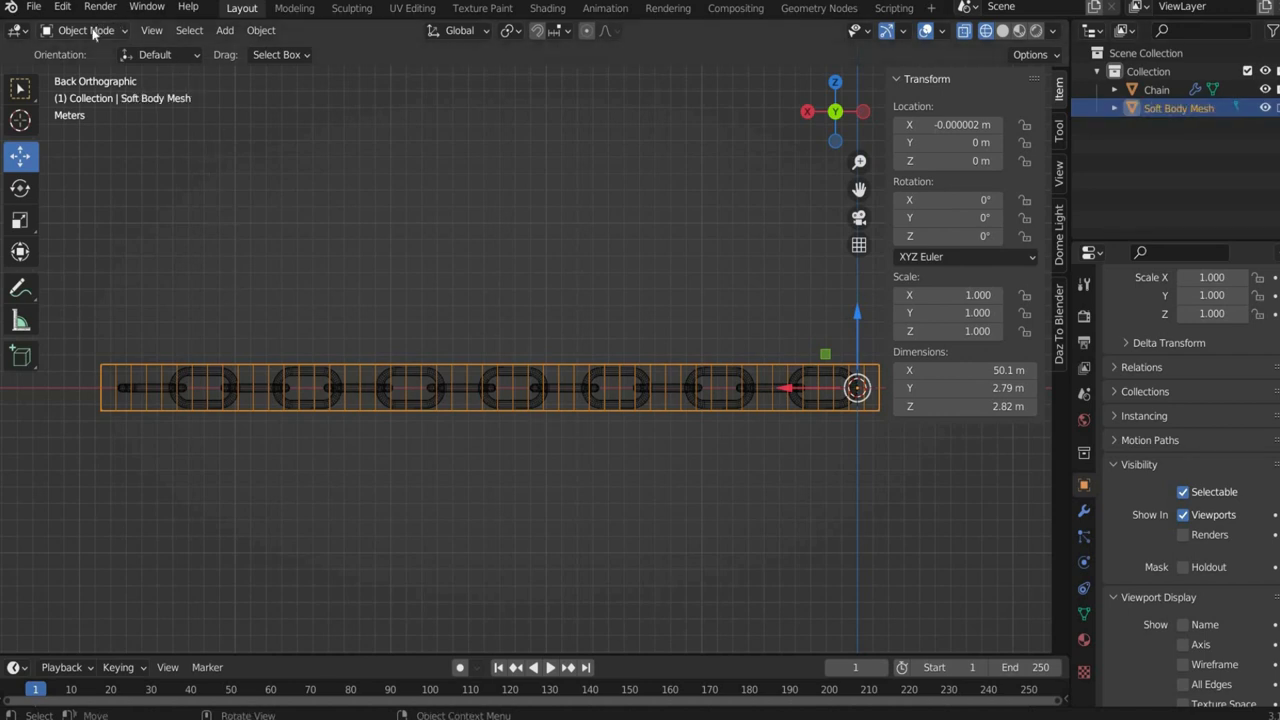
- Assign the mesh's end vertices to a new vertex group named Group, then return to Object Mode
{"action": "left_click", "coordinate": [85, 30]}
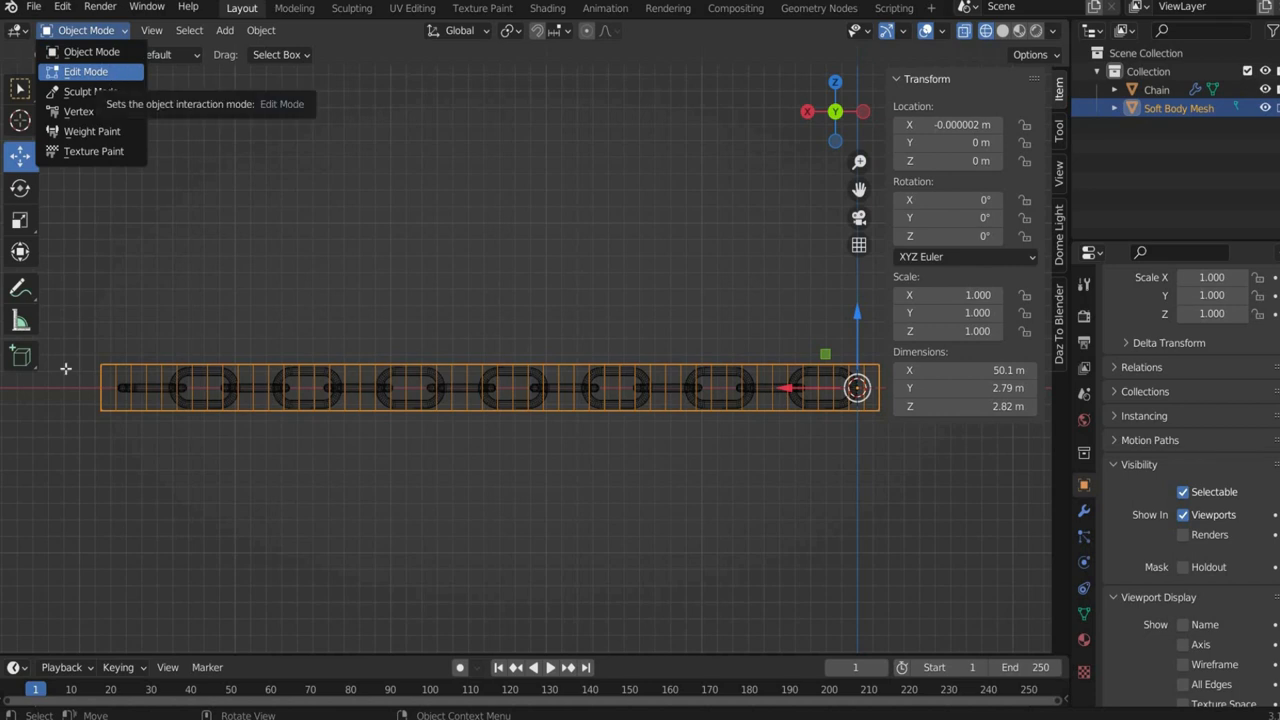
{"action": "left_click", "coordinate": [86, 71]}
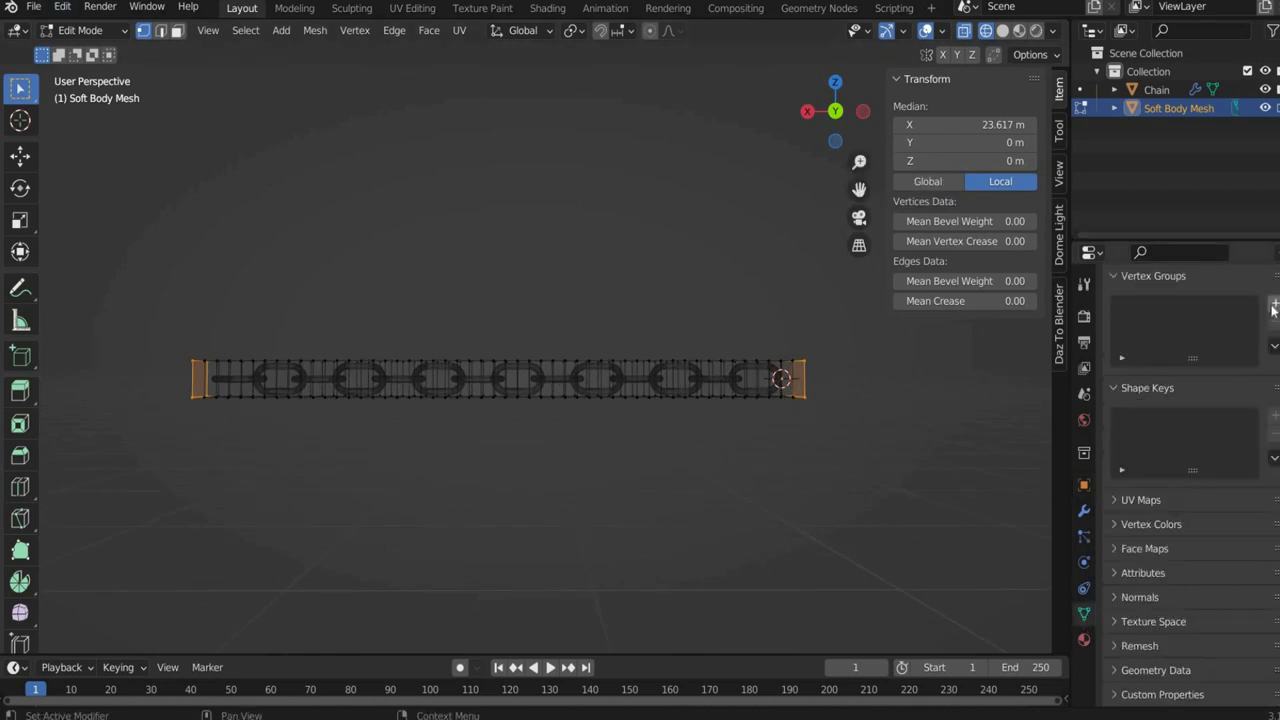
{"action": "left_click", "coordinate": [1273, 308]}
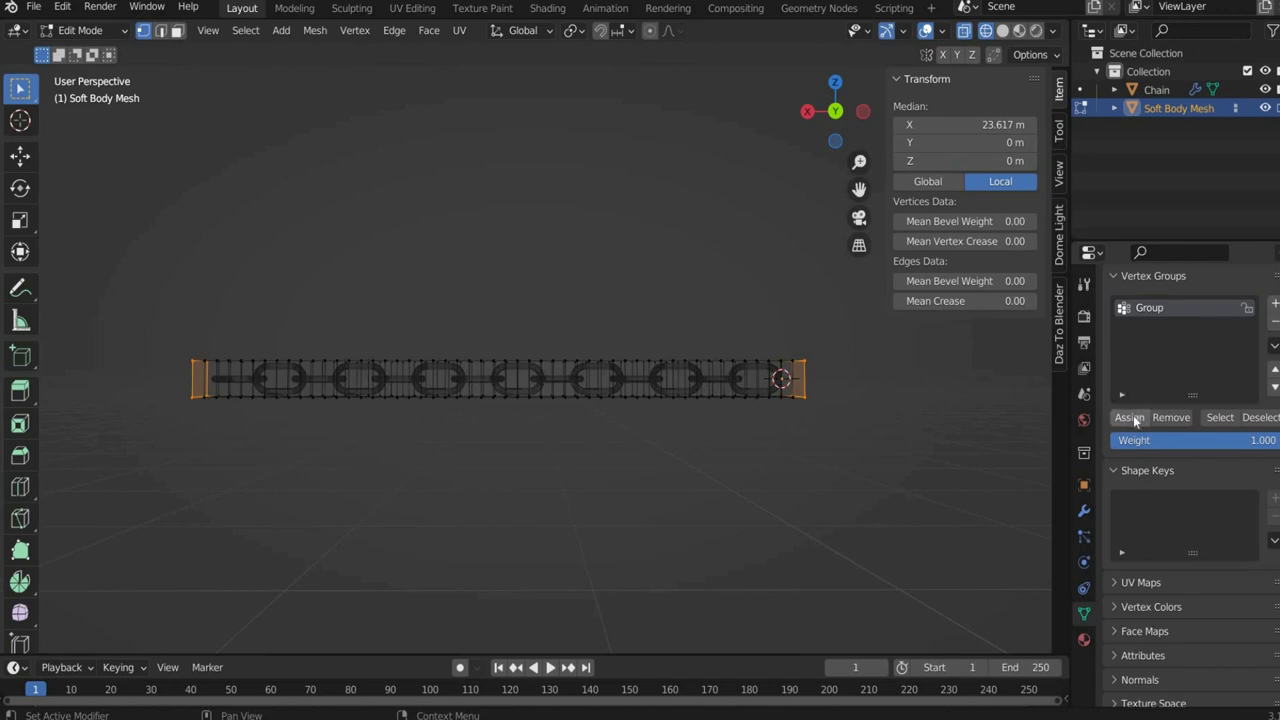
{"action": "mouse_move", "coordinate": [252, 43]}
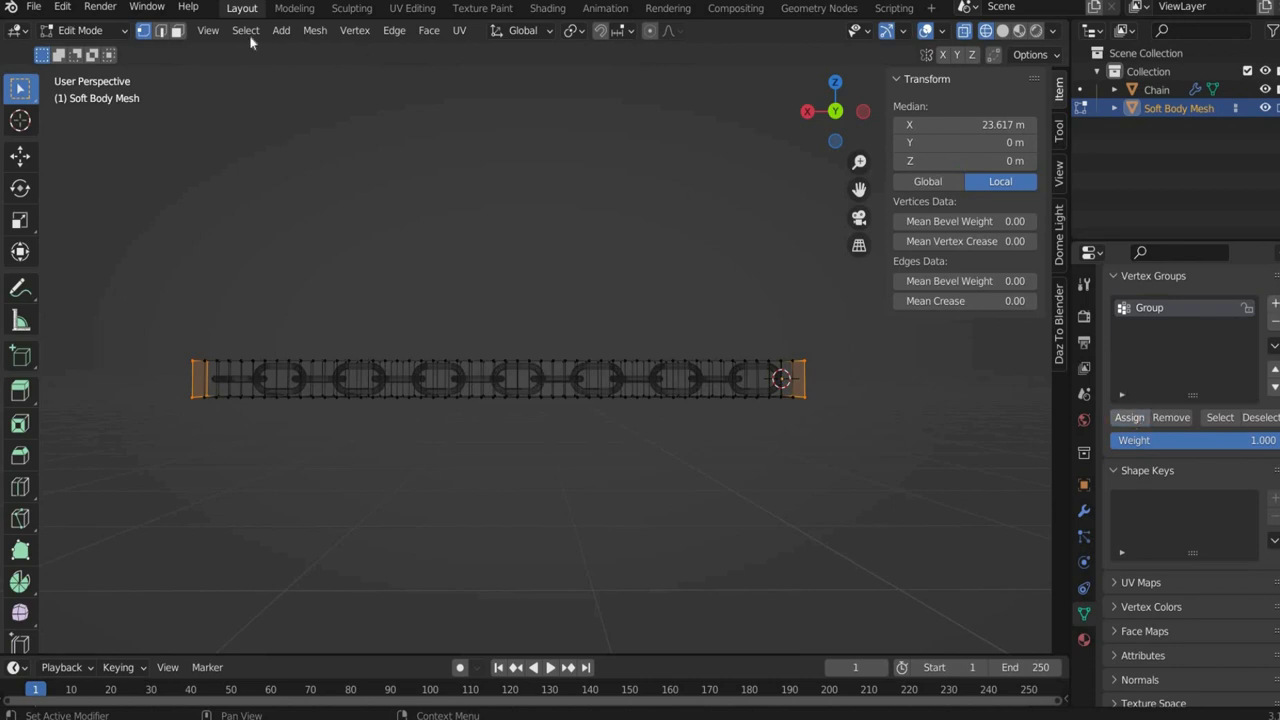
{"action": "key", "text": "Tab"}
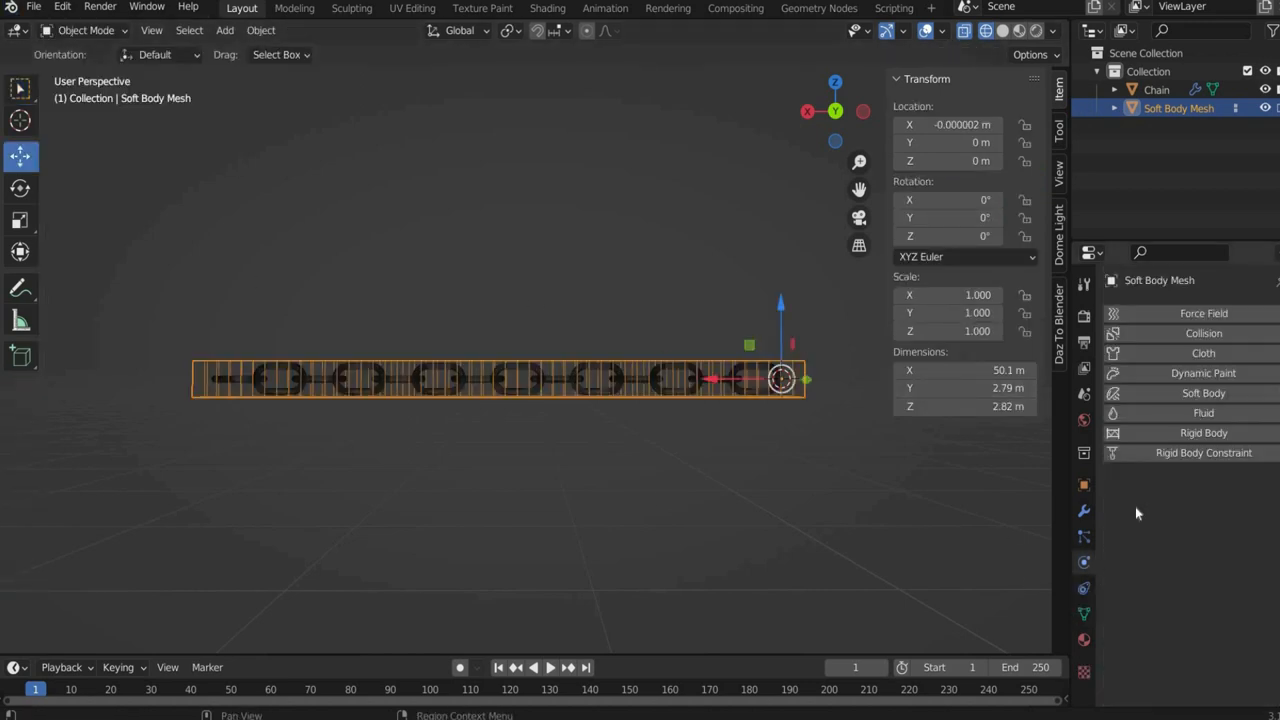
- Add Soft Body physics with Goal vertex group Group and default goal strength 1.0
{"action": "left_click", "coordinate": [1204, 392]}
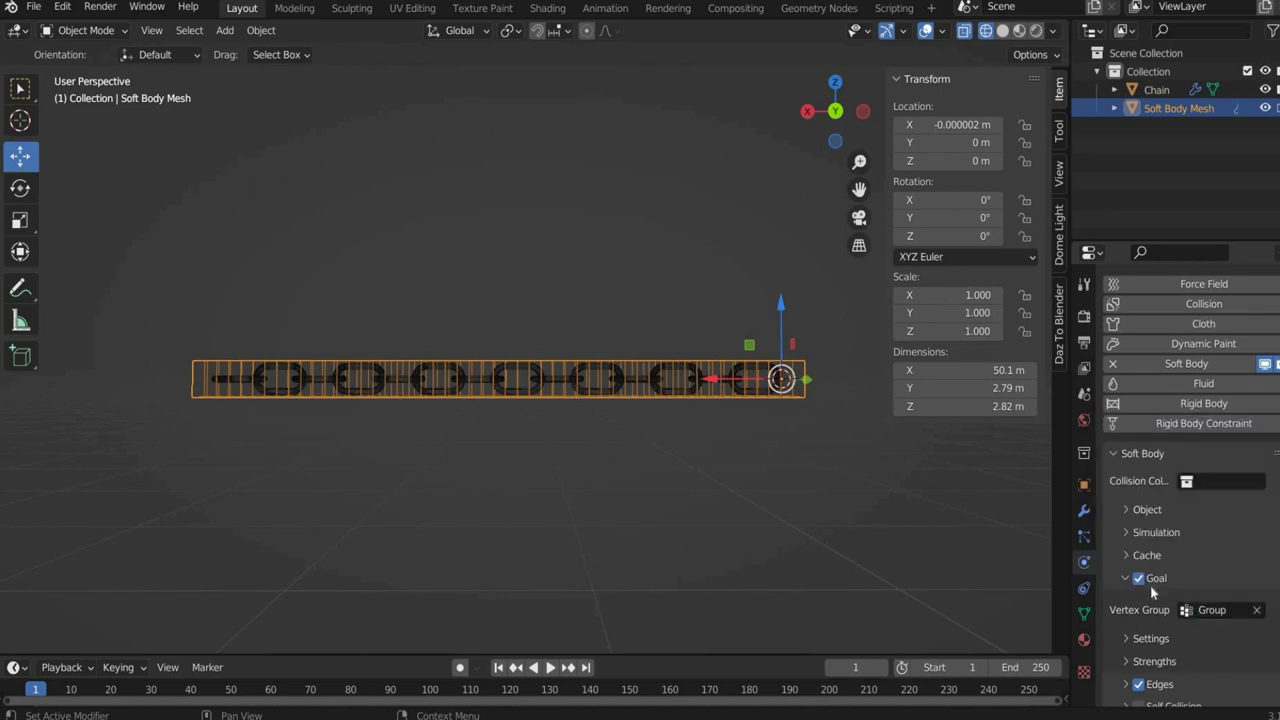
{"action": "mouse_move", "coordinate": [1127, 678]}
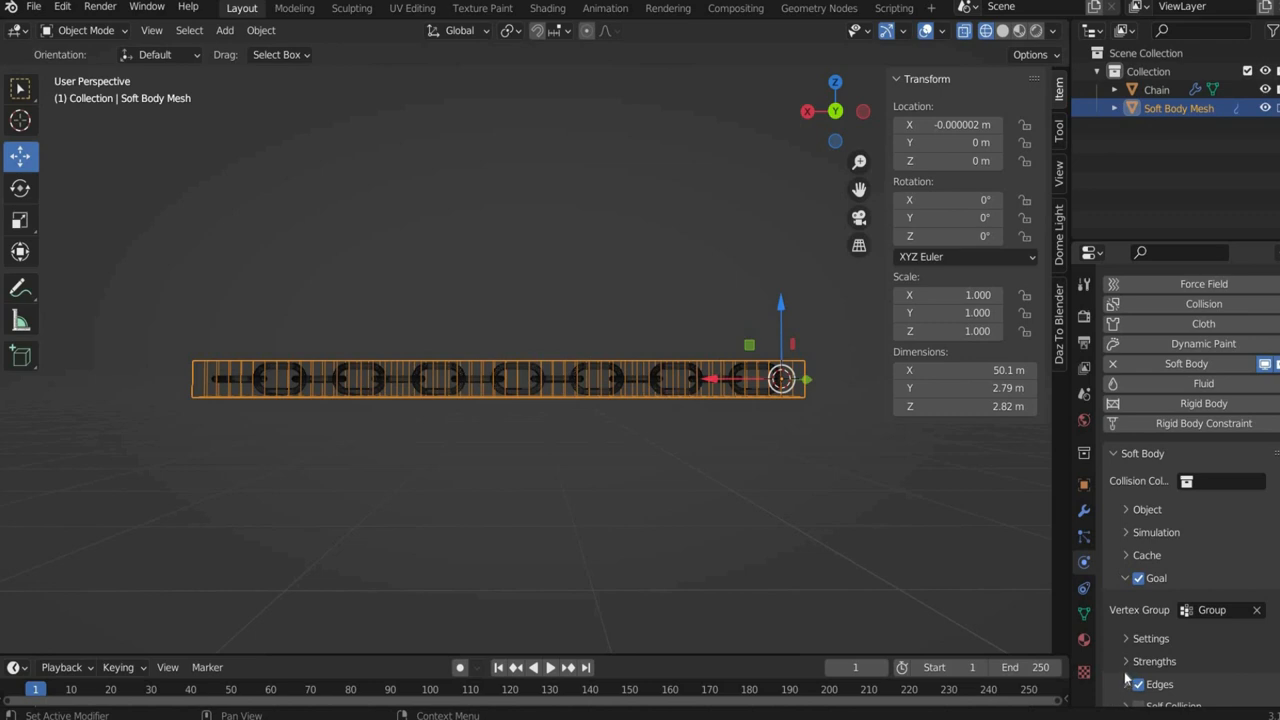
{"action": "left_click", "coordinate": [1153, 661]}
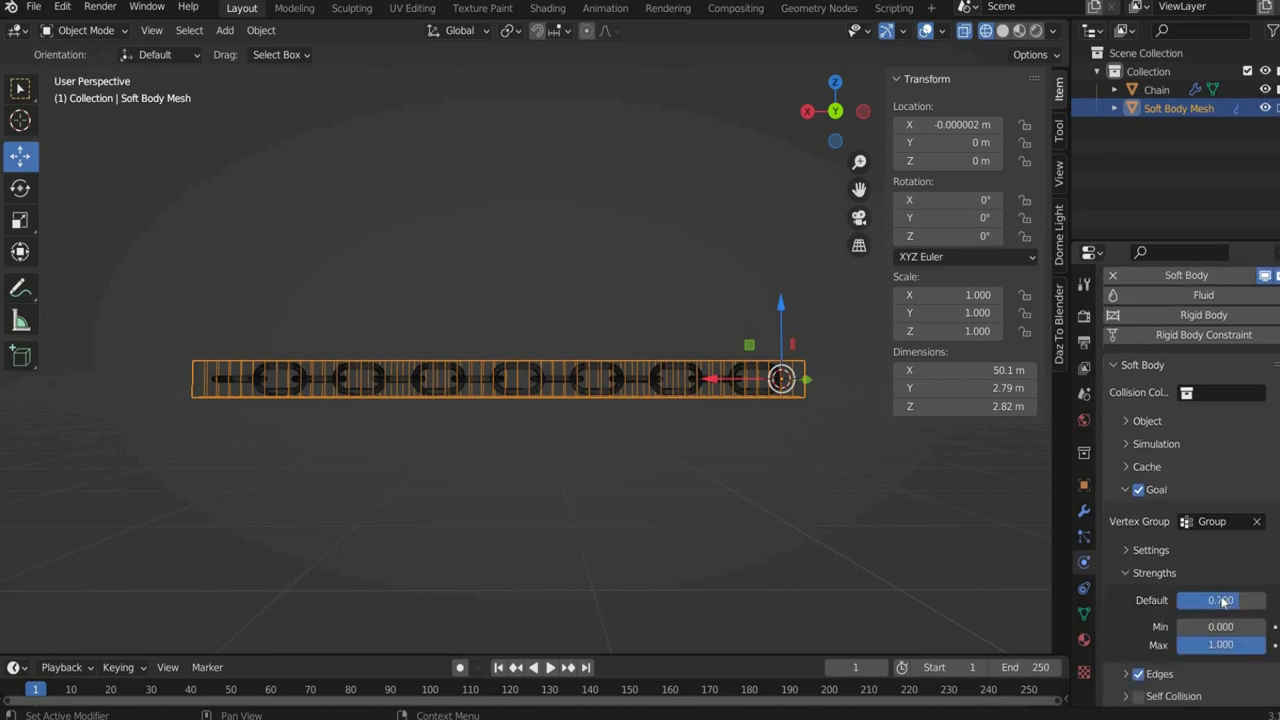
{"action": "left_click", "coordinate": [1220, 600]}
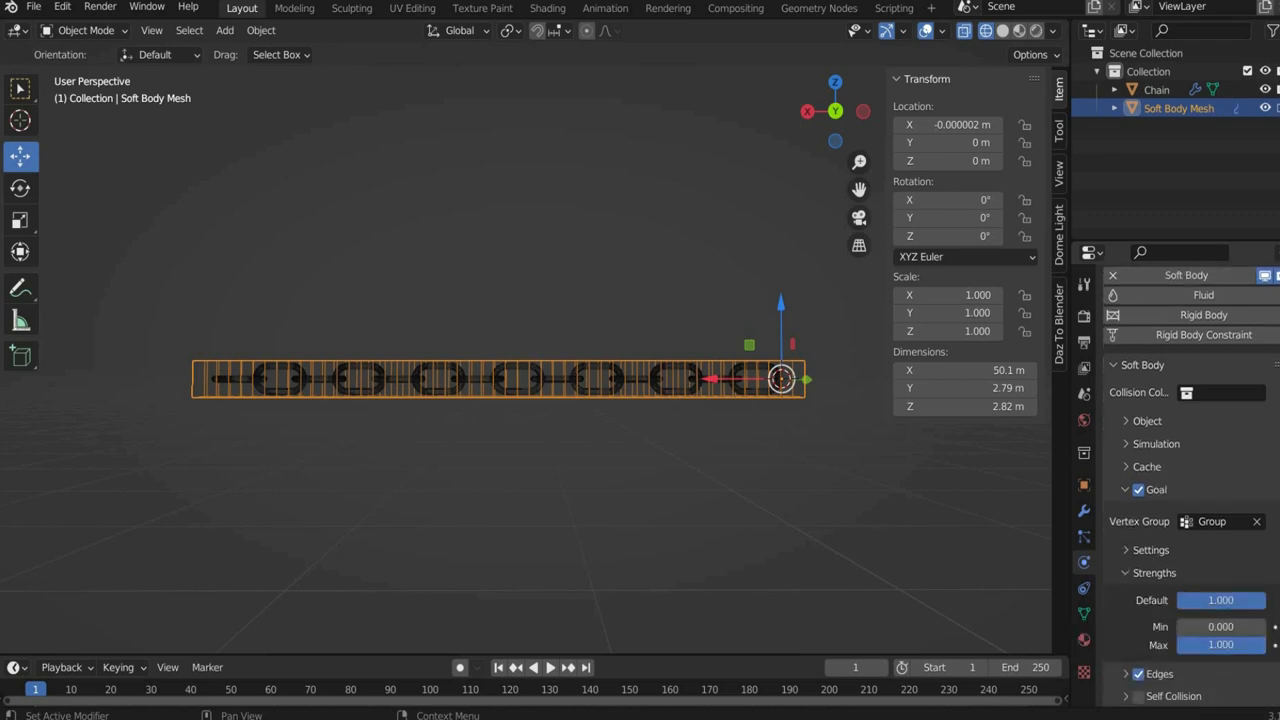
{"action": "scroll", "scroll_direction": "down", "scroll_amount": 3}
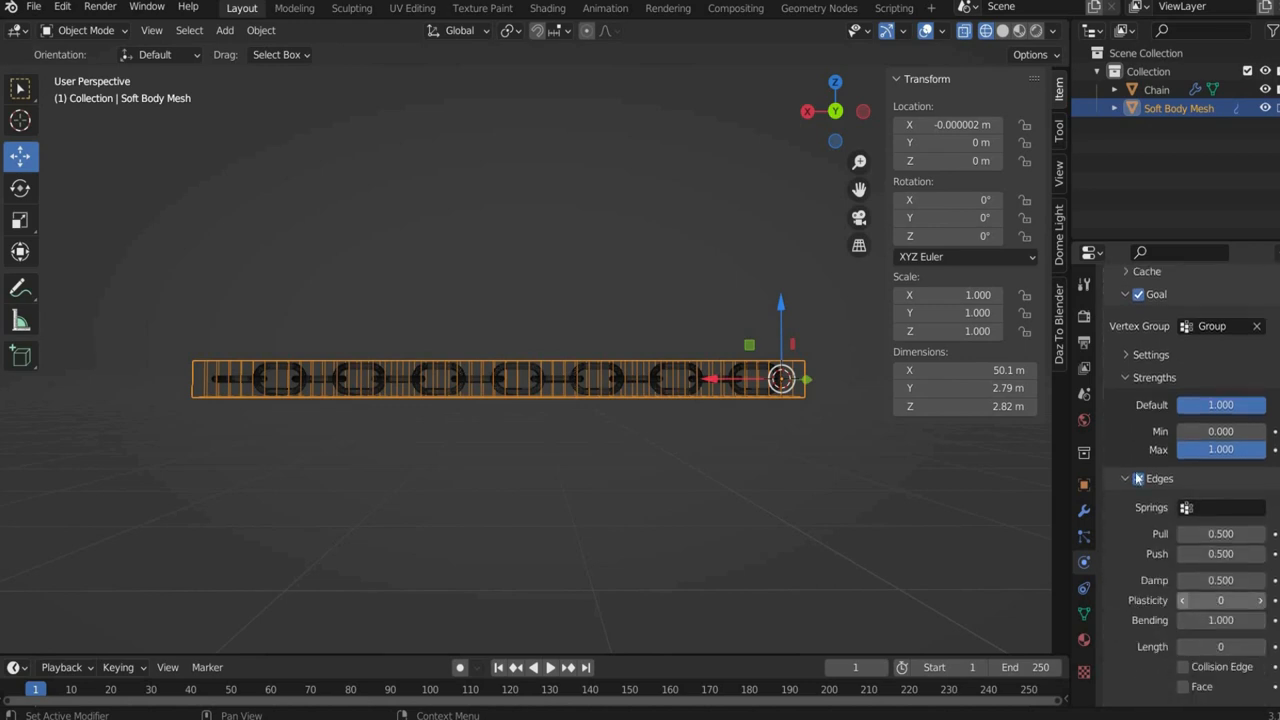
- Give Chain a Surface Deform modifier targeting Soft Body Mesh and bind it
{"action": "left_click", "coordinate": [1156, 89]}
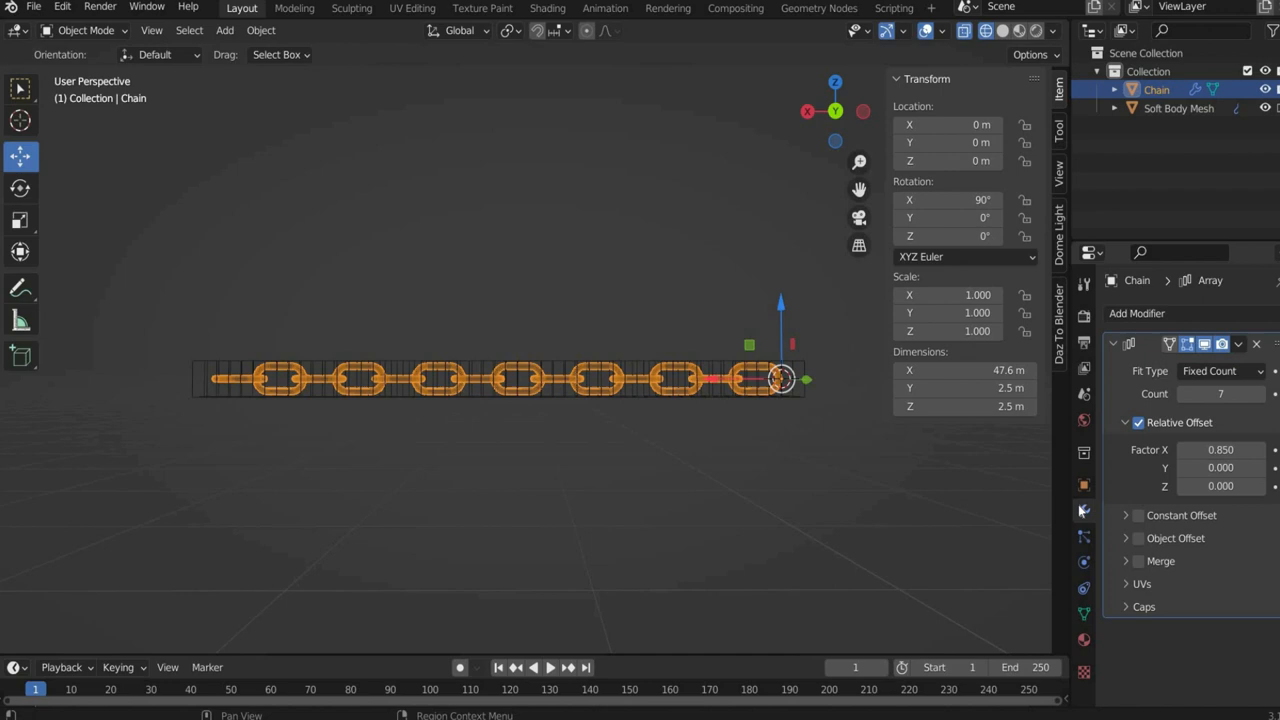
{"action": "left_click", "coordinate": [1137, 313]}
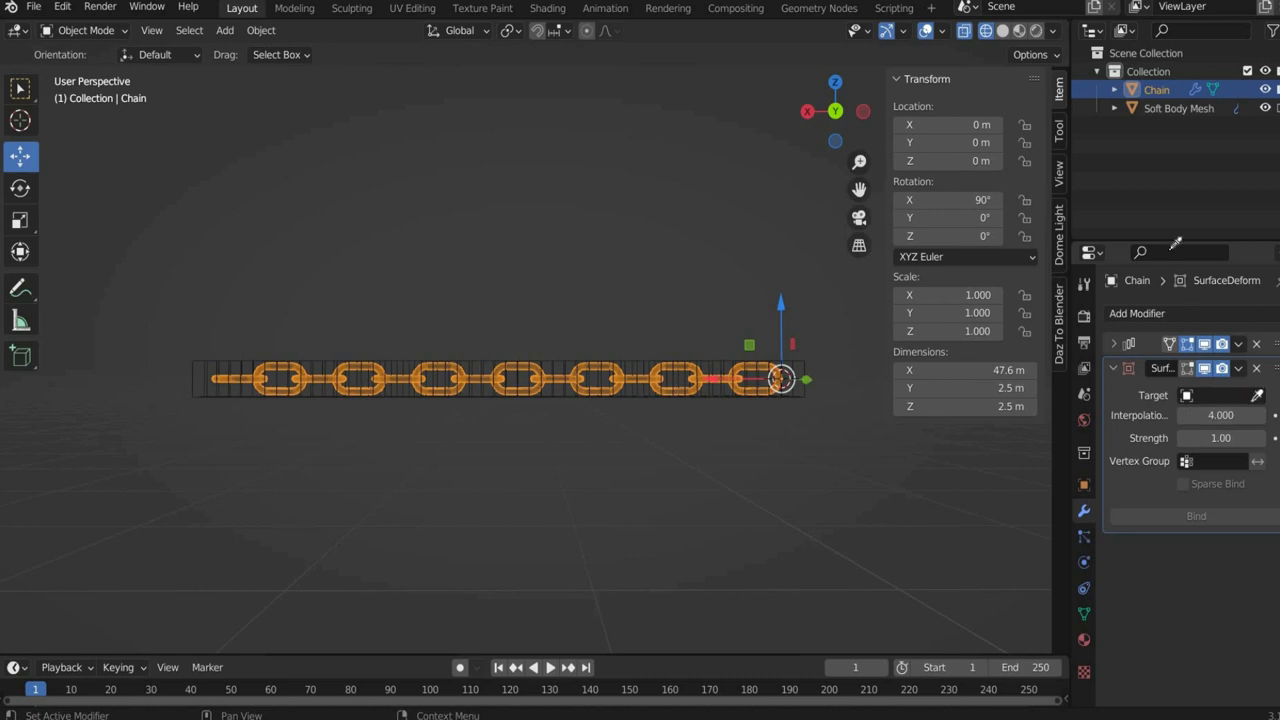
{"action": "left_click", "coordinate": [1210, 395]}
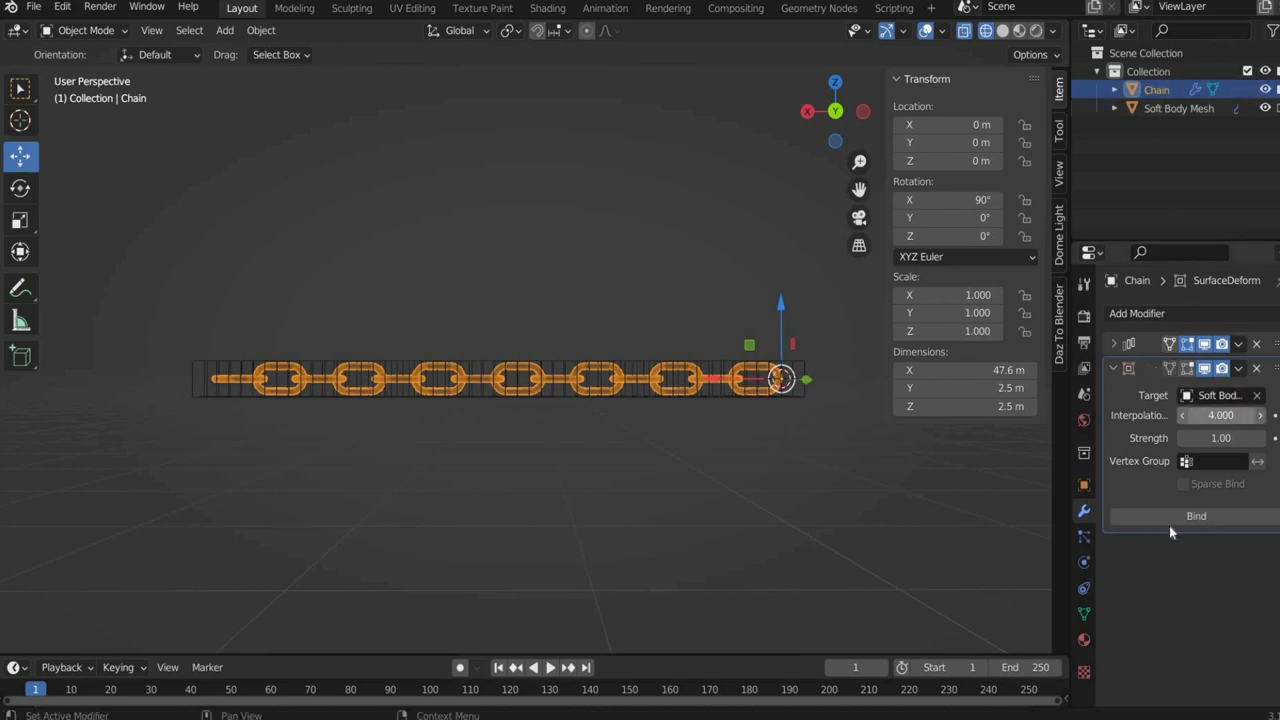
{"action": "left_click", "coordinate": [1196, 515]}
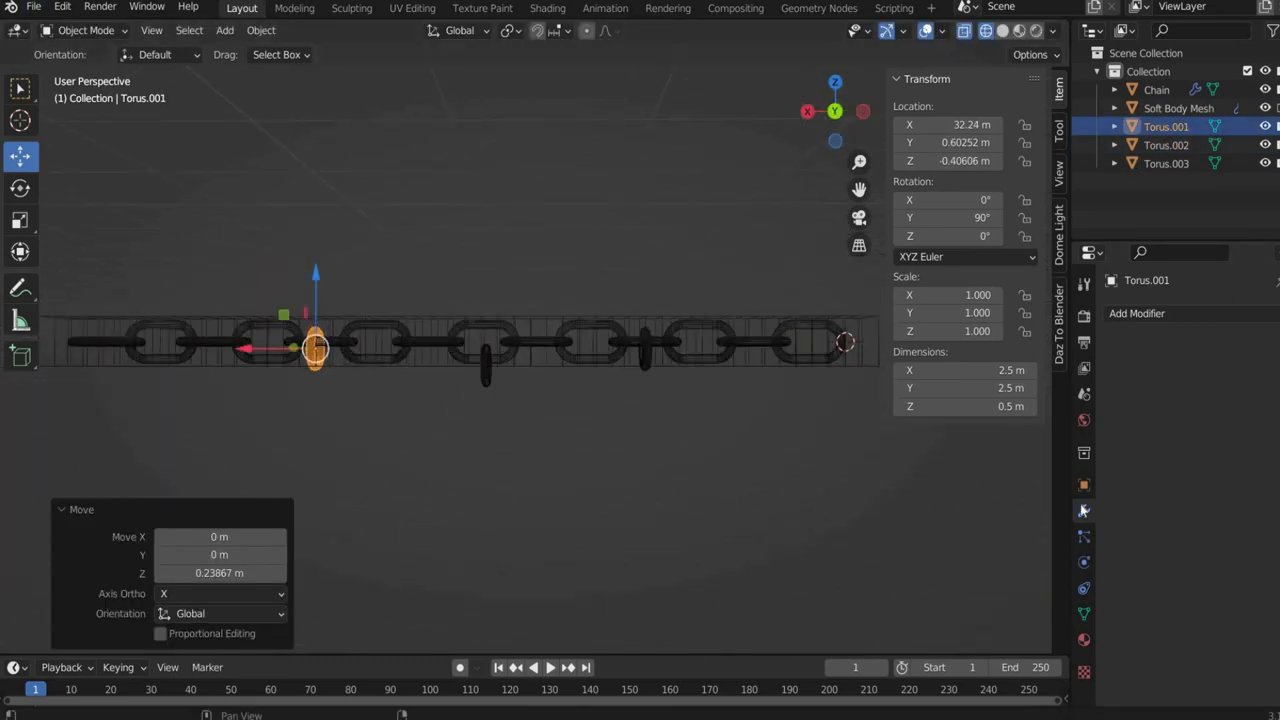
- Add Surface Deform modifiers bound to Soft Body Mesh on the Torus links, then play the timeline
{"action": "left_click", "coordinate": [1137, 313]}
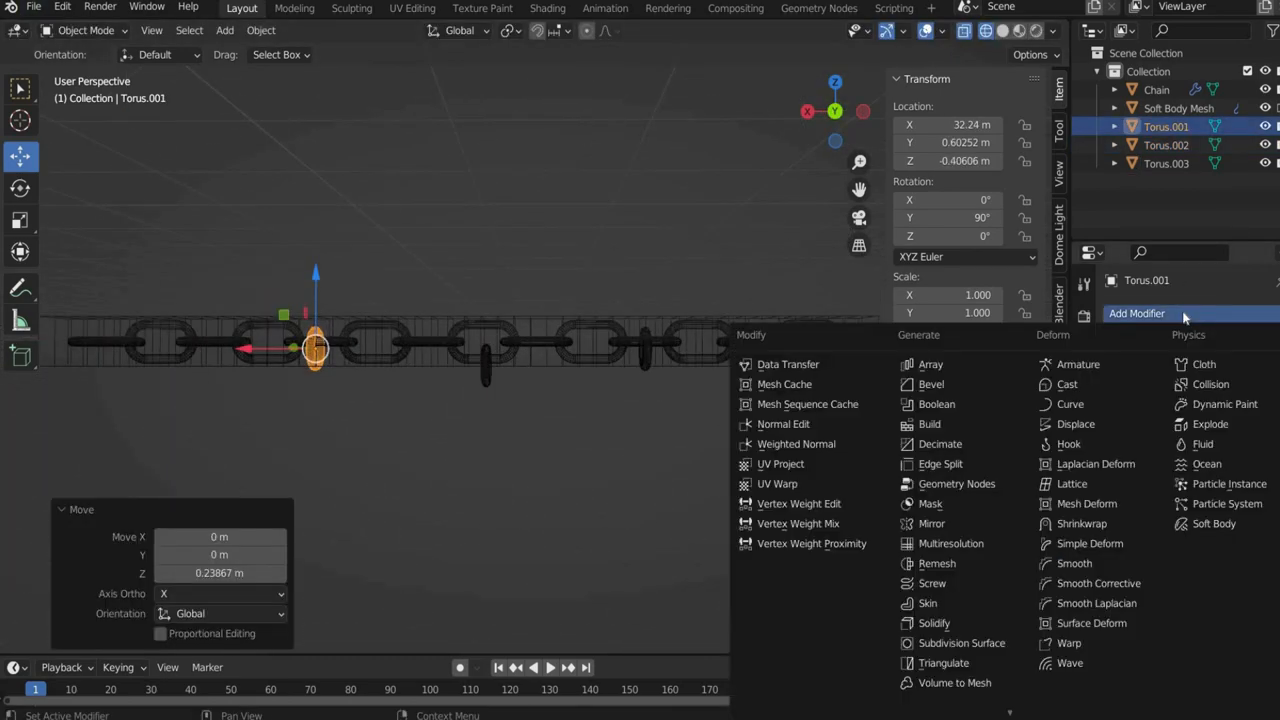
{"action": "mouse_move", "coordinate": [1090, 543]}
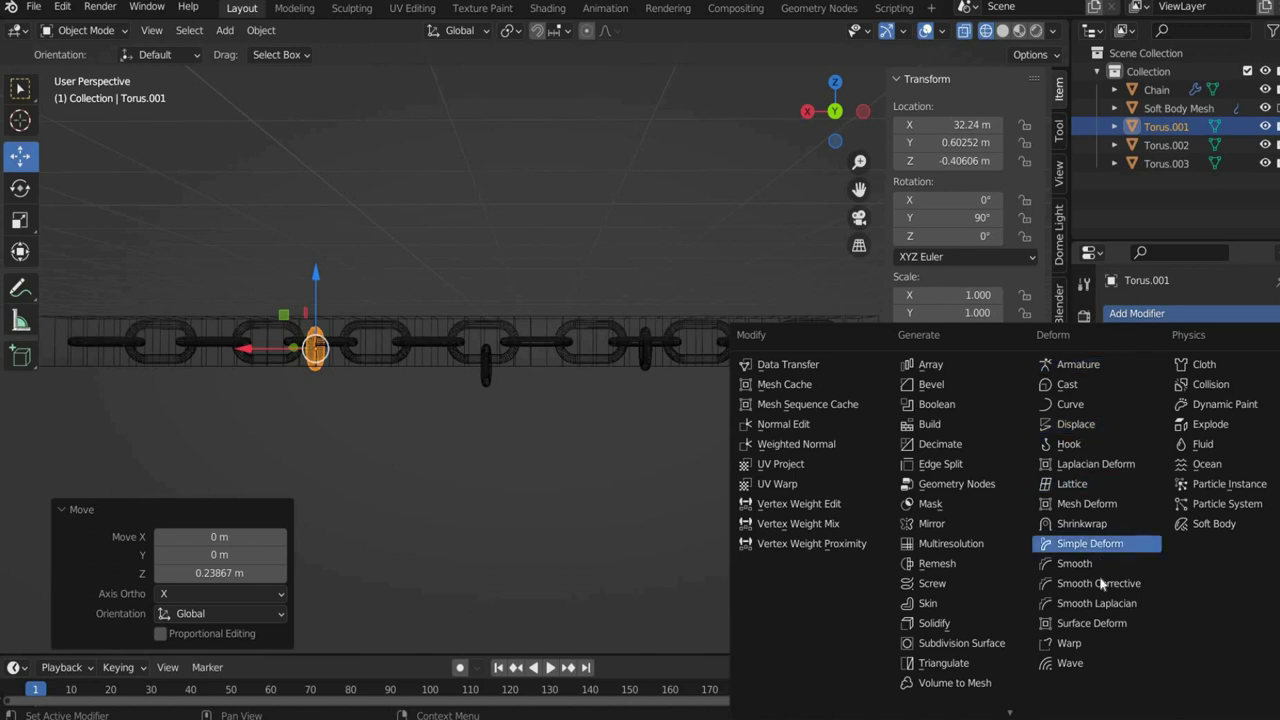
{"action": "left_click", "coordinate": [1091, 623]}
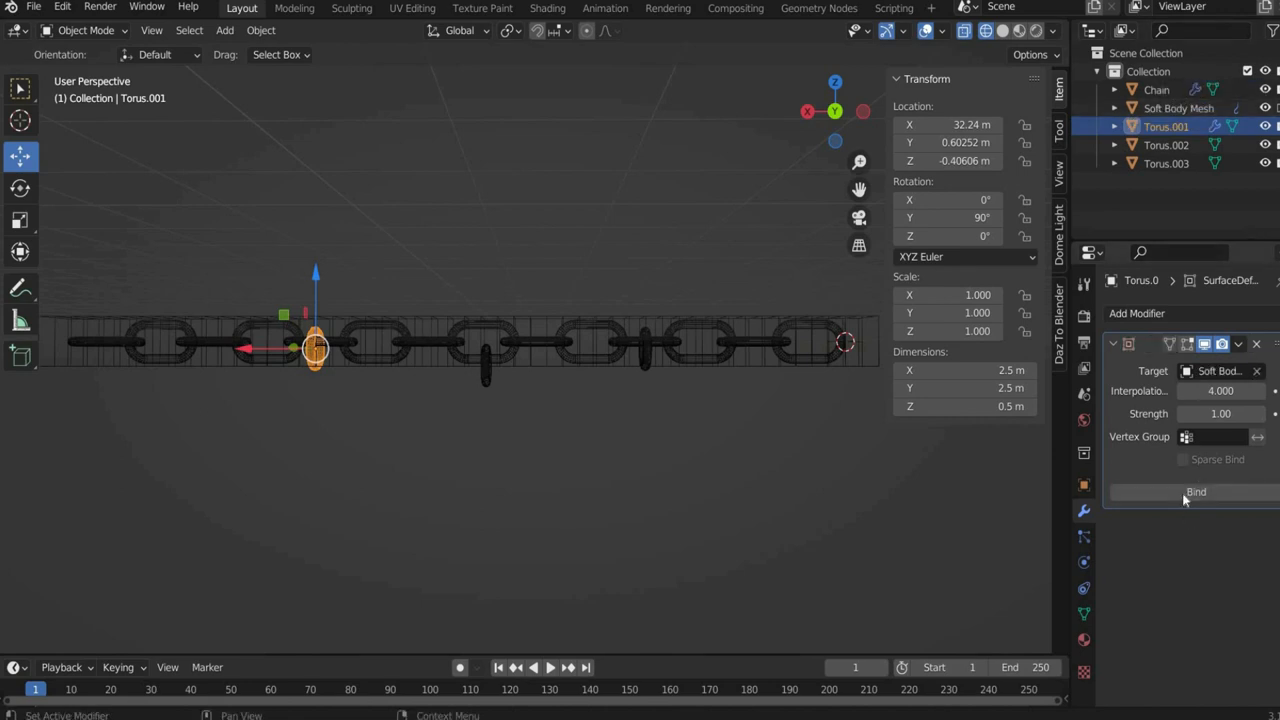
{"action": "left_click", "coordinate": [1137, 313]}
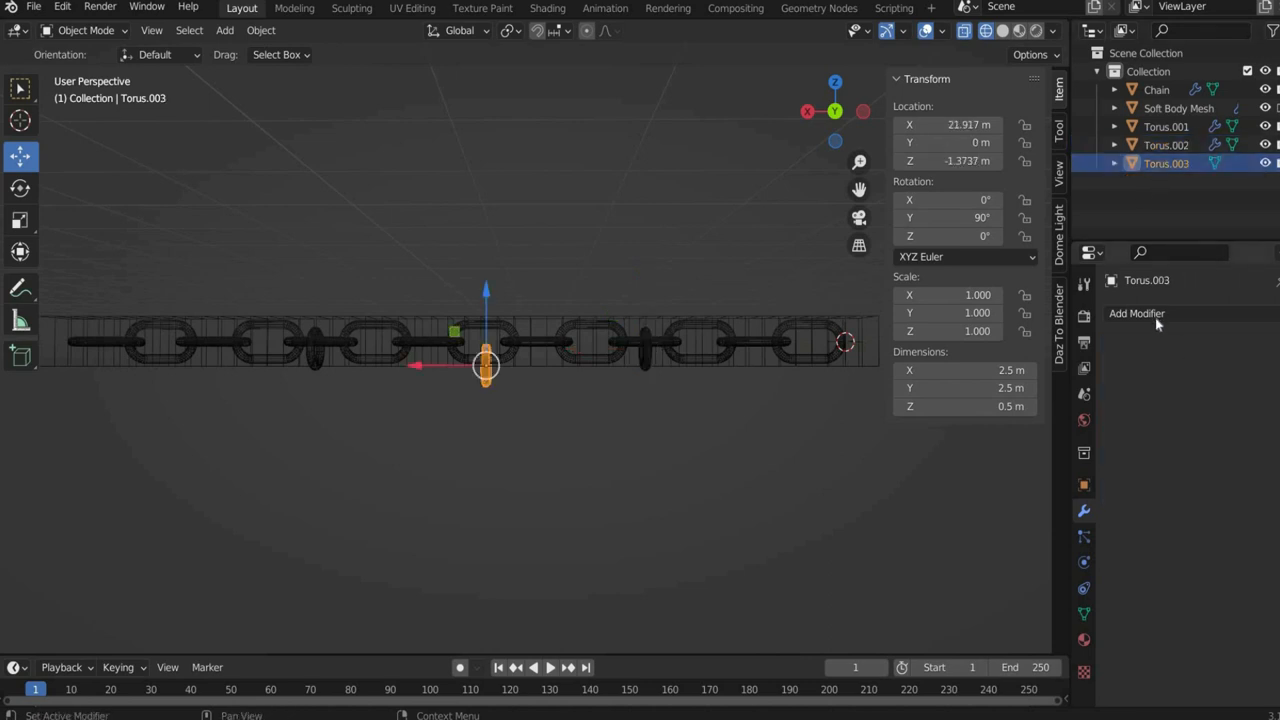
{"action": "left_click", "coordinate": [550, 667]}
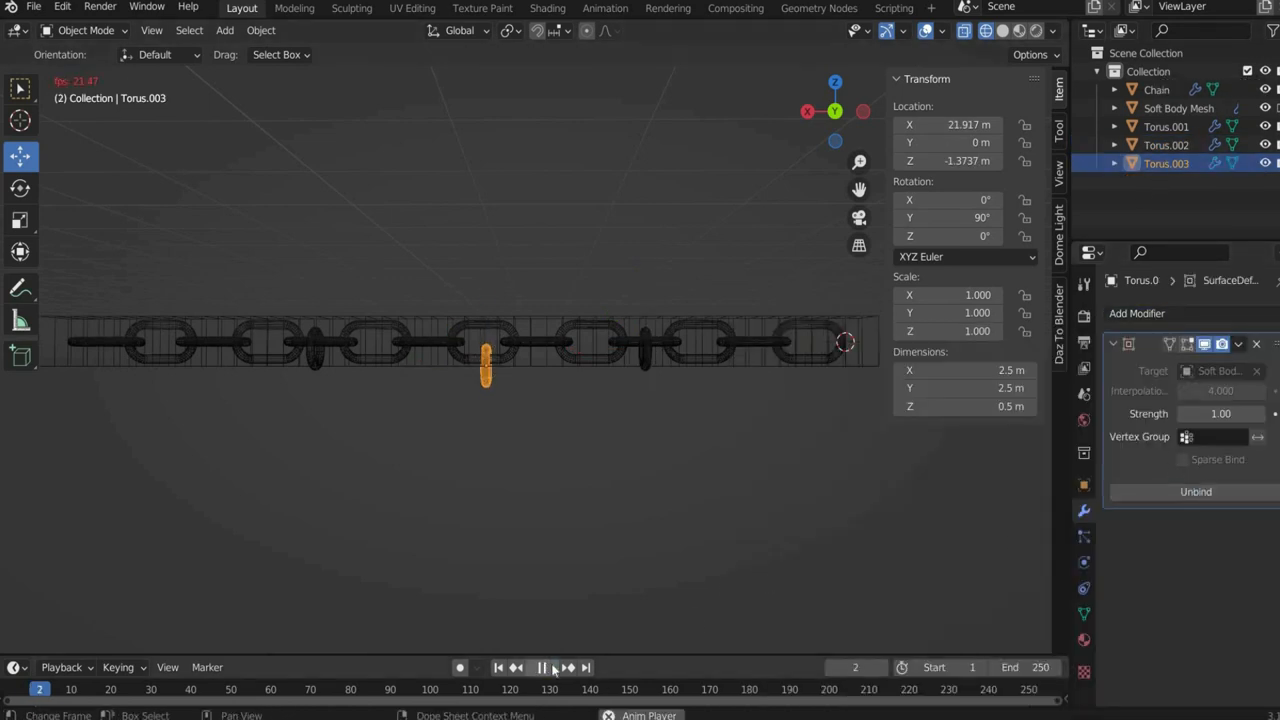
{"action": "left_click", "coordinate": [541, 667]}
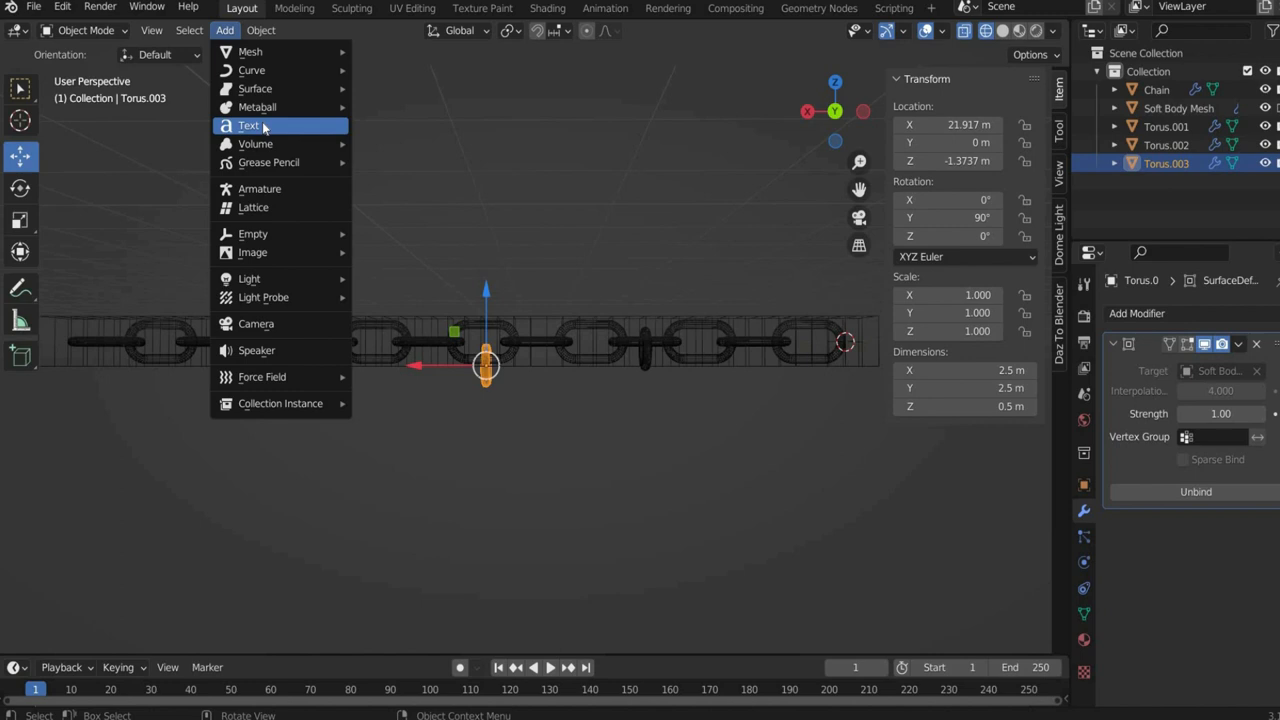
- Add a text object below the chain and retype its wording as ANGLE
{"action": "left_click", "coordinate": [249, 125]}
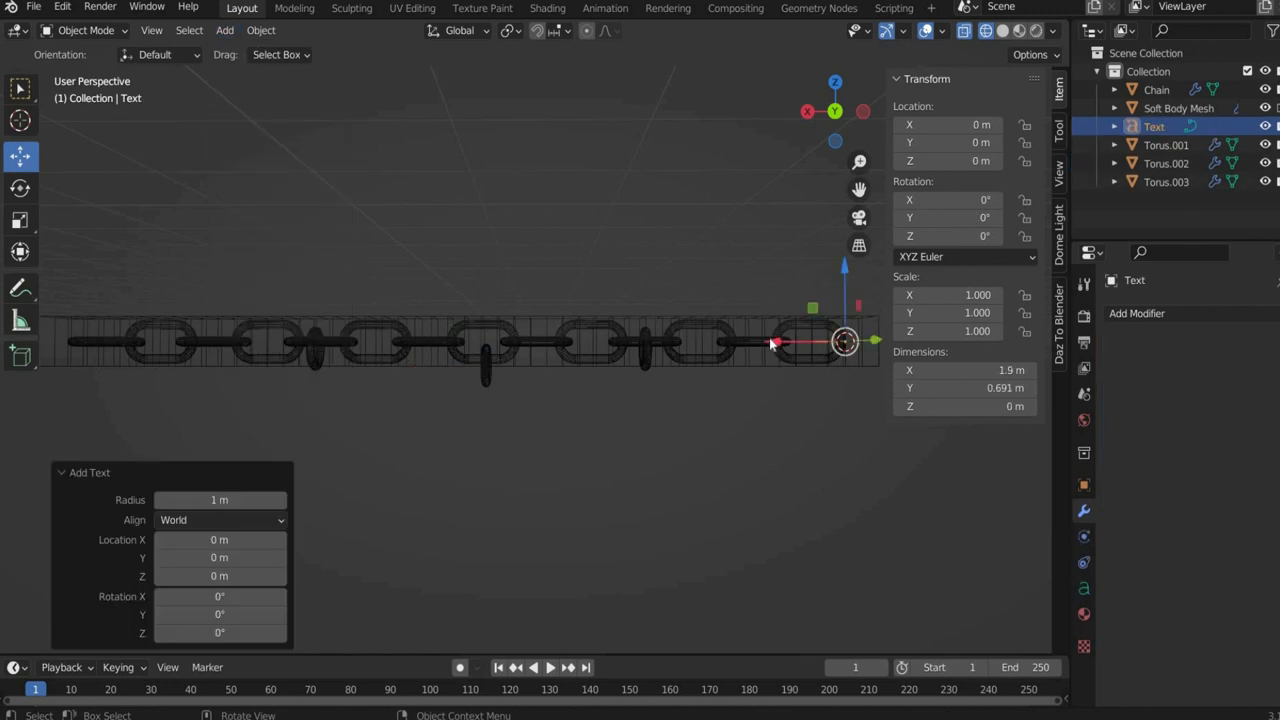
{"action": "left_click", "coordinate": [86, 30]}
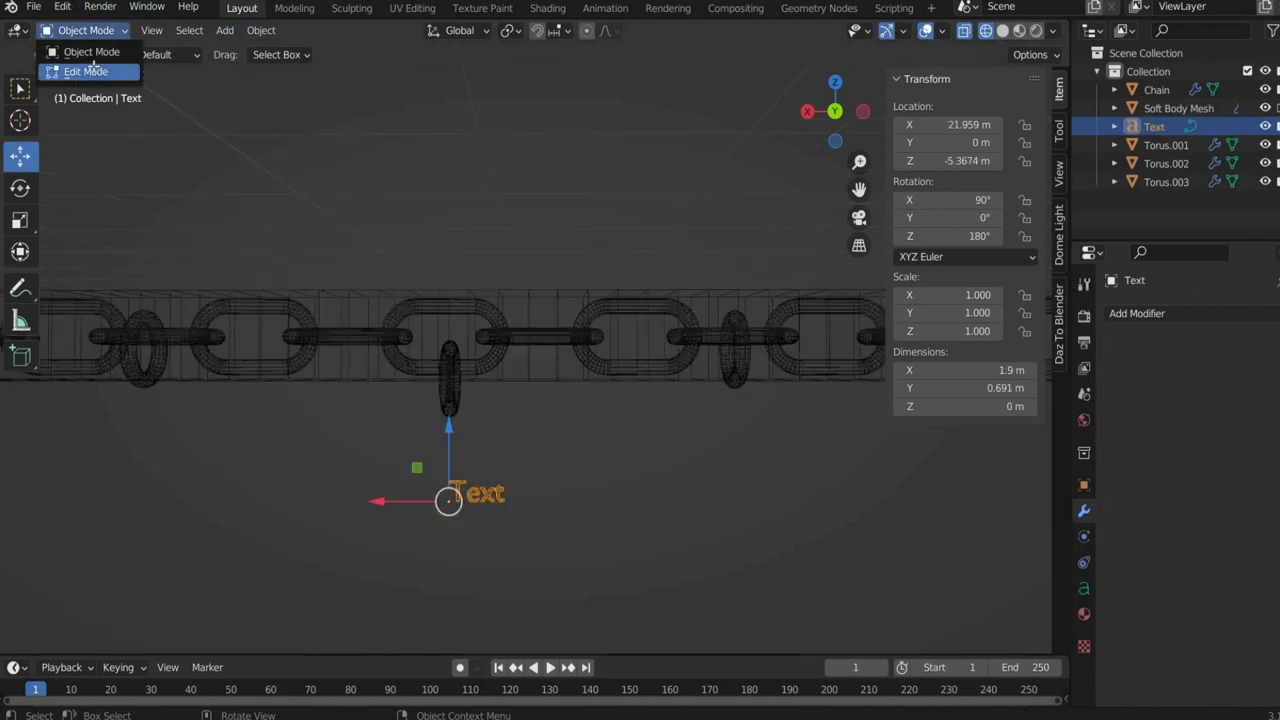
{"action": "left_click", "coordinate": [86, 71]}
{"action": "type", "text": "ANGLE"}
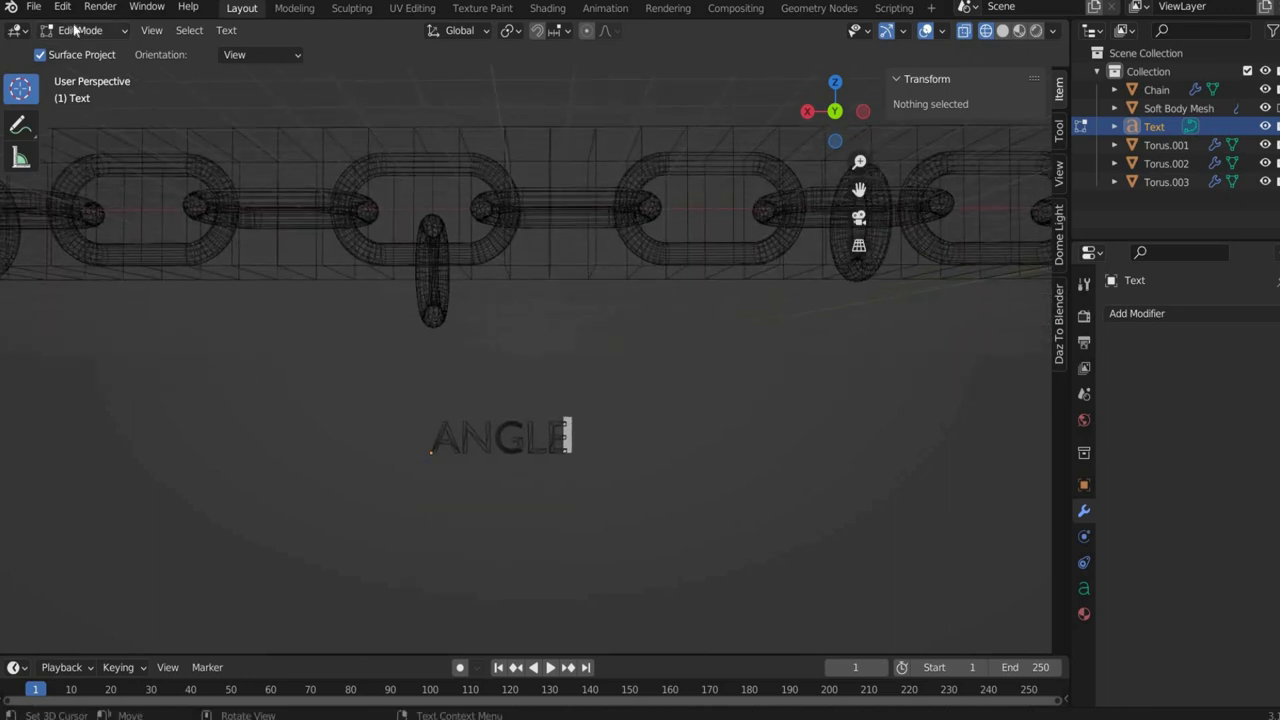
{"action": "key", "text": "Tab"}
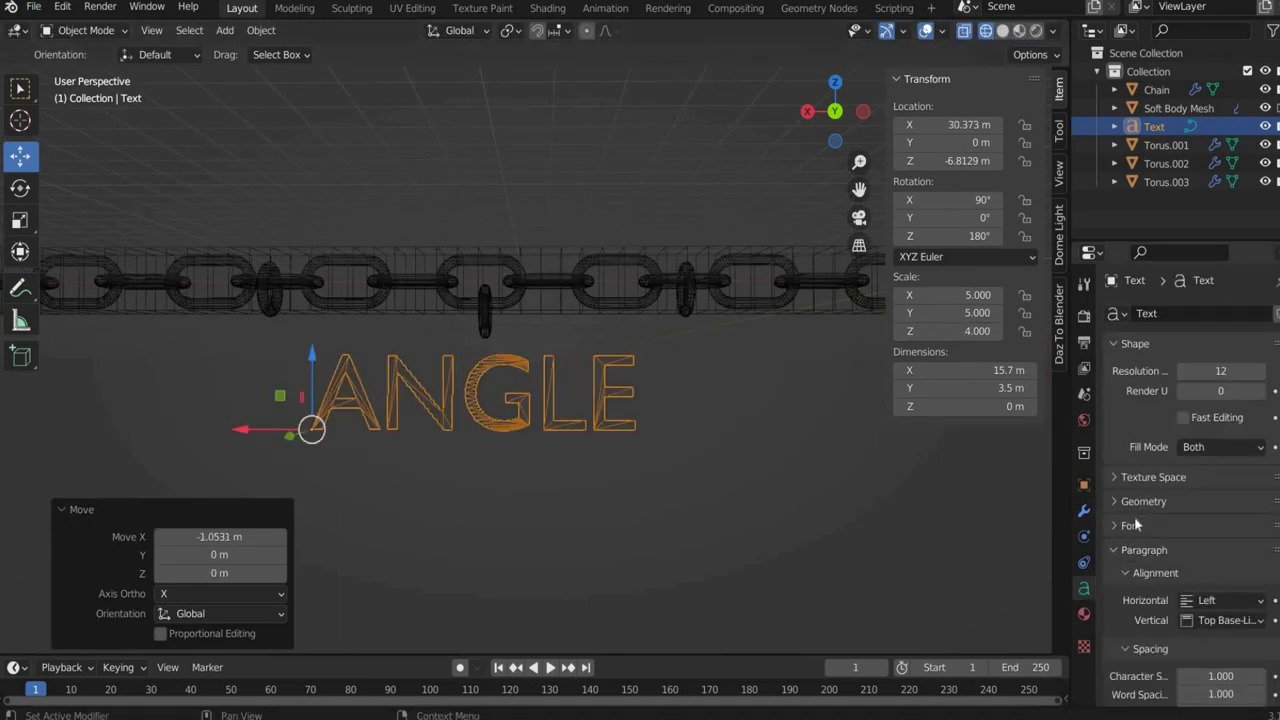
- Give the ANGLE text a 0.2 m geometry extrusion, viewed with solid shading
{"action": "left_click", "coordinate": [1143, 501]}
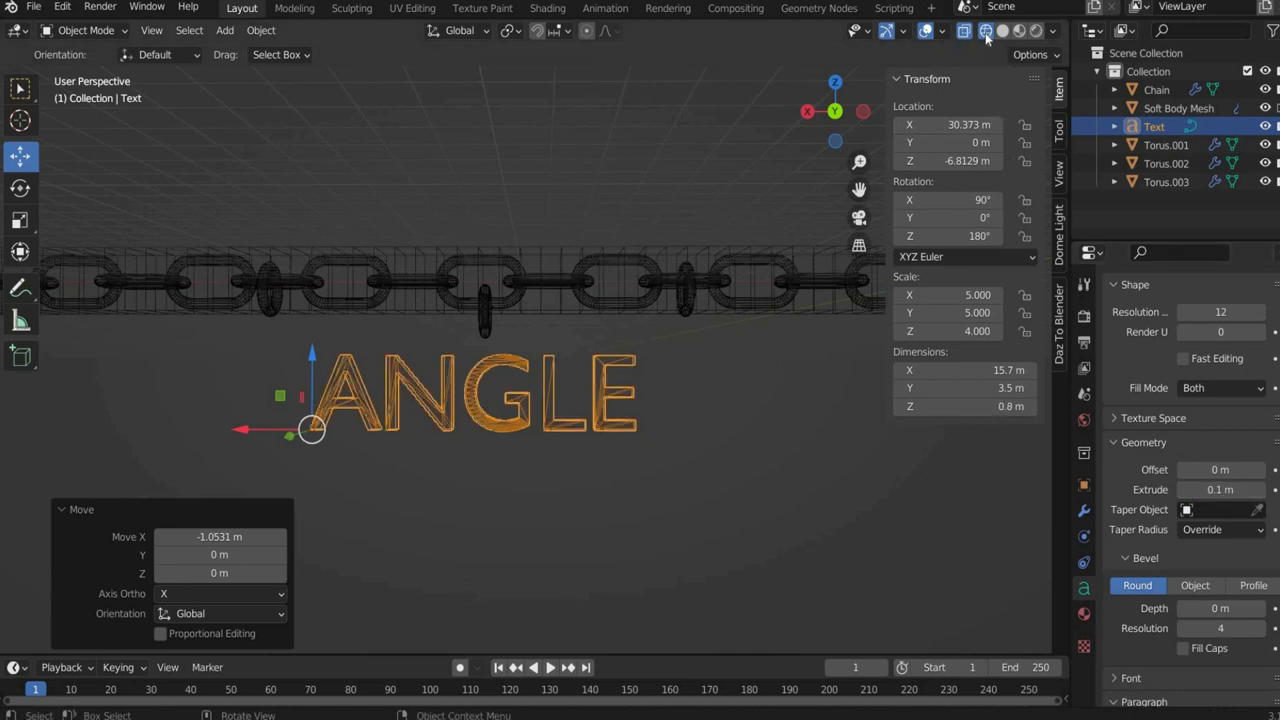
{"action": "left_click", "coordinate": [983, 30]}
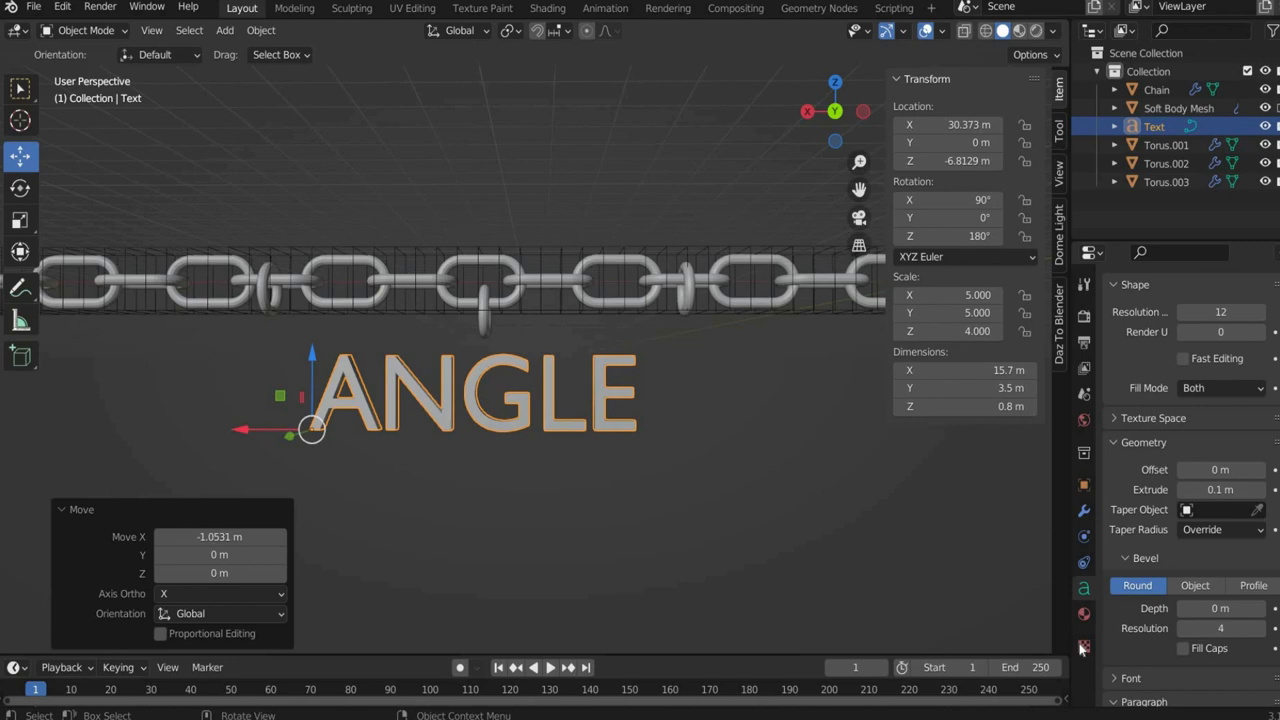
{"action": "scroll", "scroll_direction": "down", "scroll_amount": 3}
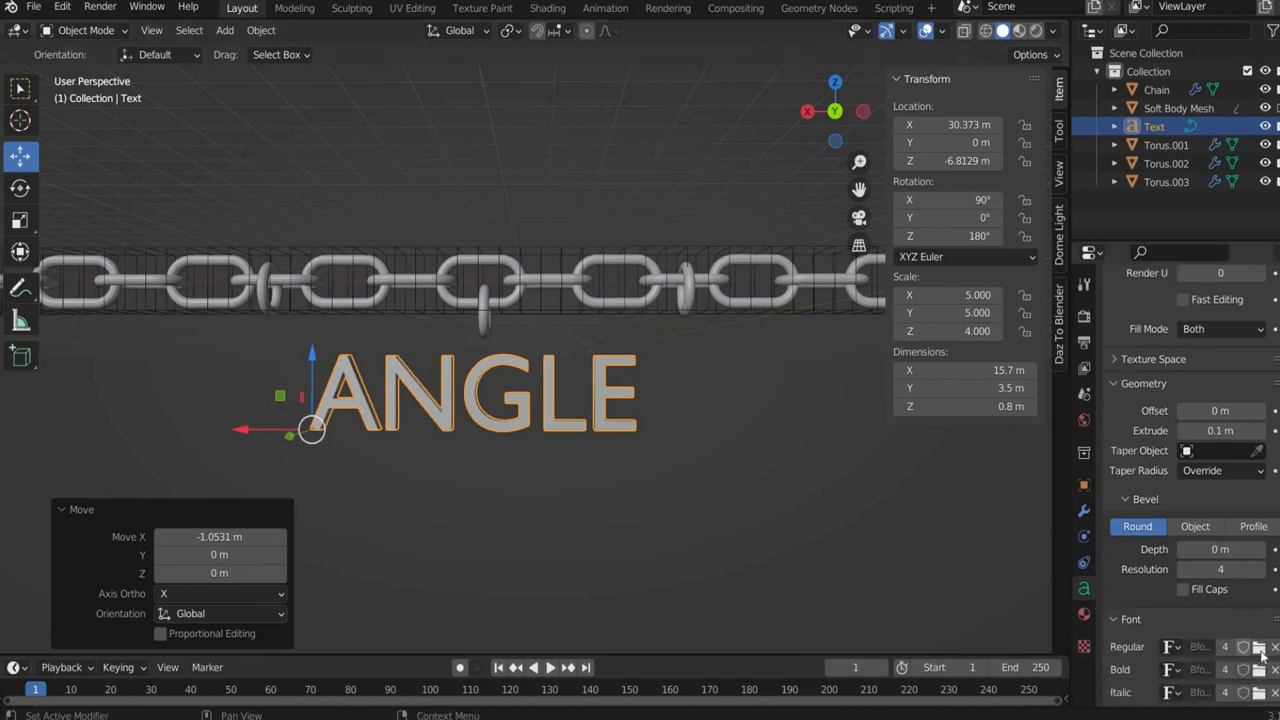
- Load a sharper angular font and set a 0.05 m profile bevel on ANGLE
{"action": "left_click", "coordinate": [1258, 646]}
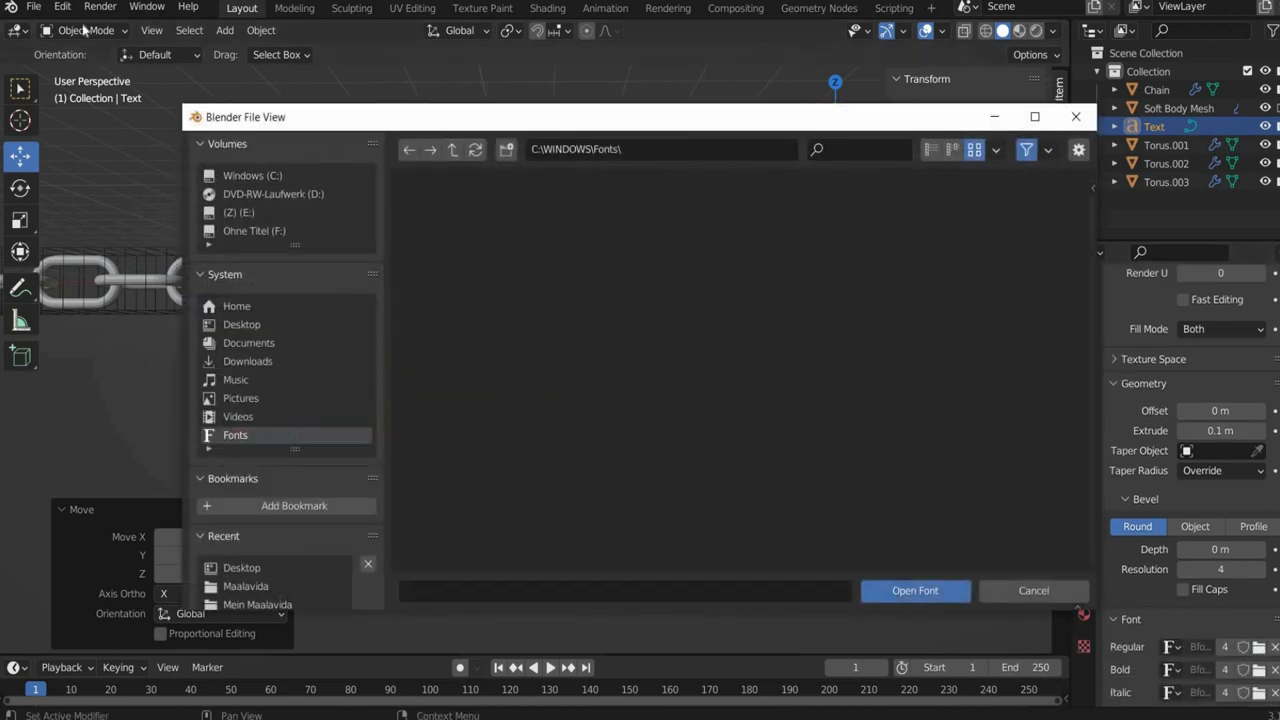
{"action": "left_click", "coordinate": [914, 590]}
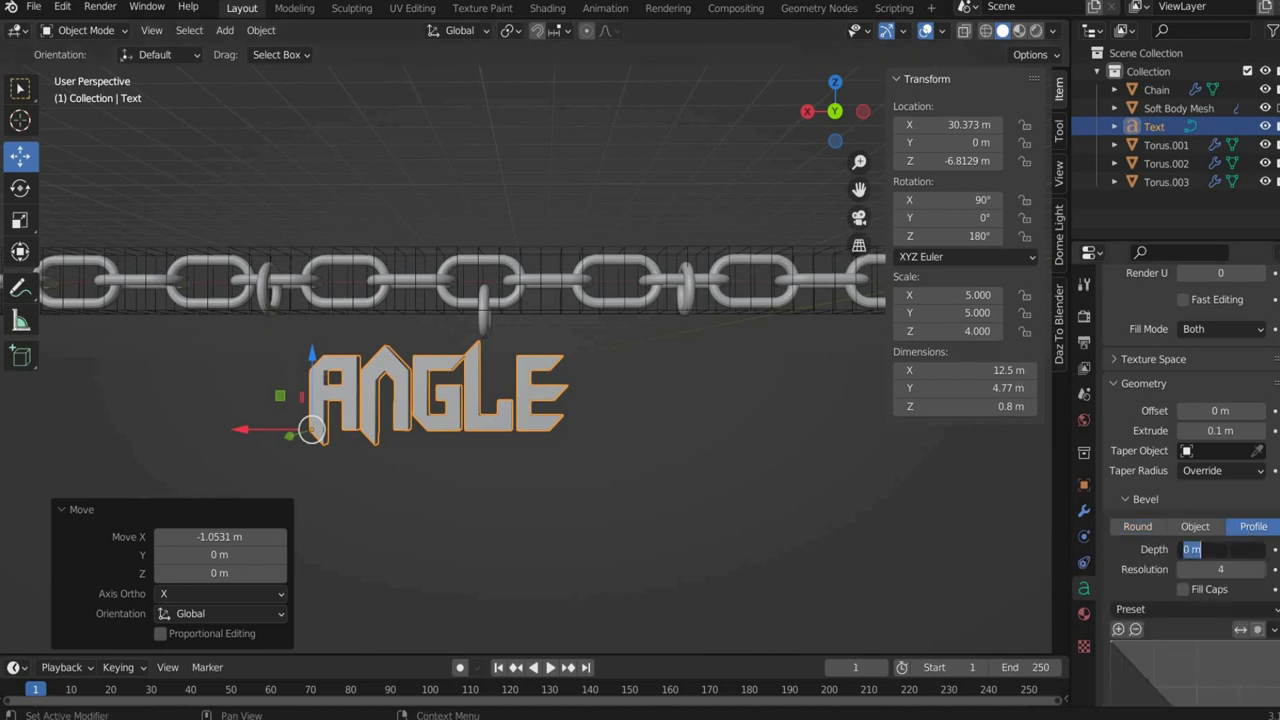
{"action": "type", "text": "0.05"}
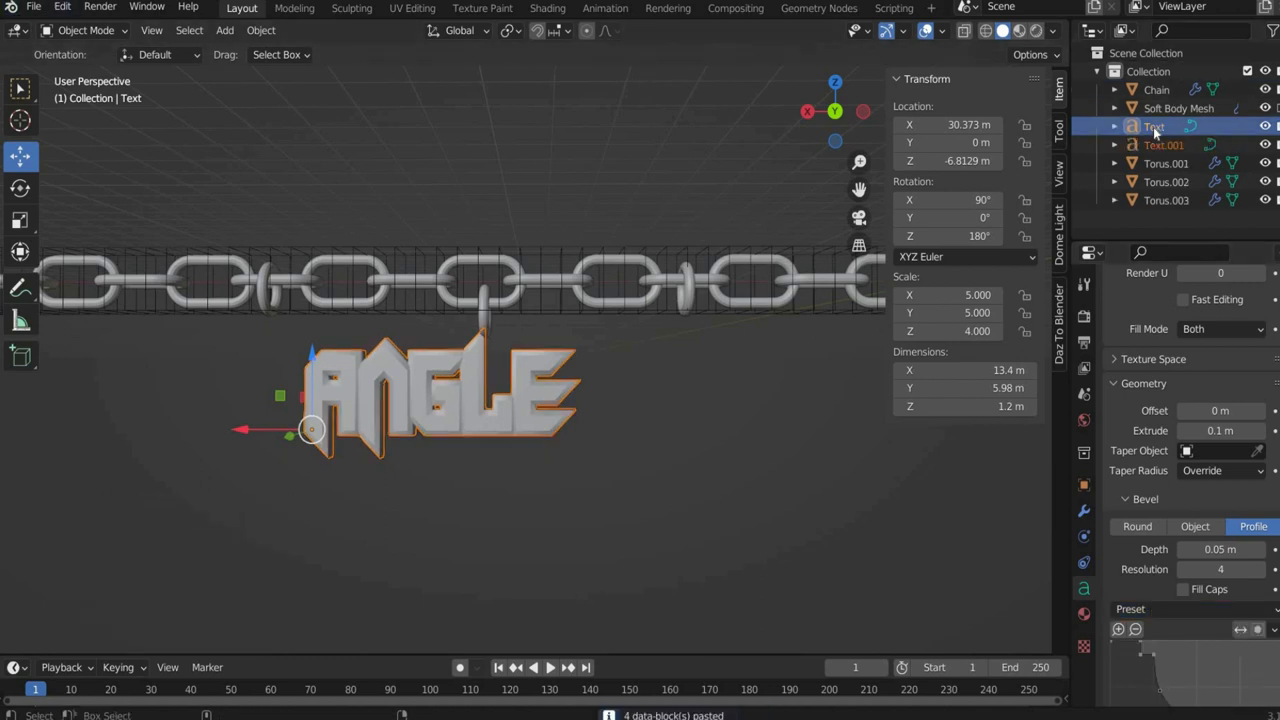
{"action": "left_click", "coordinate": [1220, 430]}
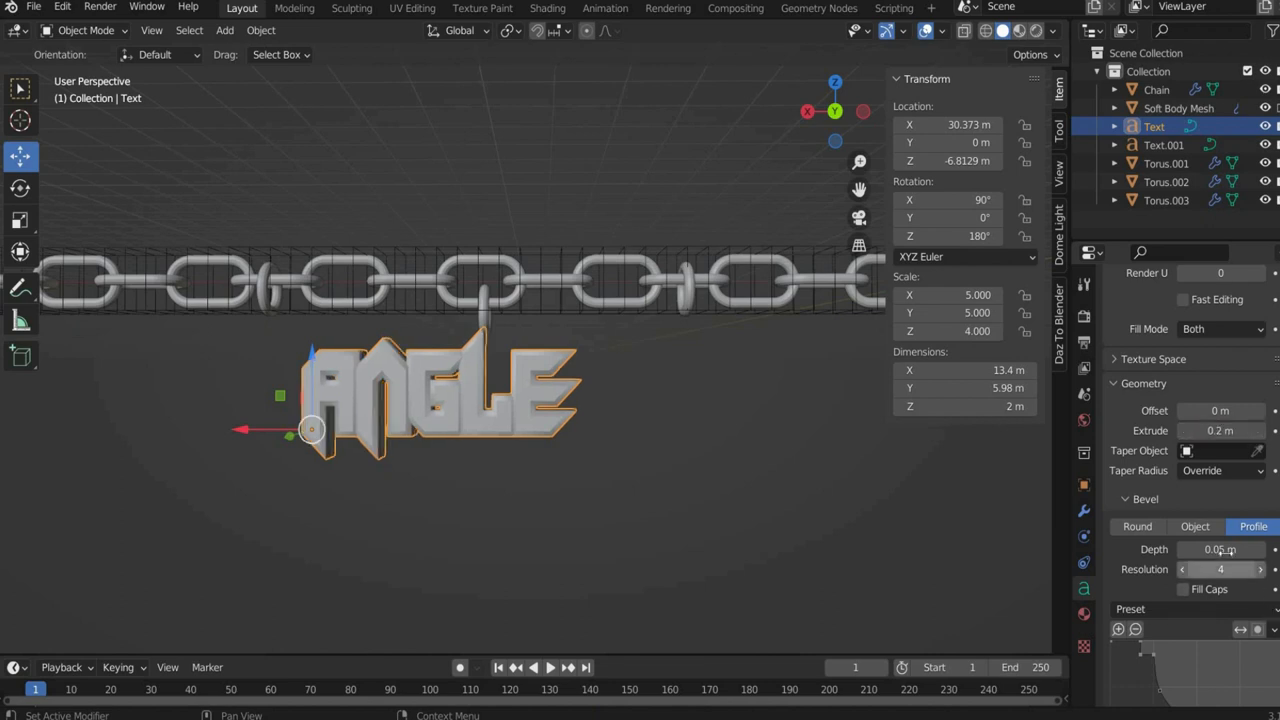
{"action": "left_click", "coordinate": [261, 30]}
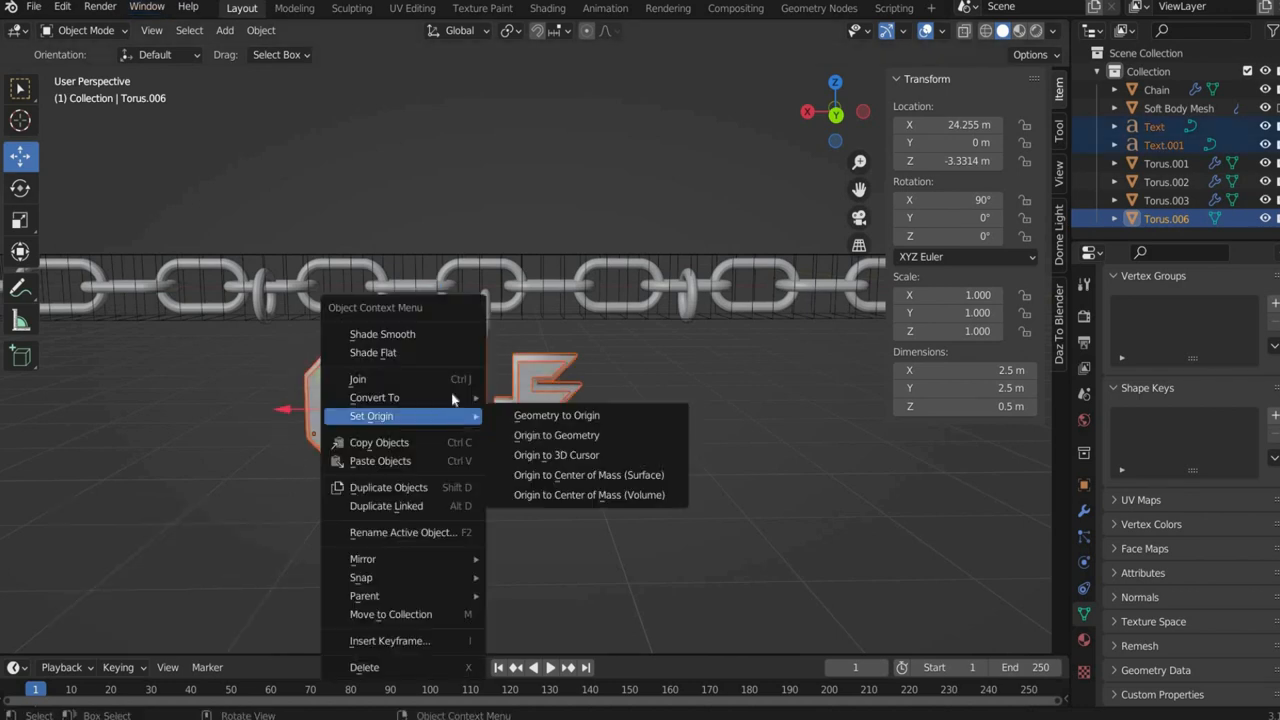
- Join the ANGLE text with the ring and set Origin to Center of Mass (Surface)
{"action": "left_click", "coordinate": [374, 397]}
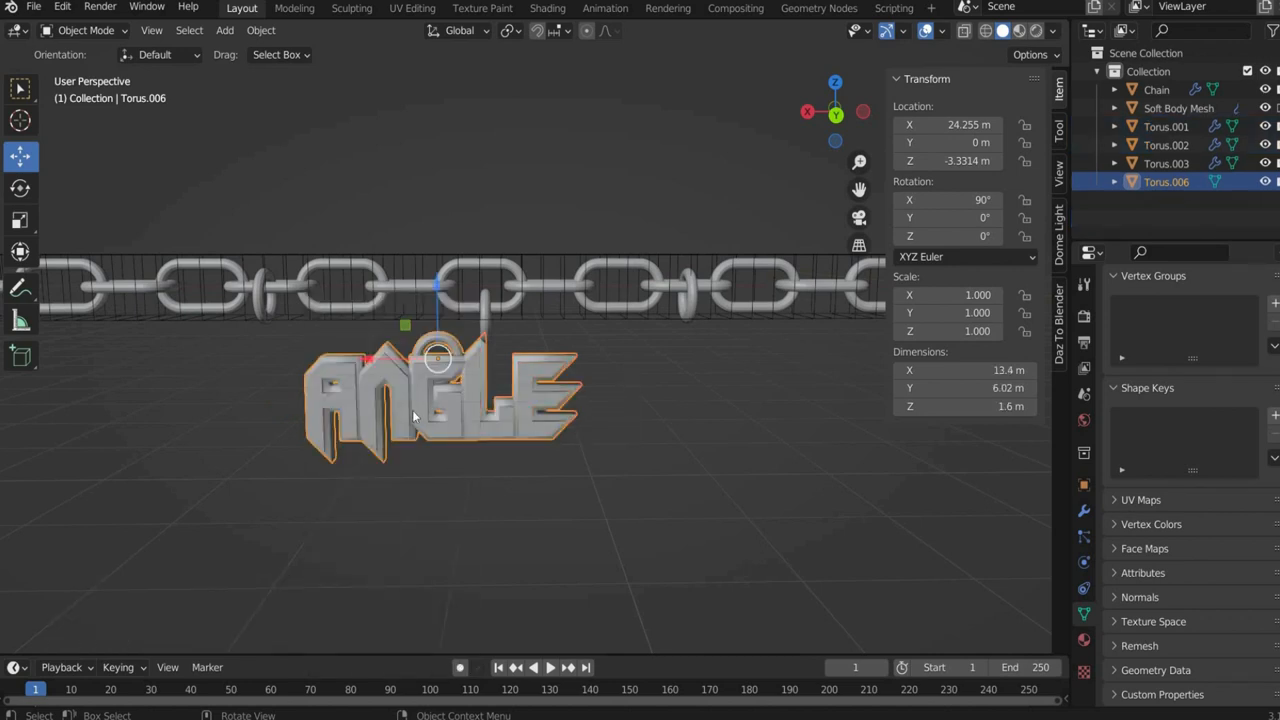
{"action": "right_click", "coordinate": [413, 410]}
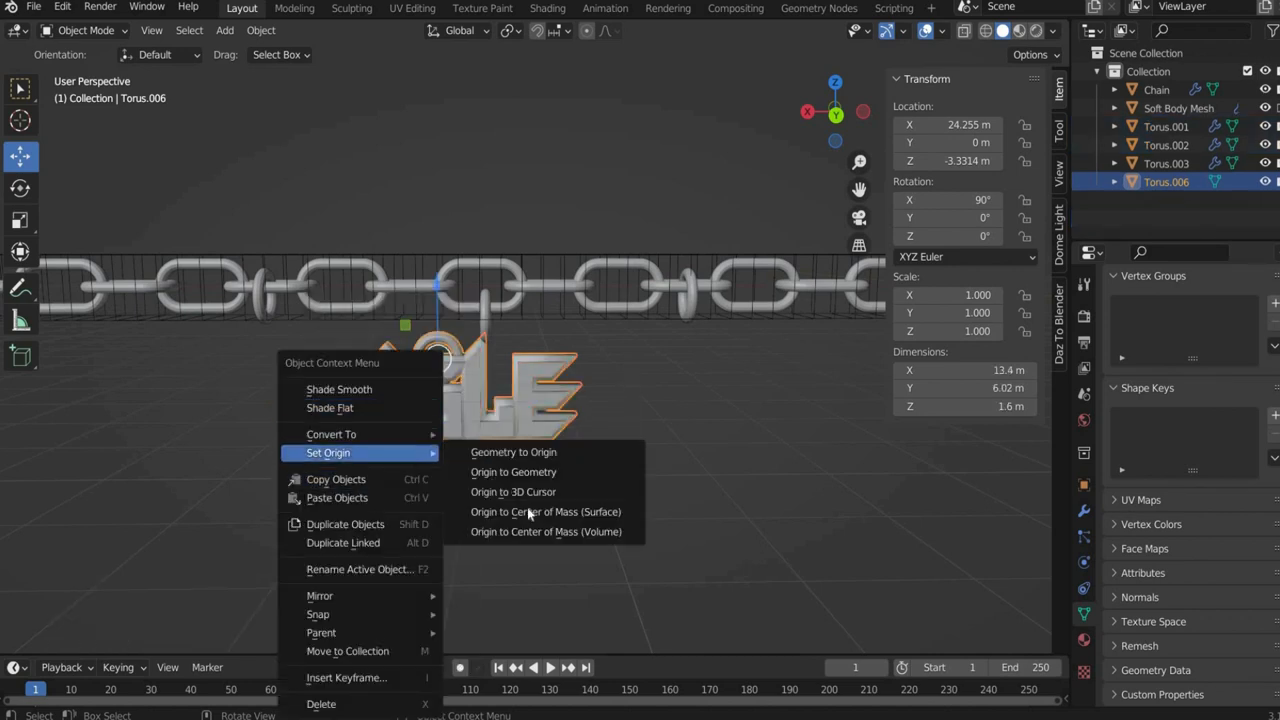
{"action": "left_click", "coordinate": [546, 511]}
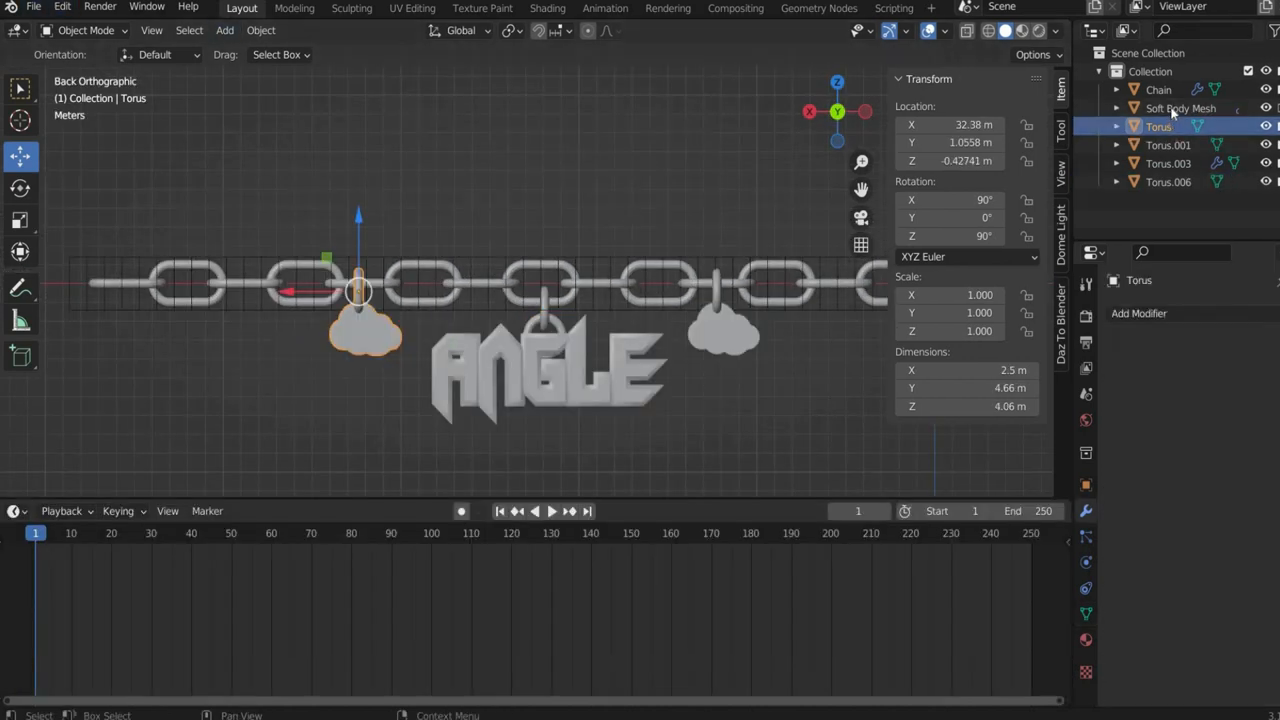
- Unbind the Chain's Surface Deform modifier and select its end link in Edit Mode
{"action": "left_click", "coordinate": [1158, 89]}
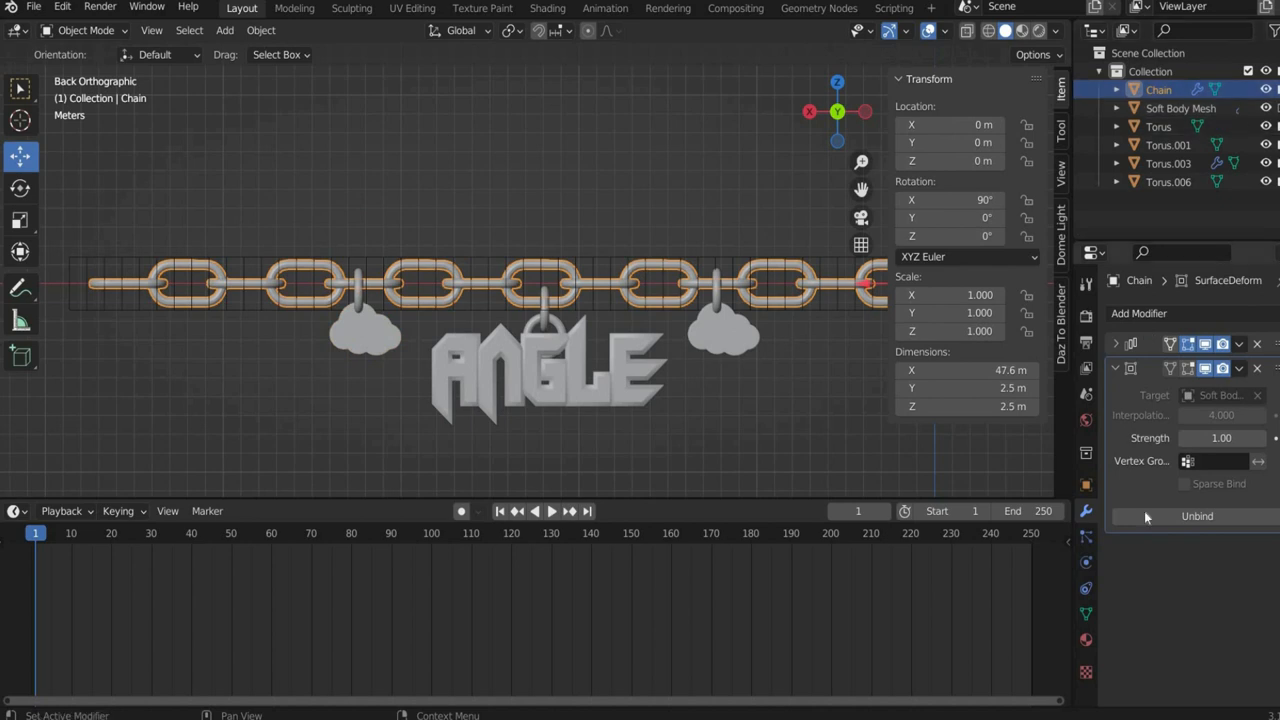
{"action": "left_click", "coordinate": [1169, 163]}
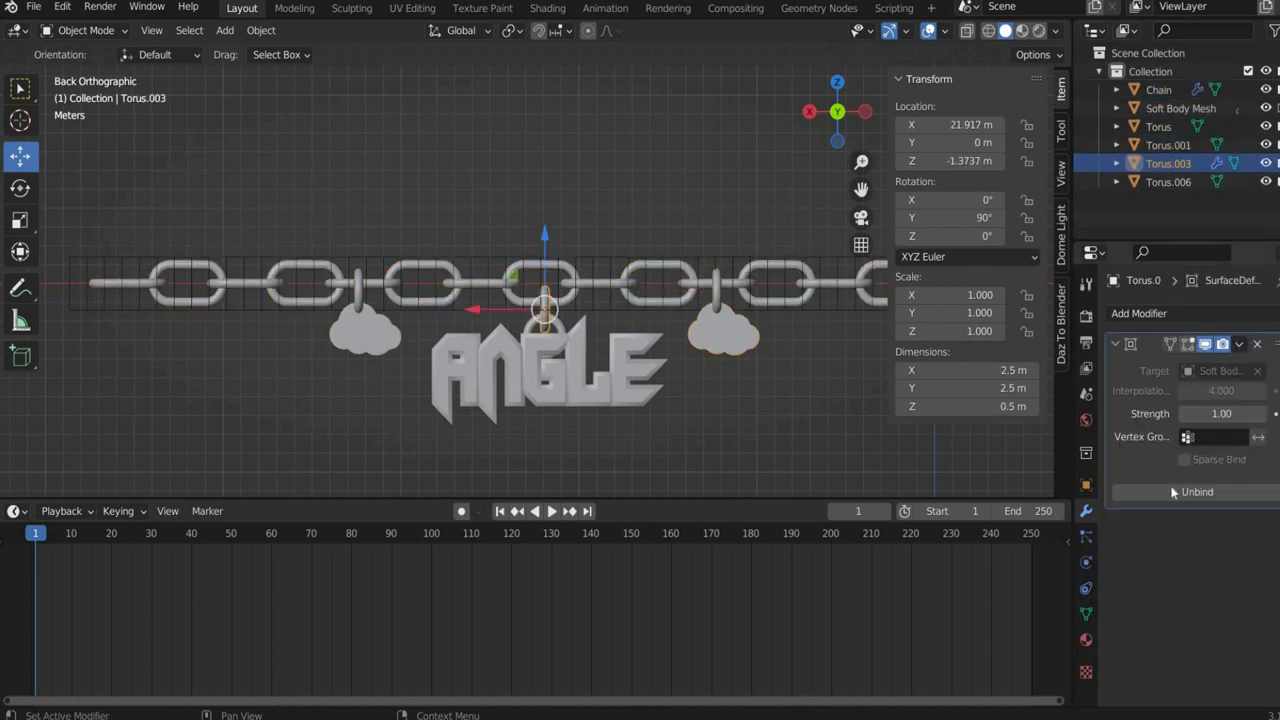
{"action": "left_click", "coordinate": [1158, 126]}
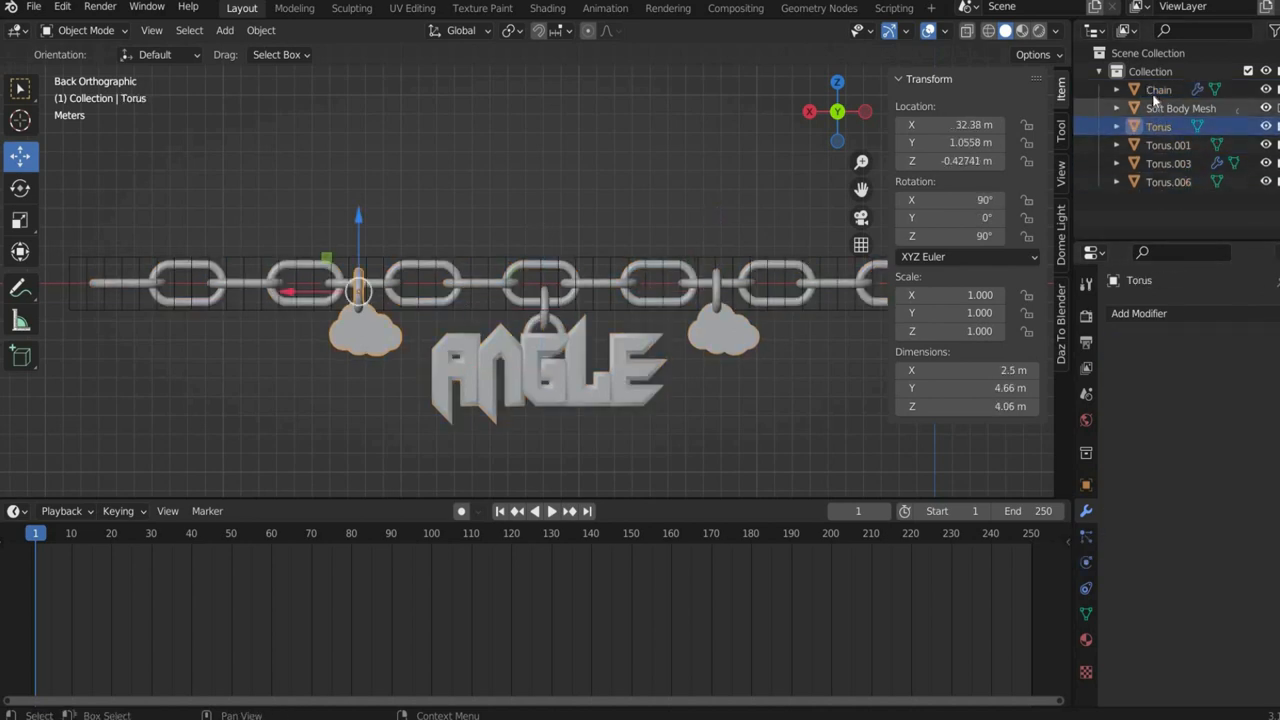
{"action": "left_click", "coordinate": [85, 30]}
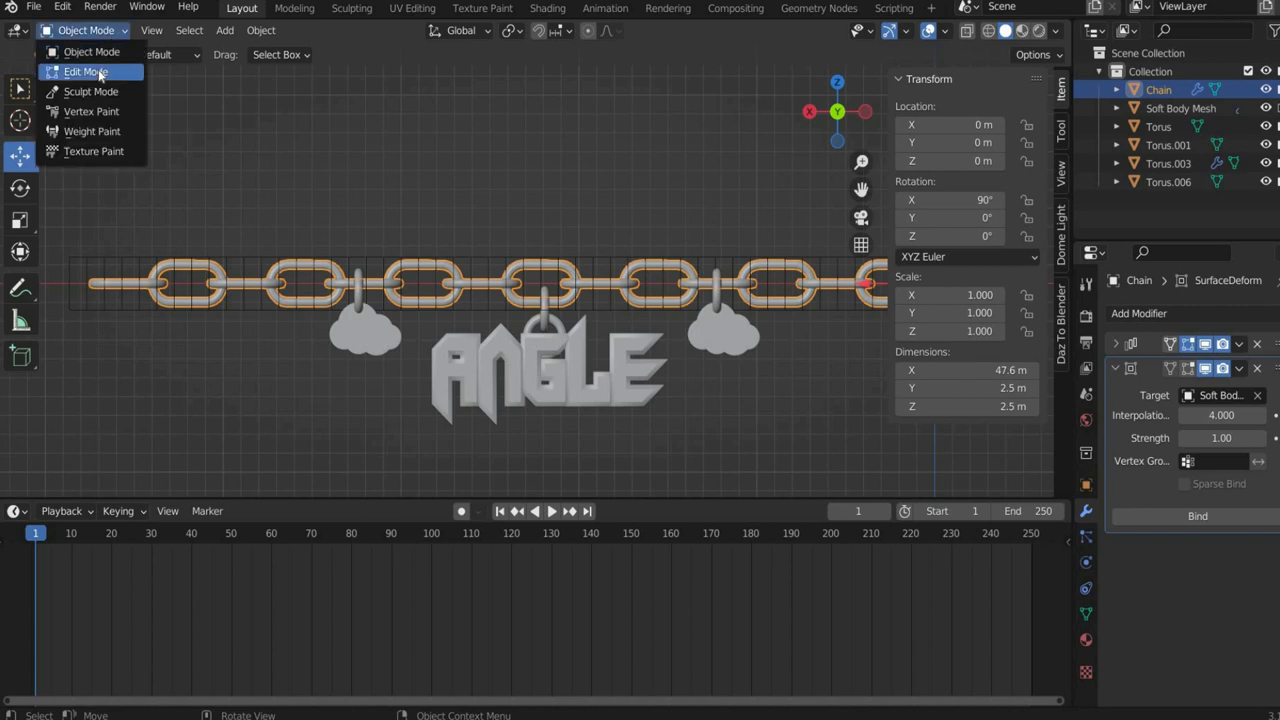
{"action": "left_click", "coordinate": [86, 71]}
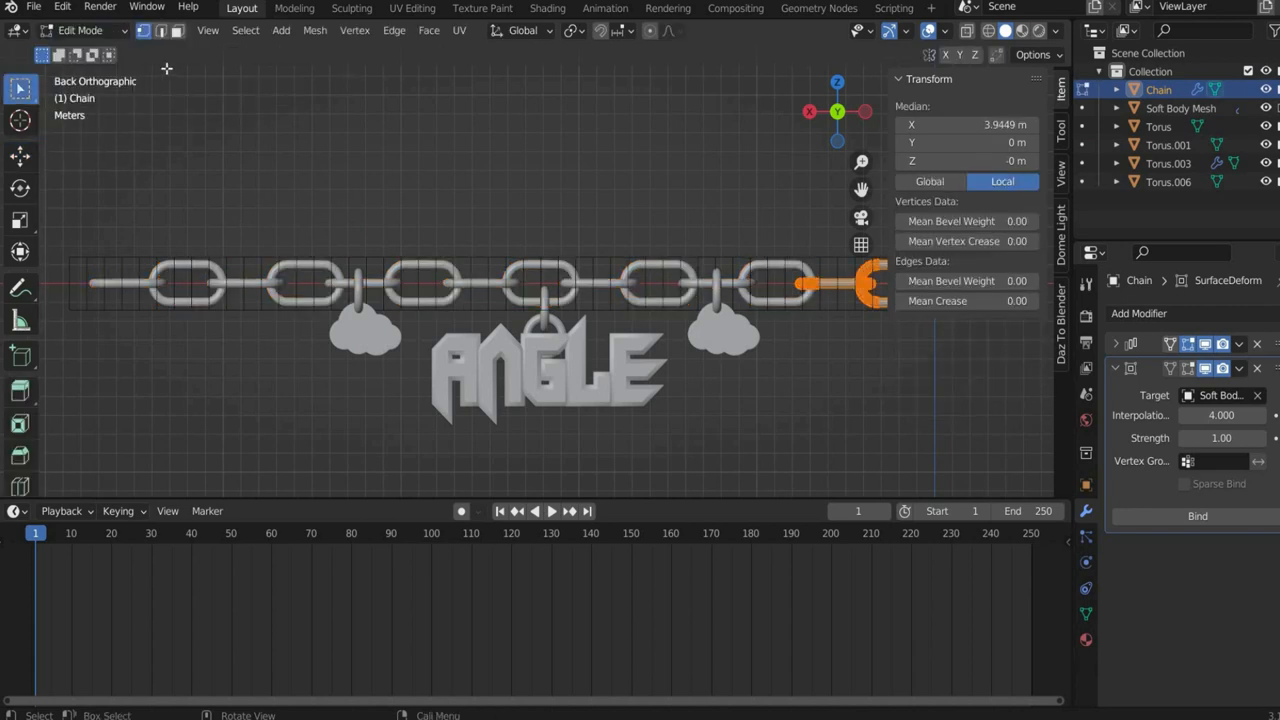
{"action": "mouse_move", "coordinate": [177, 30]}
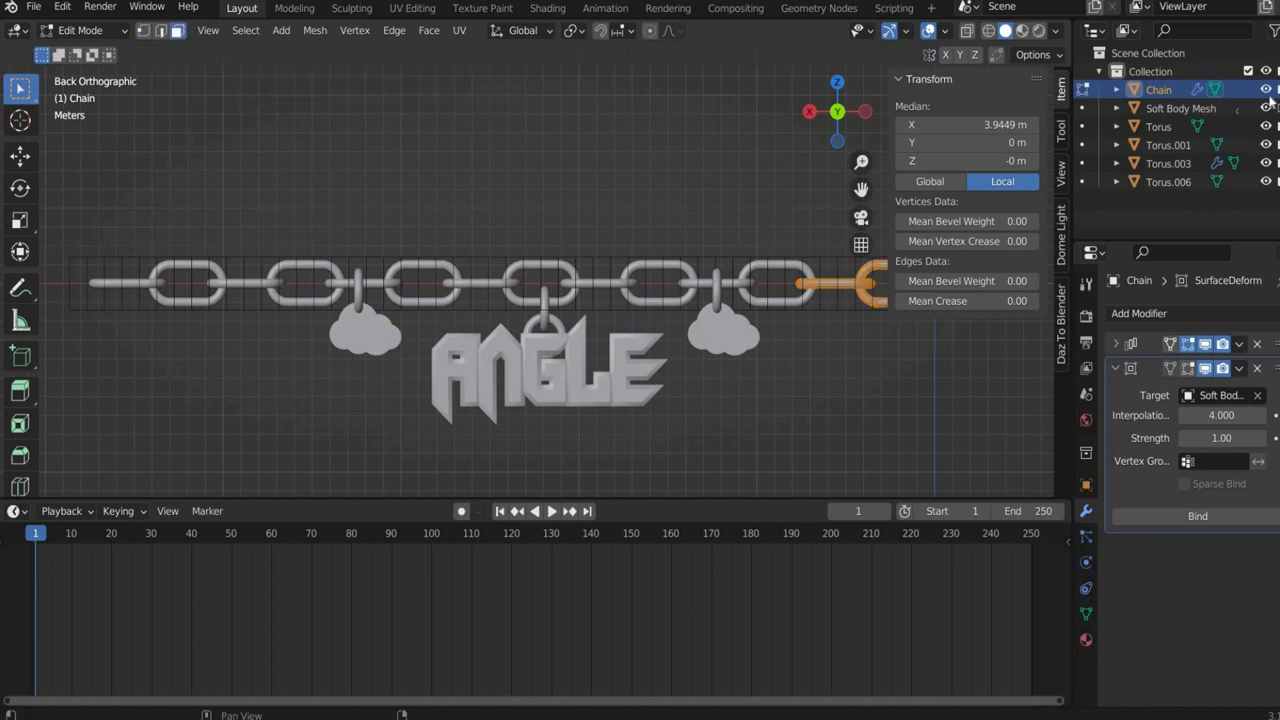
{"action": "left_click", "coordinate": [1180, 108]}
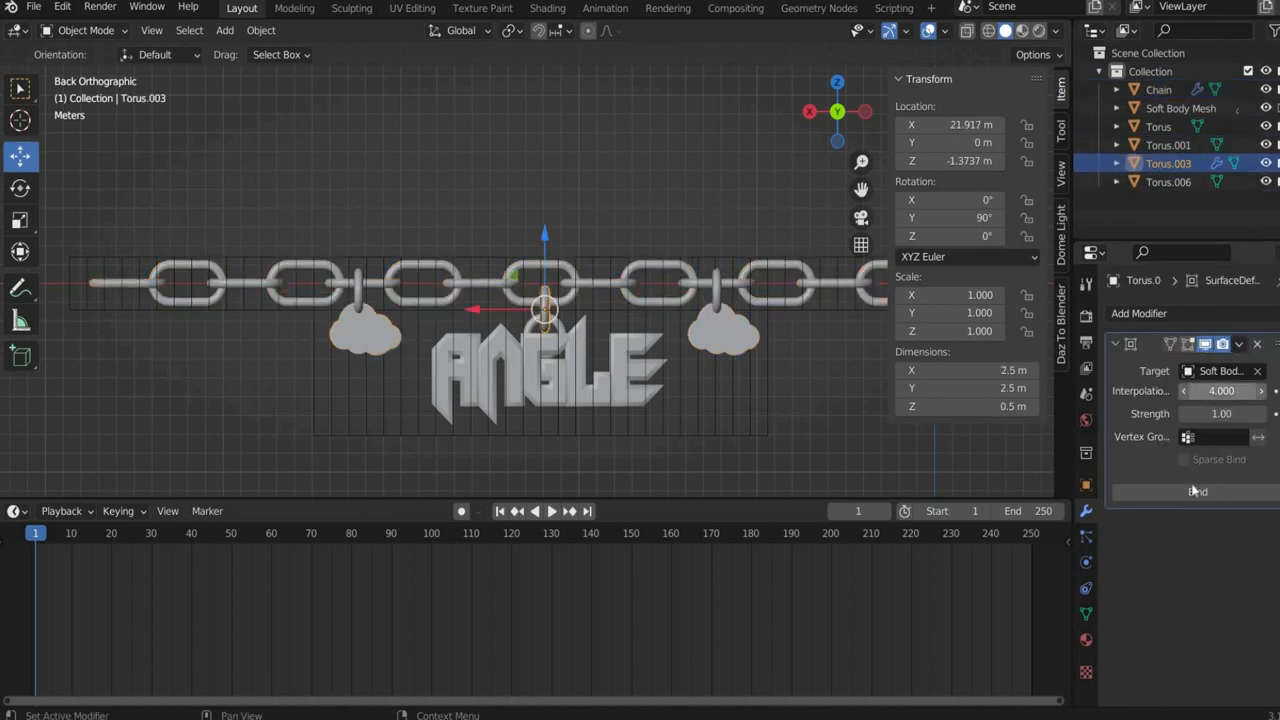
- Bind the center ring and add Surface Deform modifiers to both cloud charms
{"action": "left_click", "coordinate": [1138, 313]}
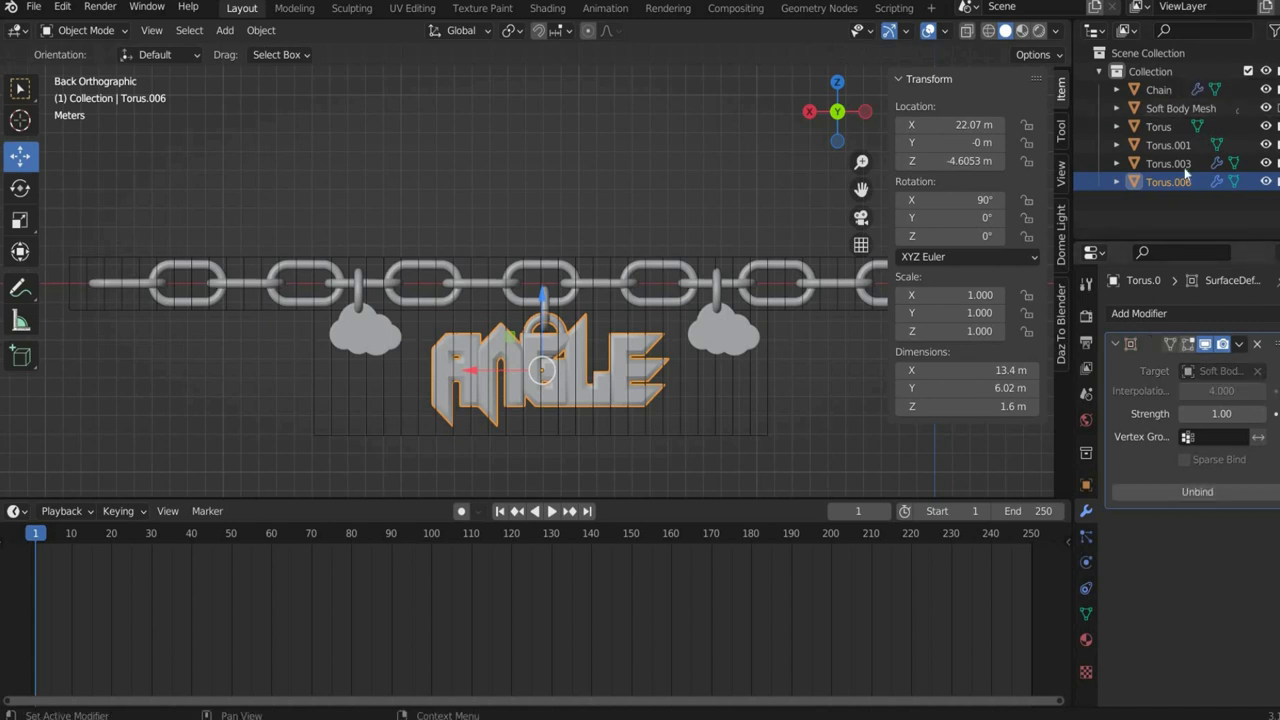
{"action": "left_click", "coordinate": [1138, 313]}
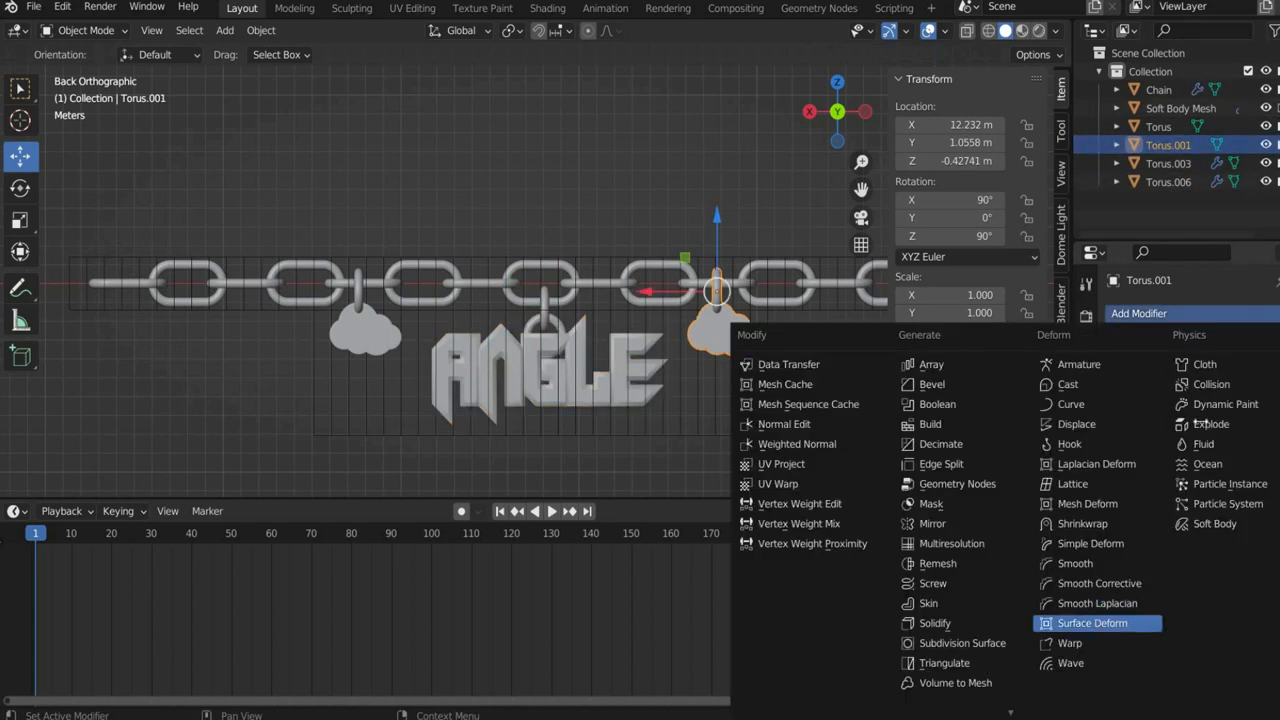
{"action": "left_click", "coordinate": [1092, 623]}
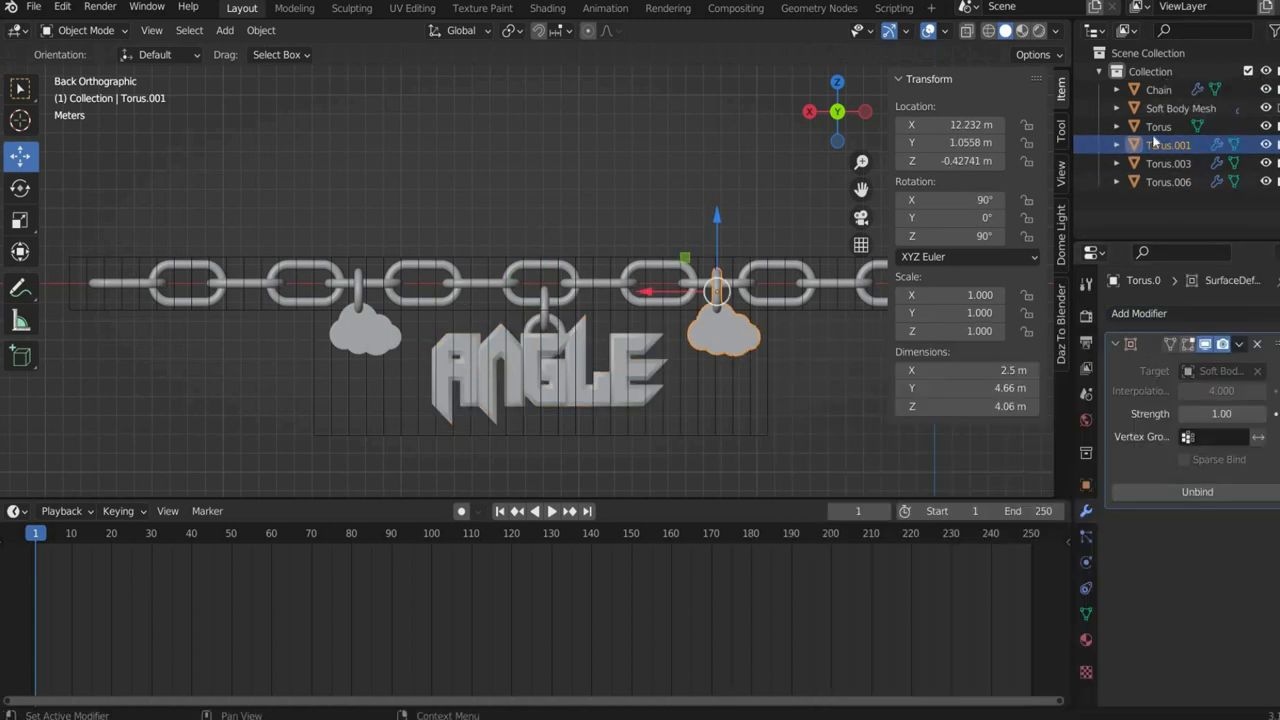
{"action": "left_click", "coordinate": [1138, 313]}
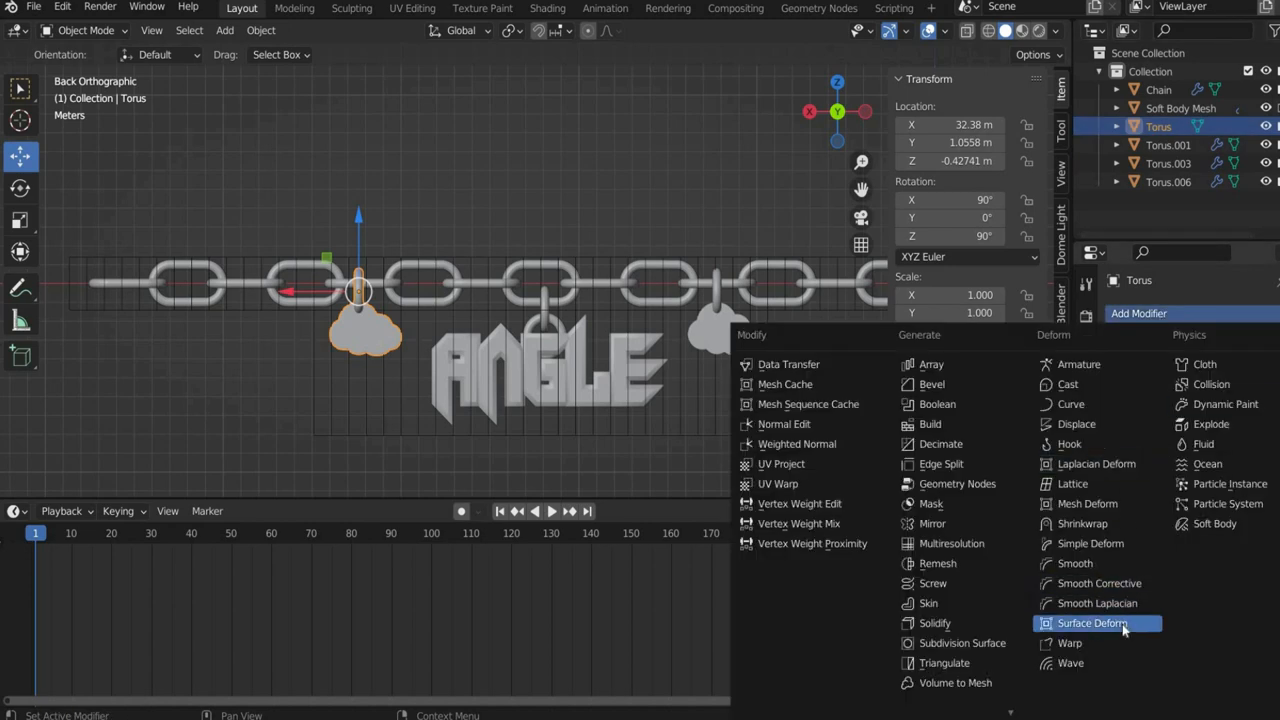
{"action": "left_click", "coordinate": [1092, 622]}
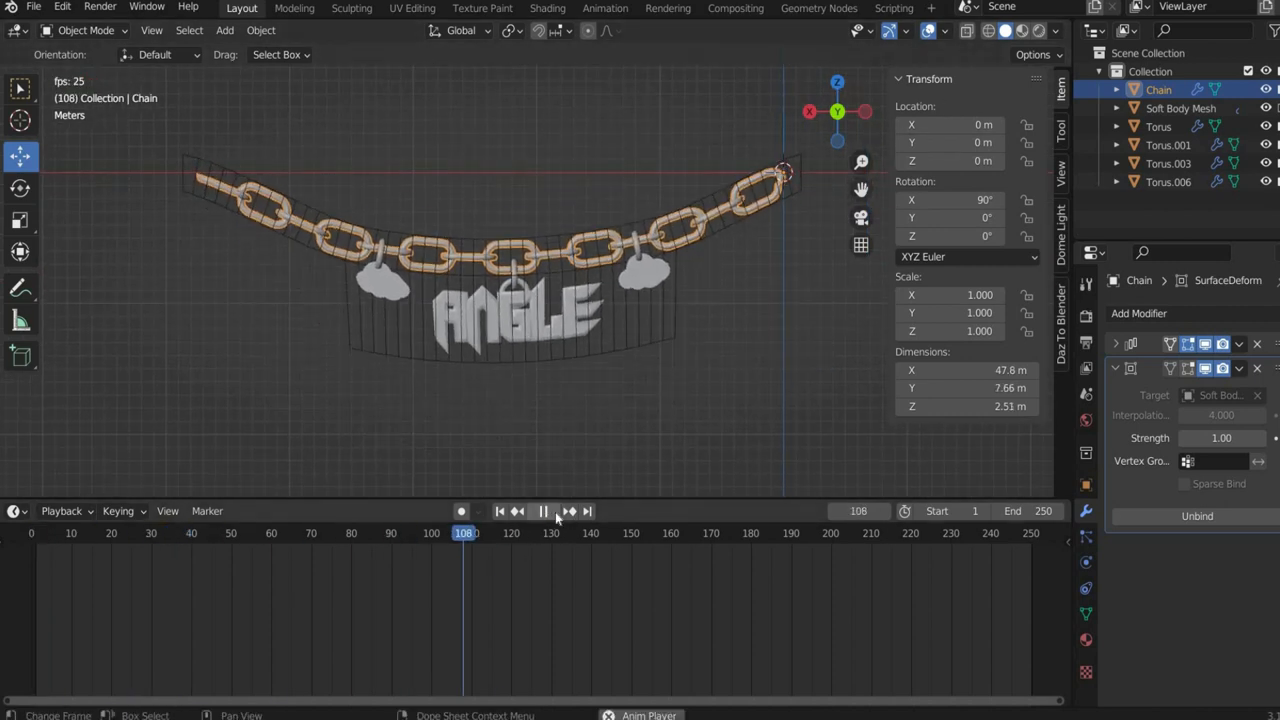
- Play and rewind the chain swing, then show Soft Body Mesh's Goal Strengths settings
{"action": "left_click", "coordinate": [543, 511]}
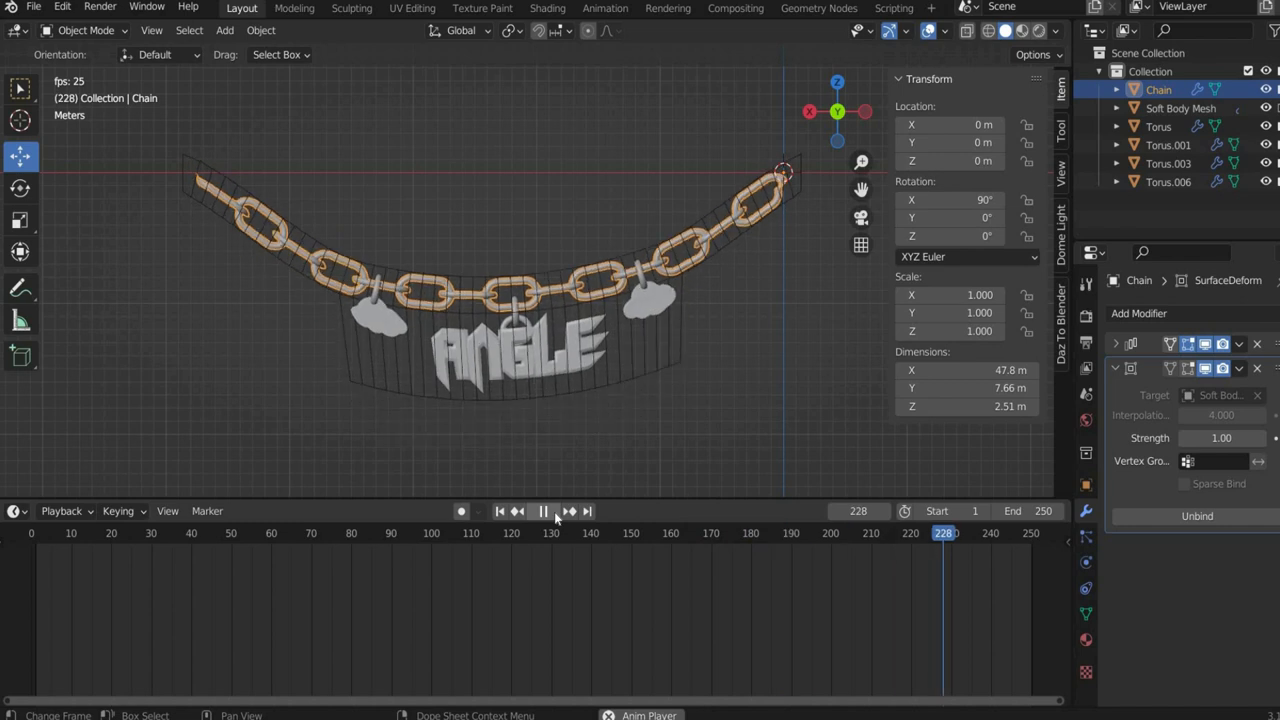
{"action": "left_click", "coordinate": [543, 511]}
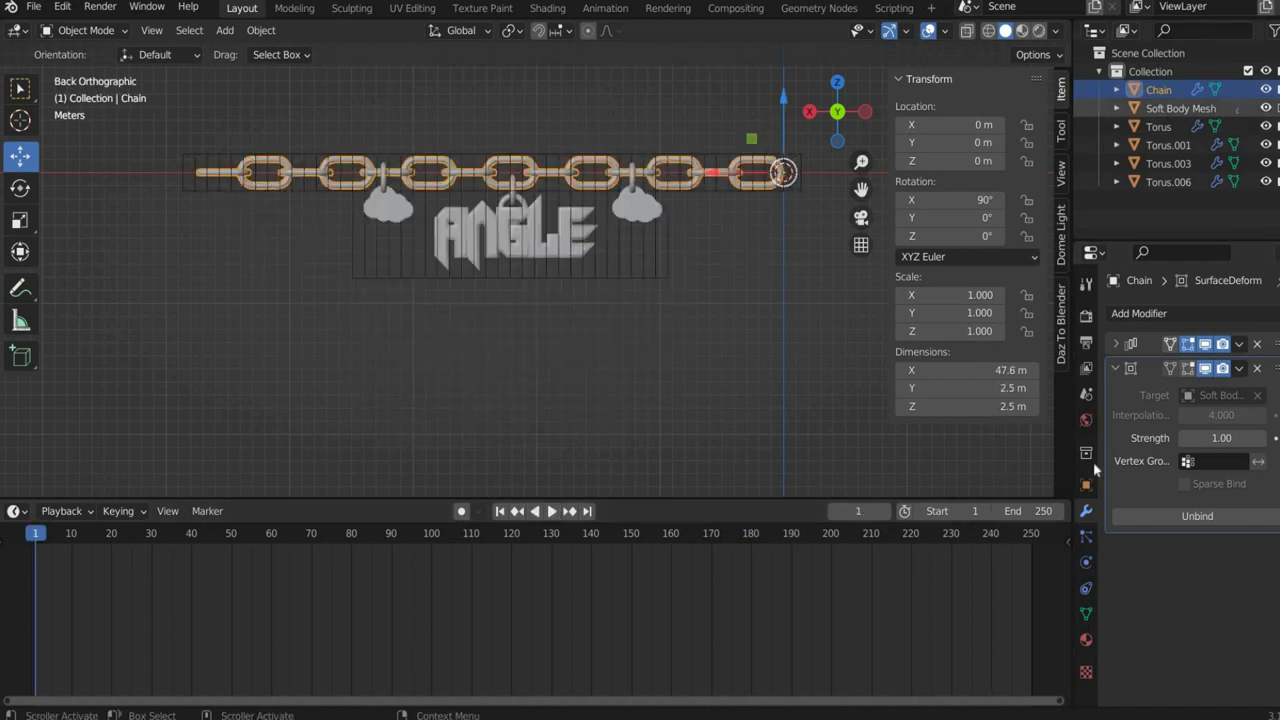
{"action": "left_click", "coordinate": [1180, 107]}
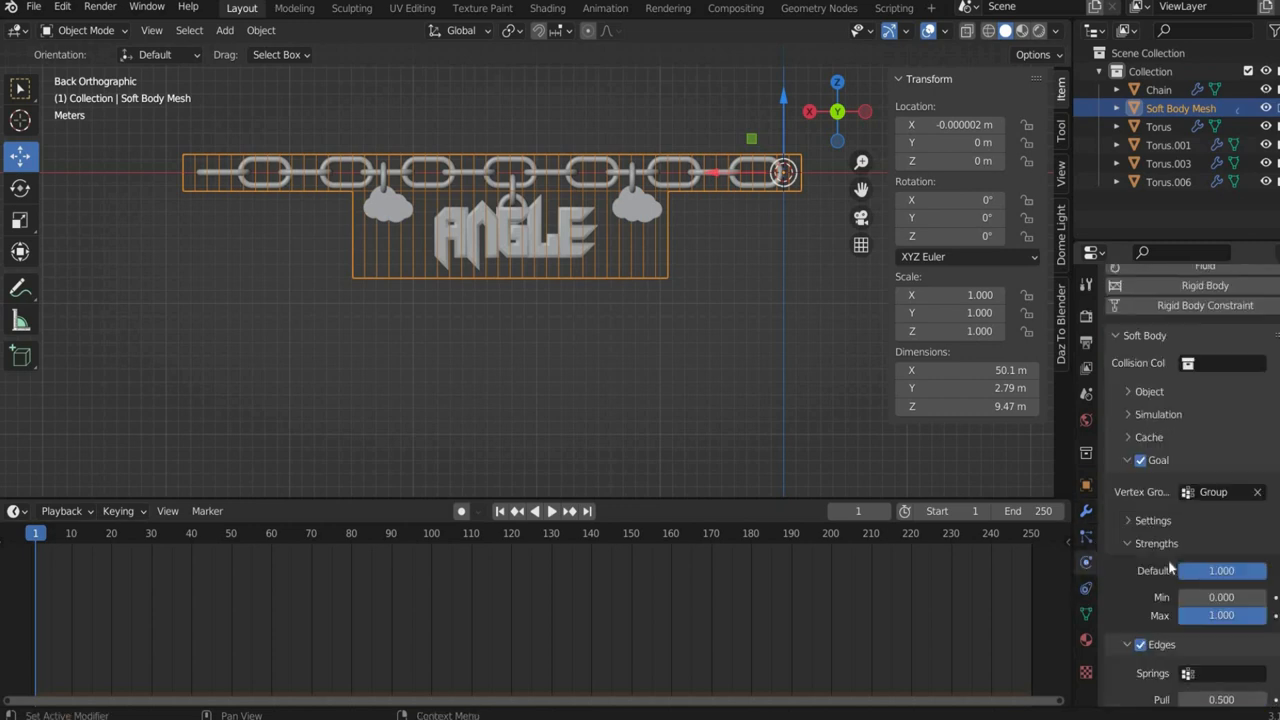
{"action": "scroll", "scroll_direction": "down", "scroll_amount": 3}
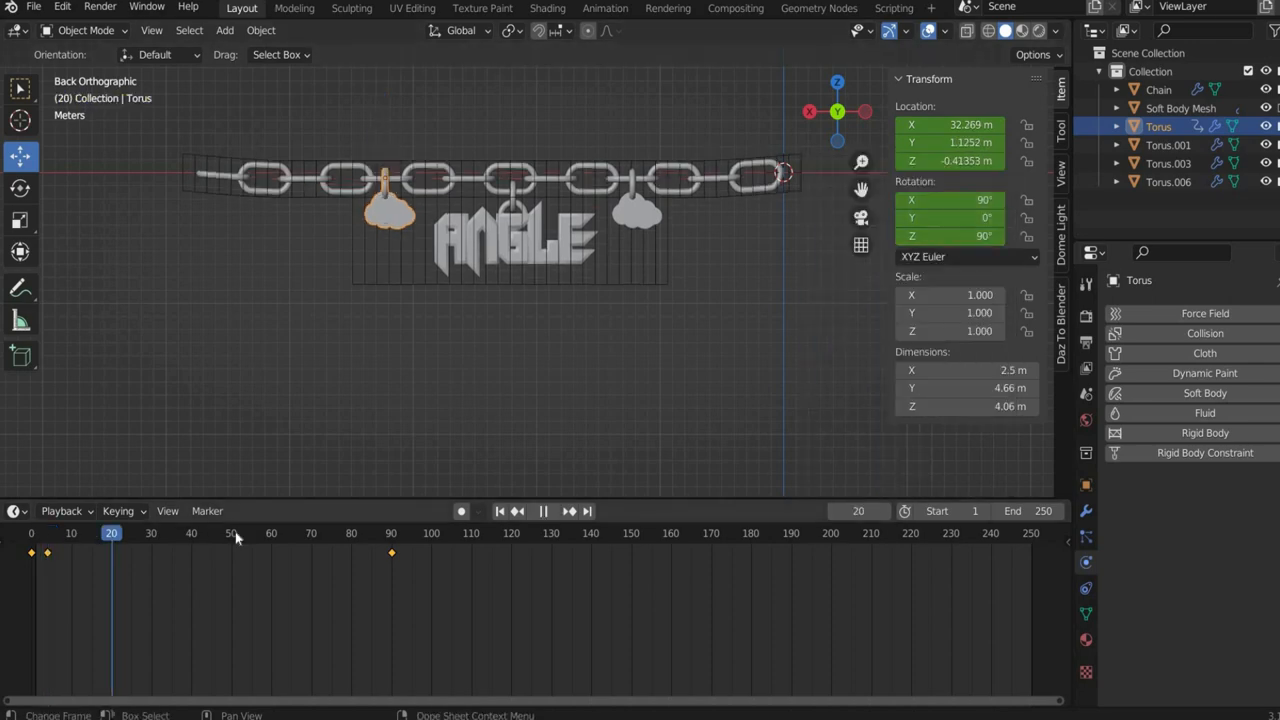
- Select the ANGLE pendant and right cloud charm, play and rewind, then select Soft Body Mesh
{"action": "left_click", "coordinate": [963, 532]}
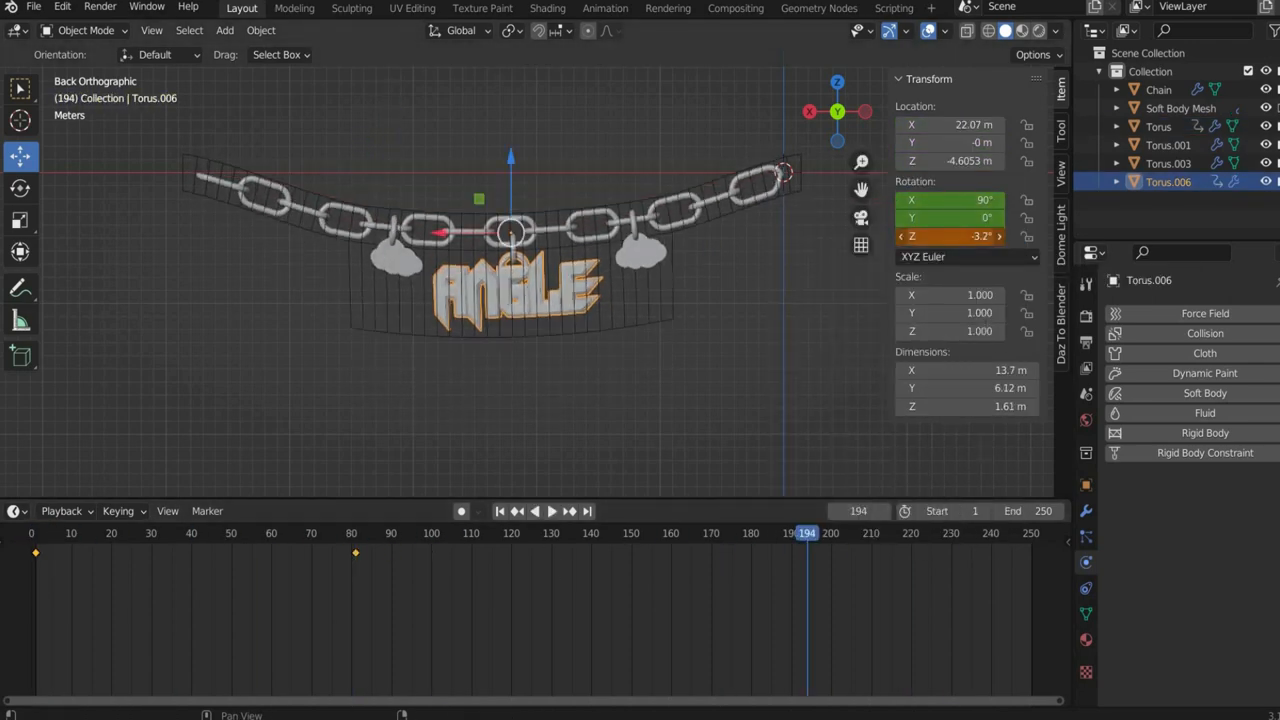
{"action": "left_click", "coordinate": [552, 511]}
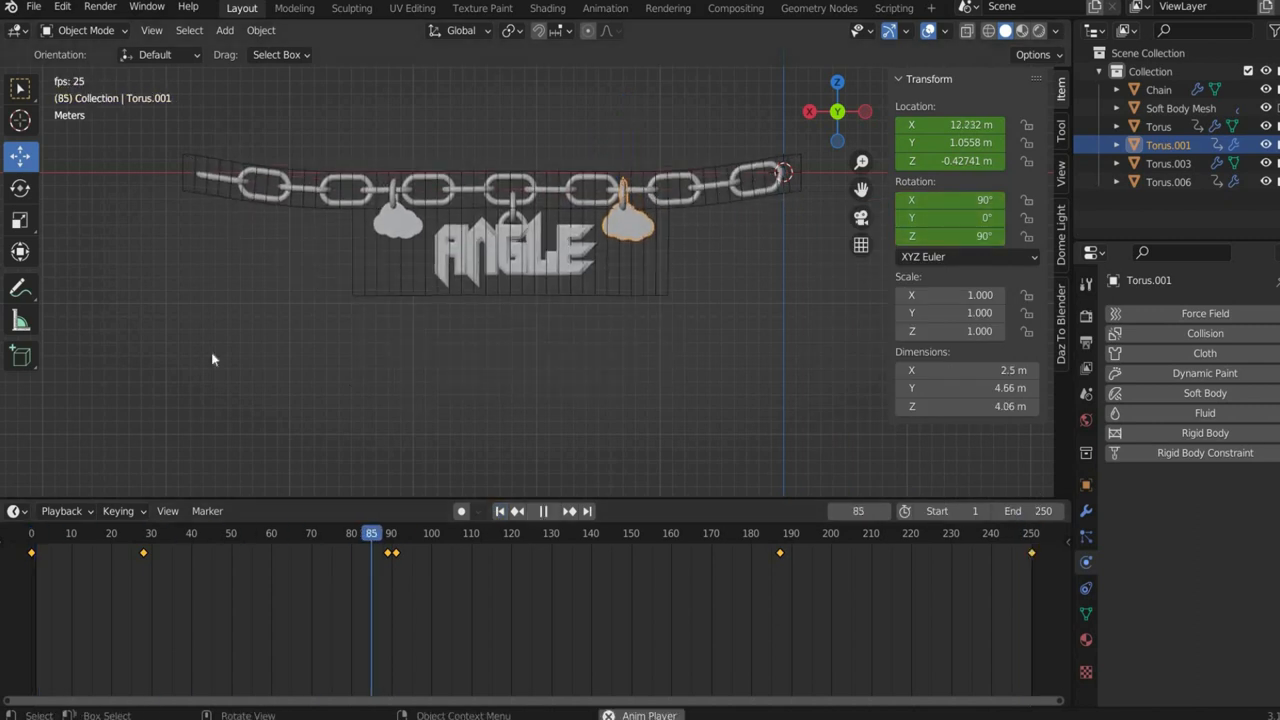
{"action": "left_click", "coordinate": [534, 511]}
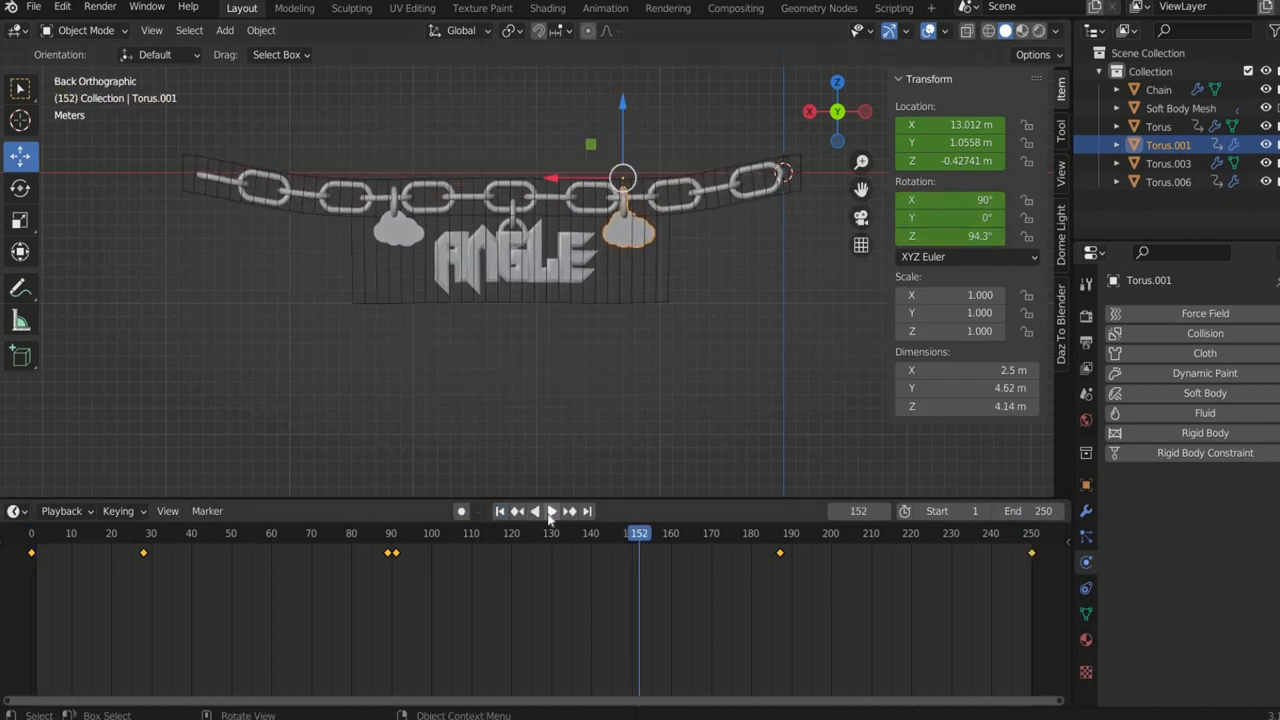
{"action": "left_click", "coordinate": [500, 511]}
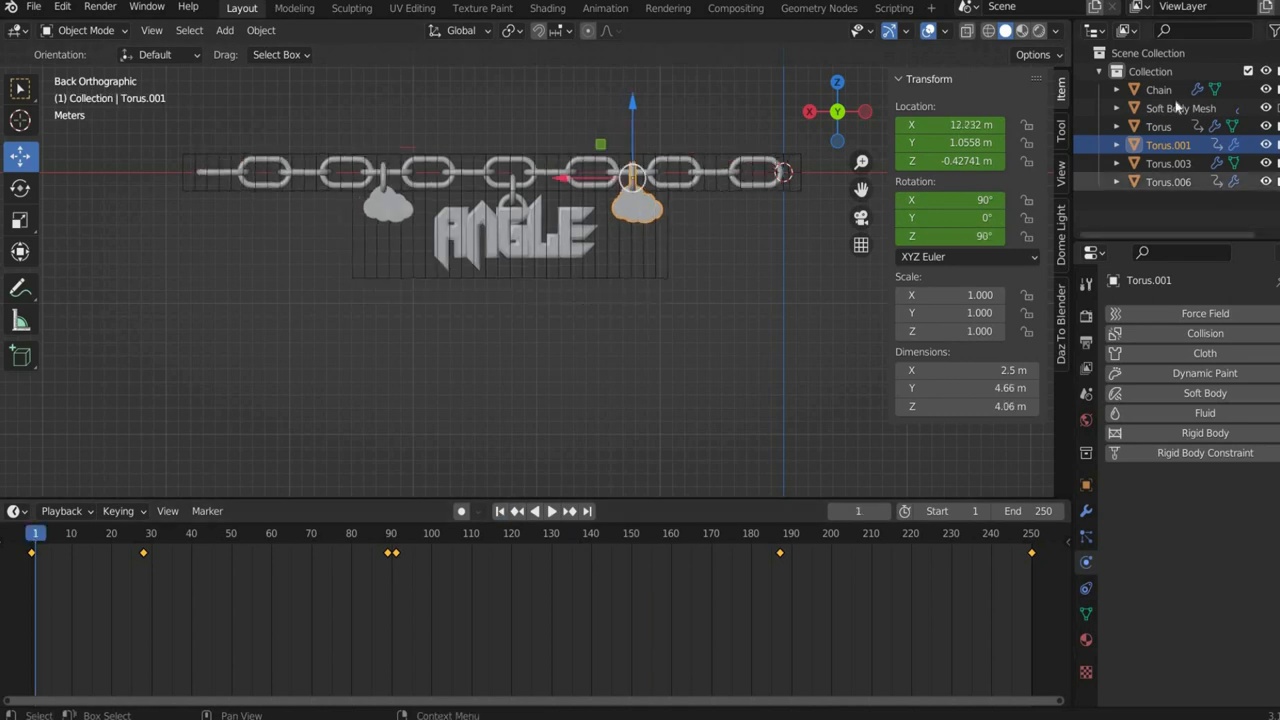
{"action": "left_click", "coordinate": [1181, 107]}
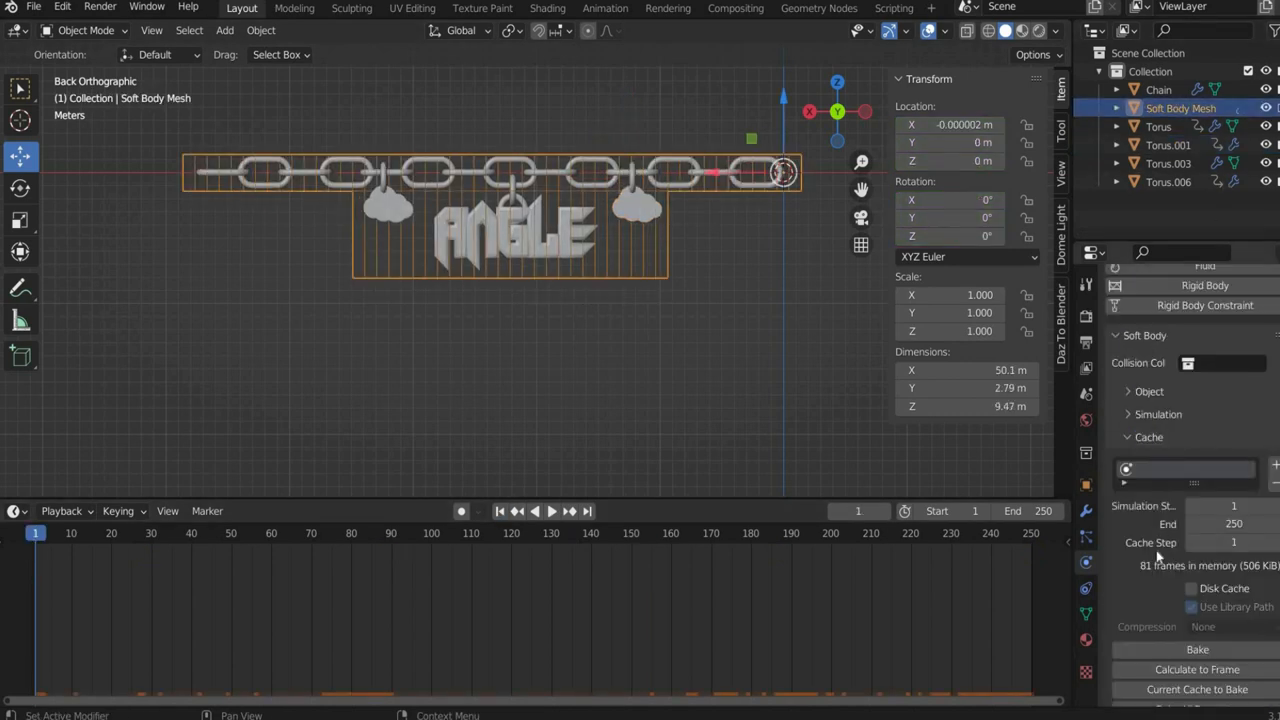
- Scroll the Soft Body physics settings down to the Cache bake section
{"action": "scroll", "scroll_direction": "down", "scroll_amount": 3}
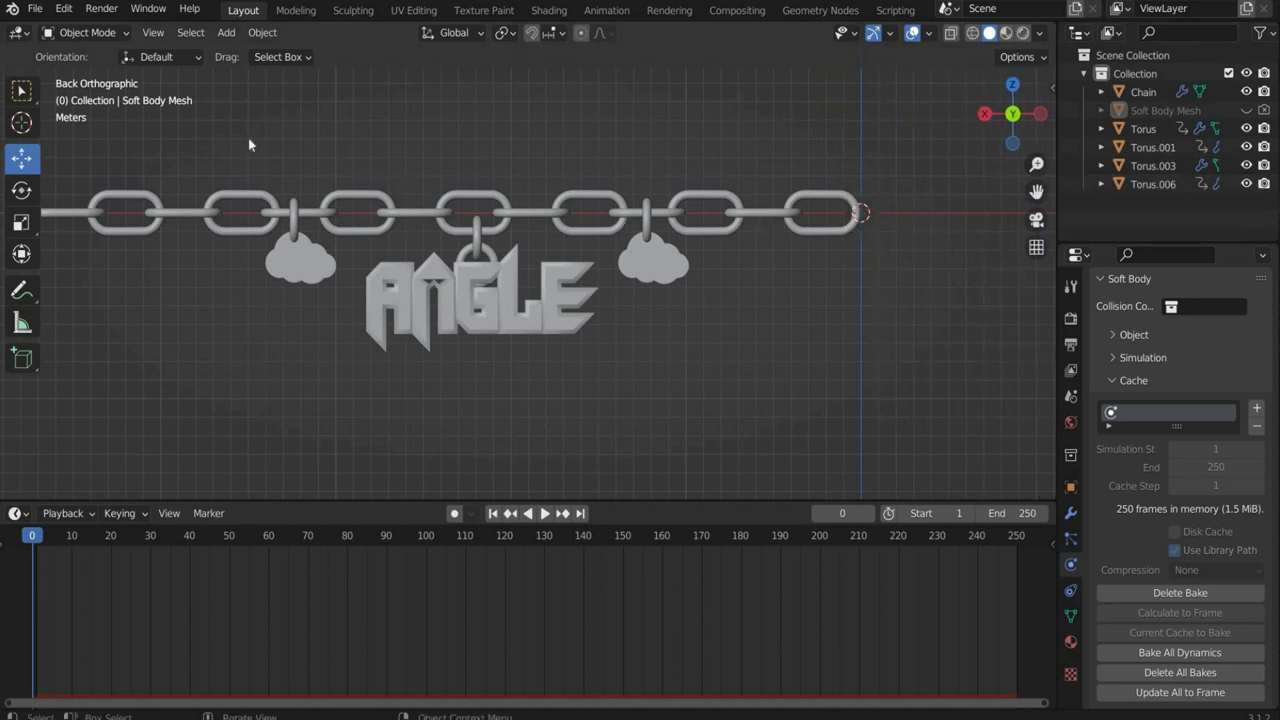
{"action": "mouse_move", "coordinate": [250, 145]}
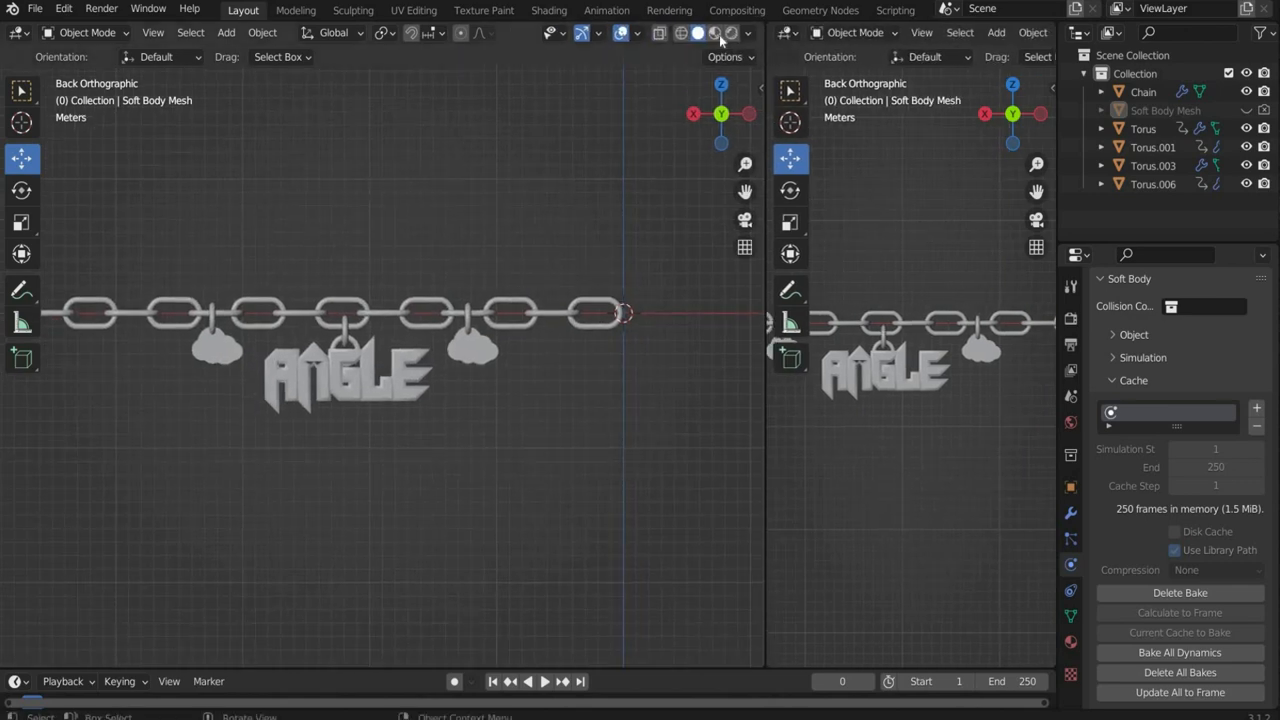
- Set the left view to Rendered shading and turn the right view into a Shader Editor
{"action": "left_click", "coordinate": [731, 33]}
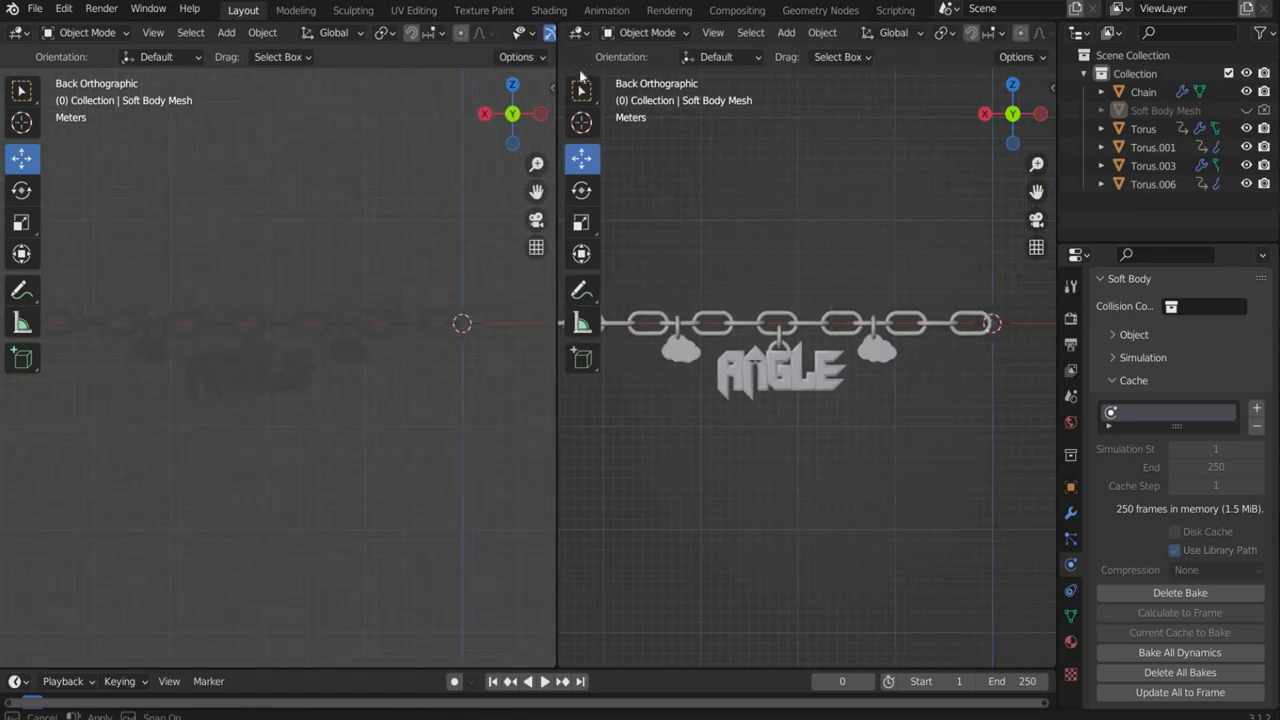
{"action": "left_click", "coordinate": [578, 33]}
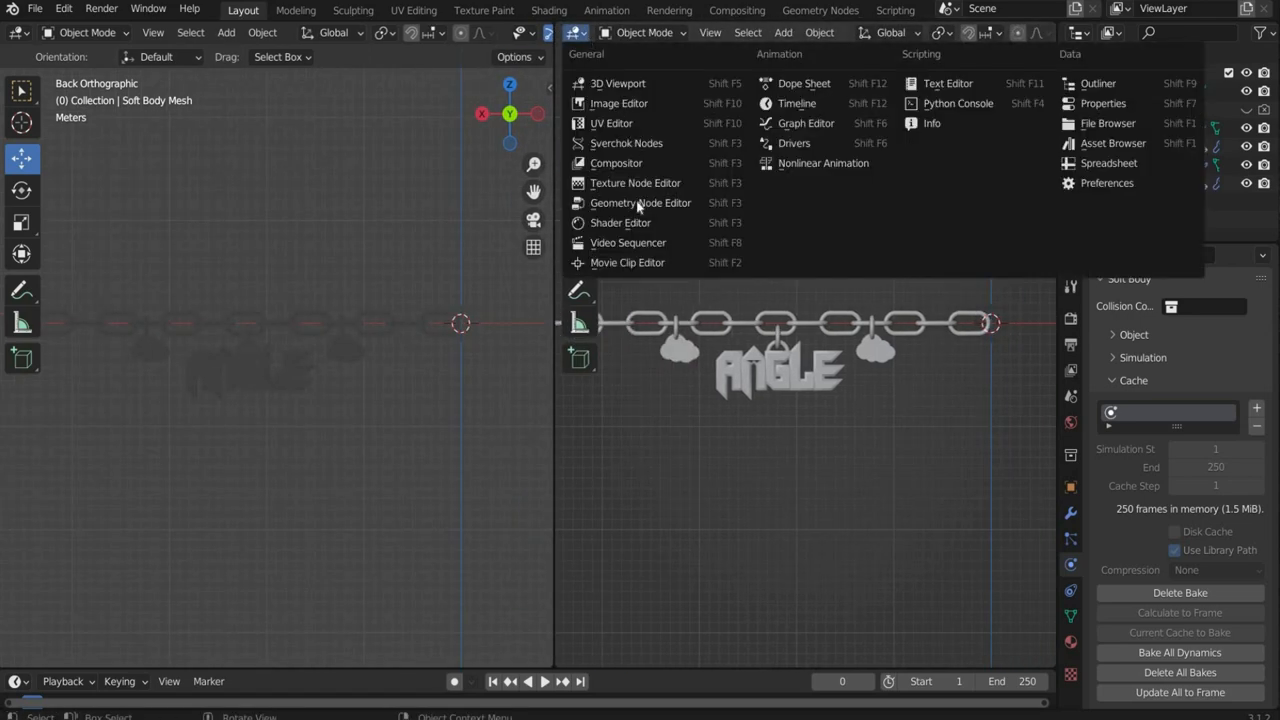
{"action": "left_click", "coordinate": [620, 222]}
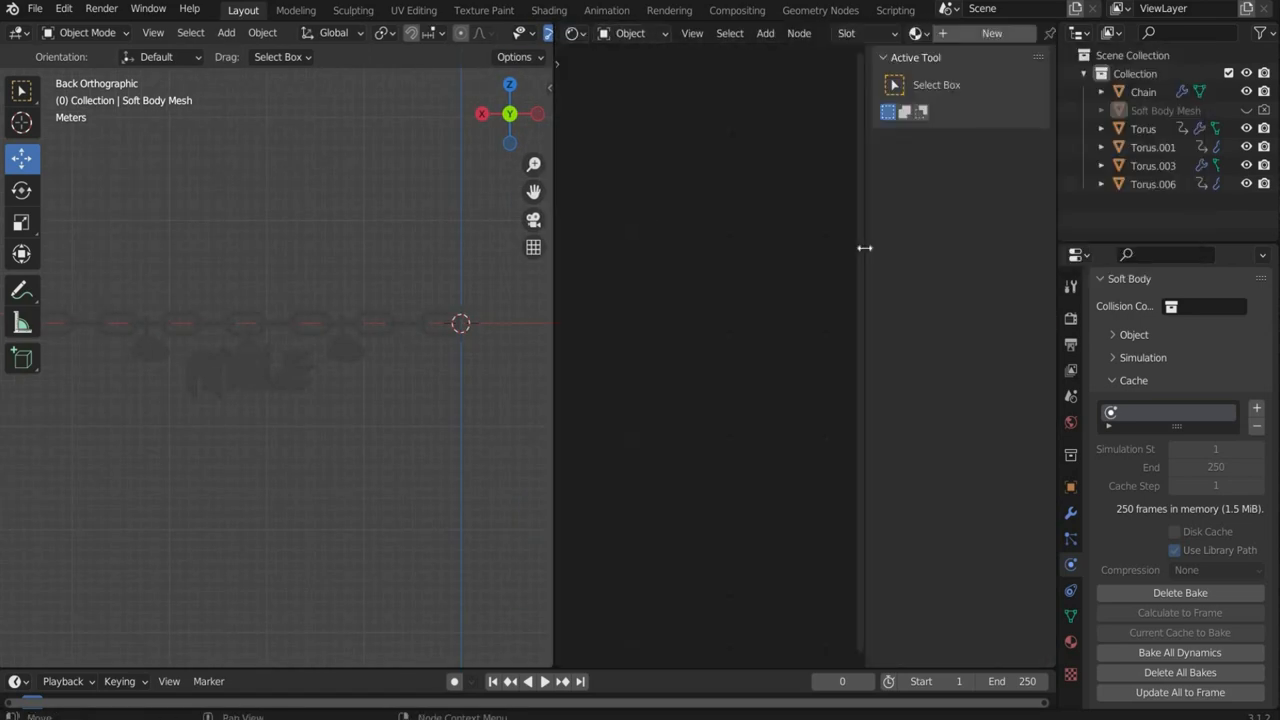
{"action": "left_click_drag", "start_coordinate": [865, 248], "coordinate": [615, 248]}
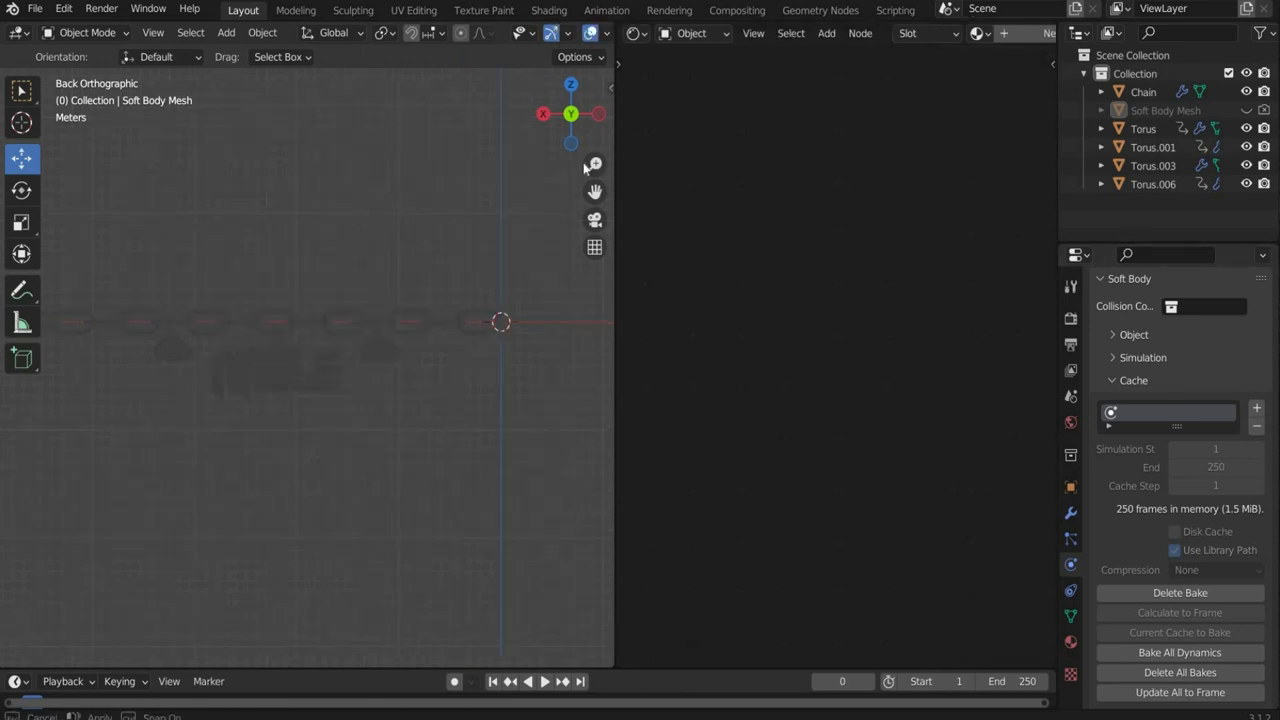
- Give the Chain, cloud charm and pendant ring the shared Chrome material, then show world nodes
{"action": "left_click", "coordinate": [1143, 91]}
{"action": "type", "text": "Chrome"}
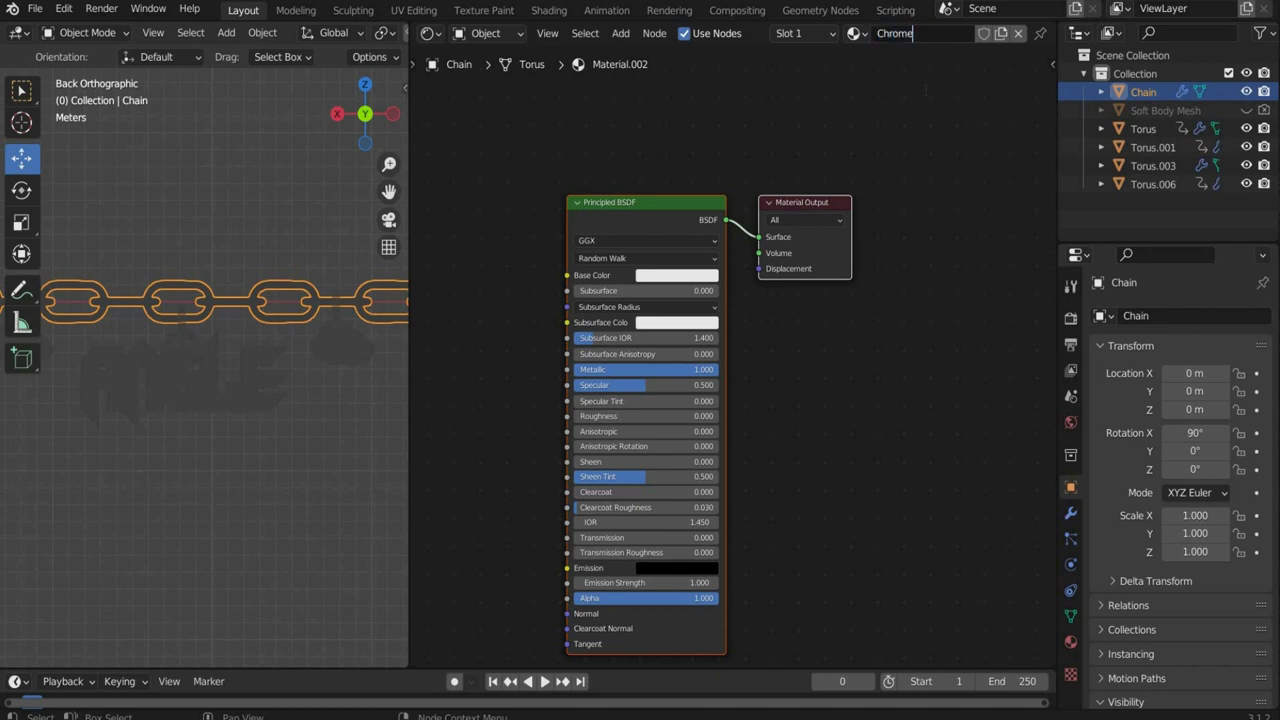
{"action": "left_click", "coordinate": [1143, 128]}
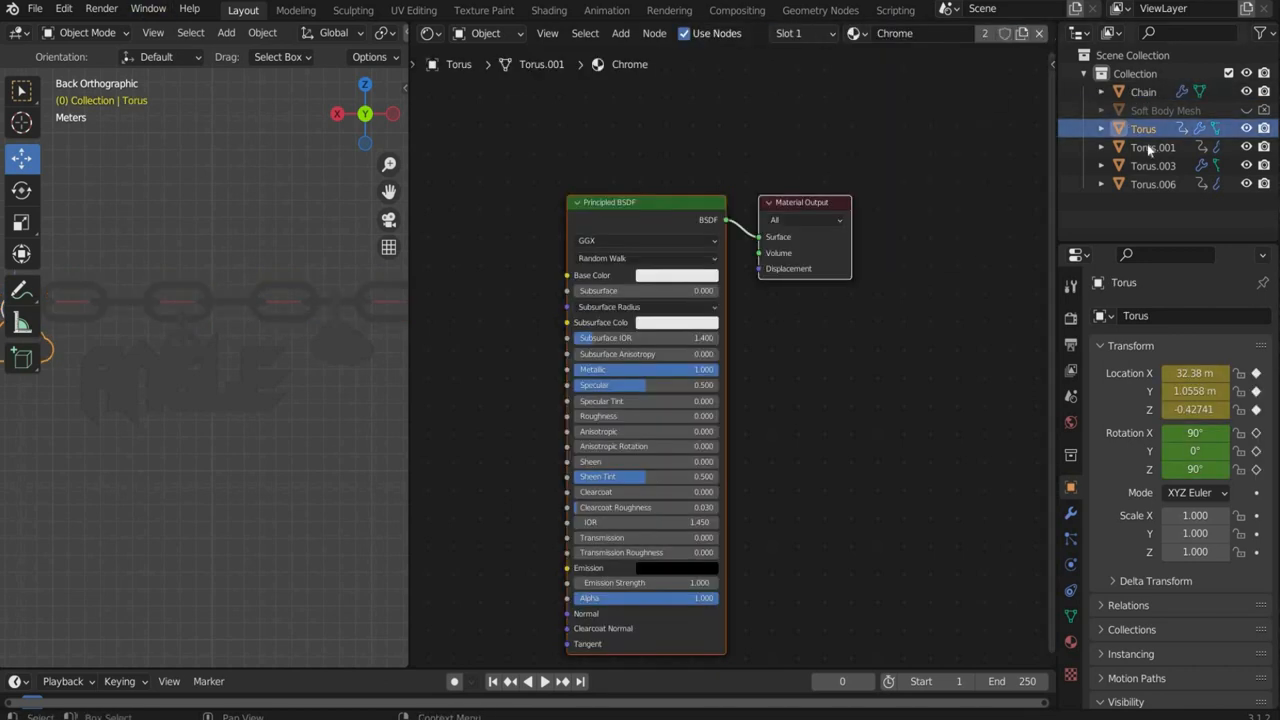
{"action": "left_click", "coordinate": [1153, 165]}
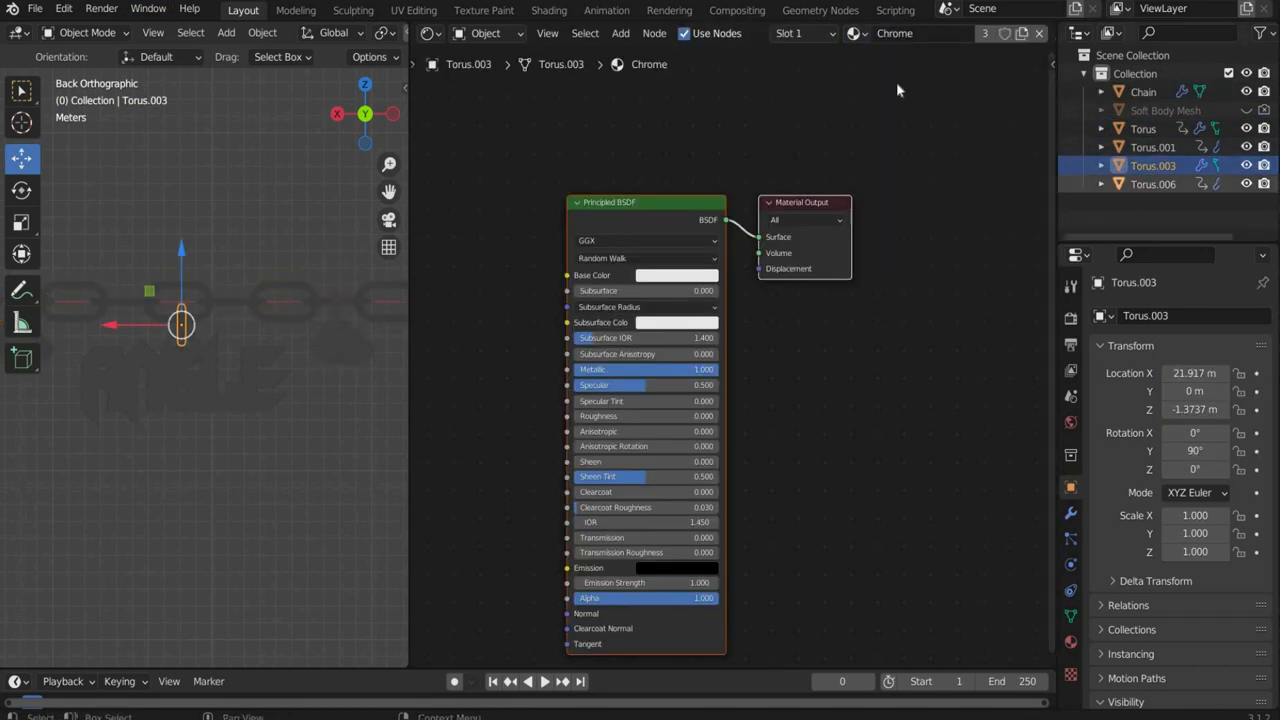
{"action": "left_click", "coordinate": [1153, 184]}
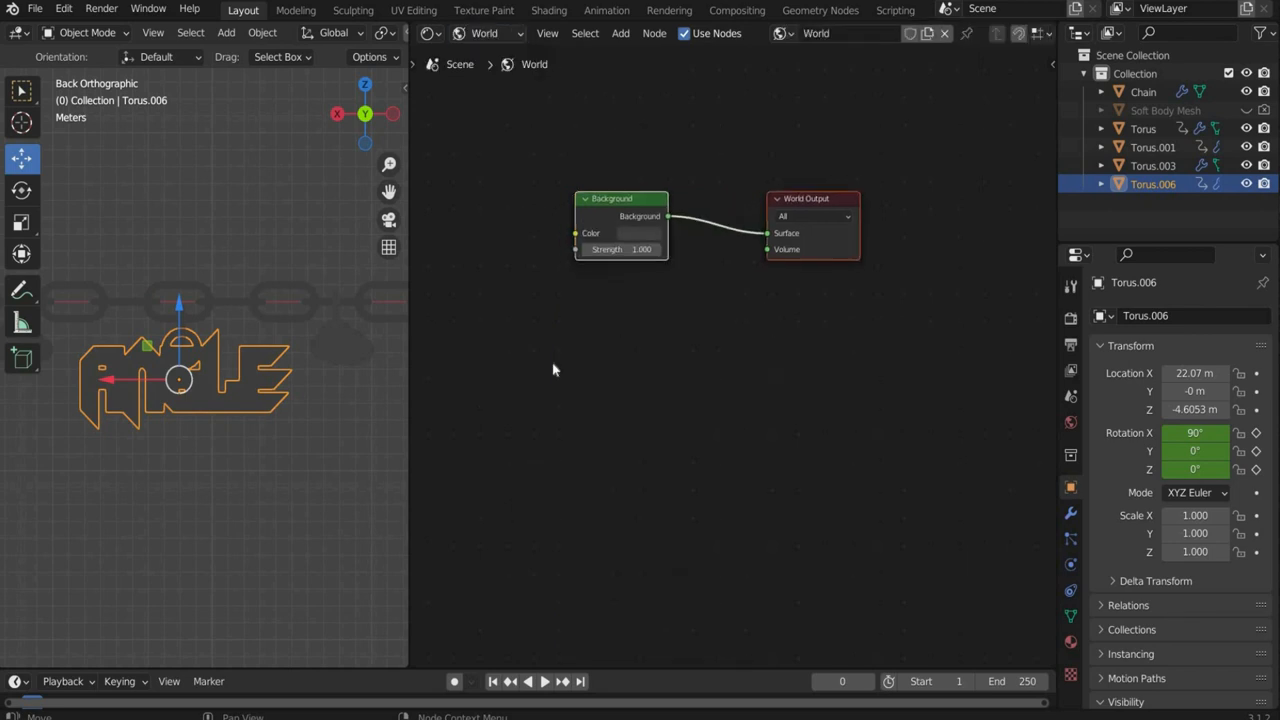
- Add an Environment Texture node to the world and load a sky image into it
{"action": "left_click", "coordinate": [762, 33]}
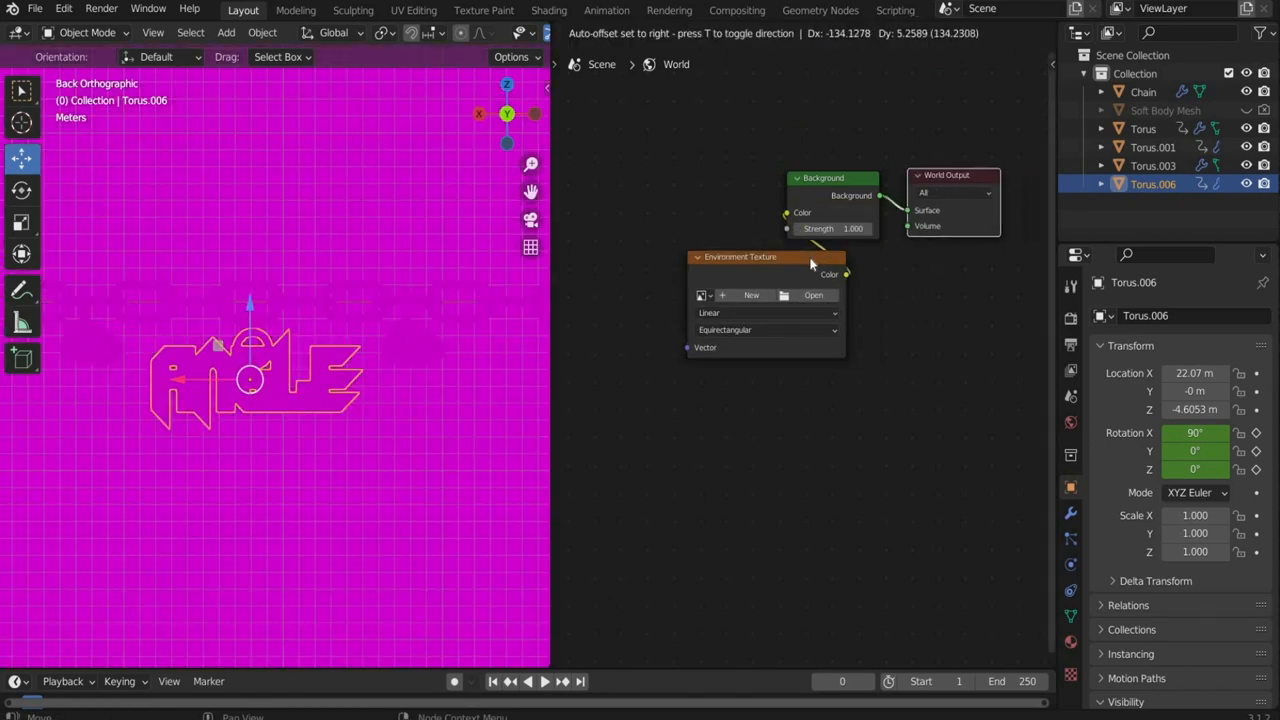
{"action": "left_click", "coordinate": [813, 294]}
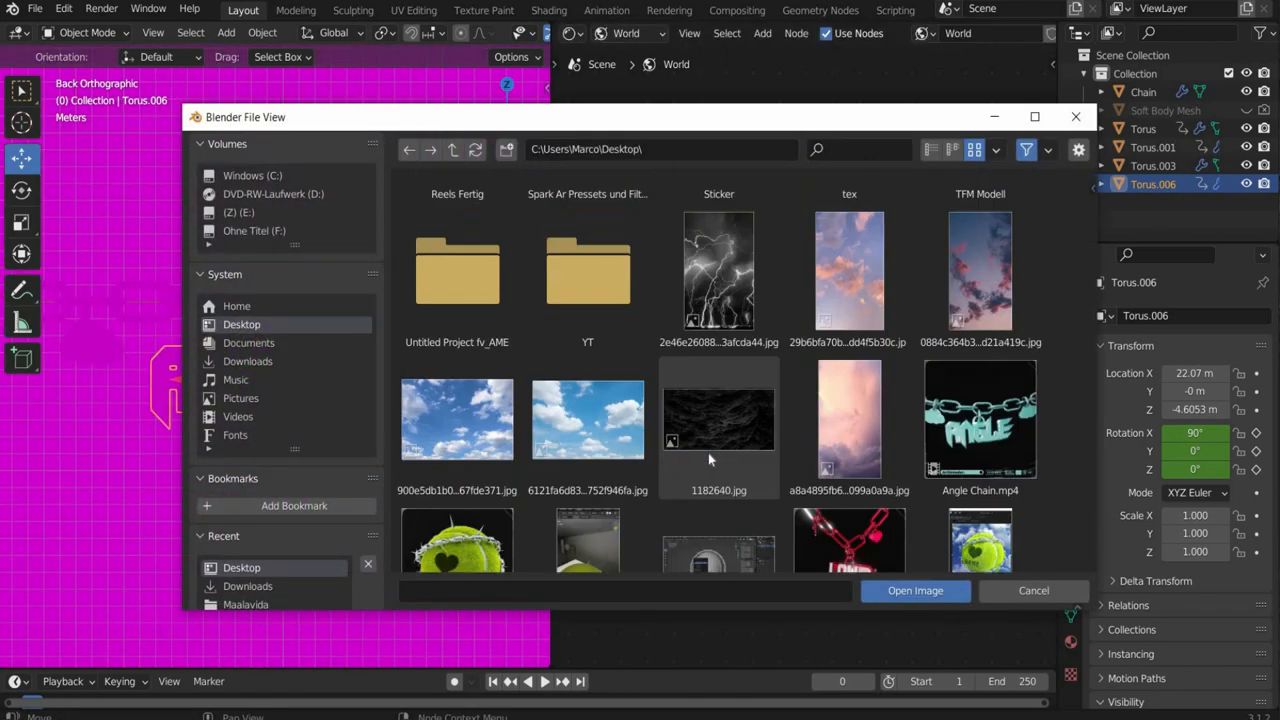
{"action": "left_click", "coordinate": [914, 590]}
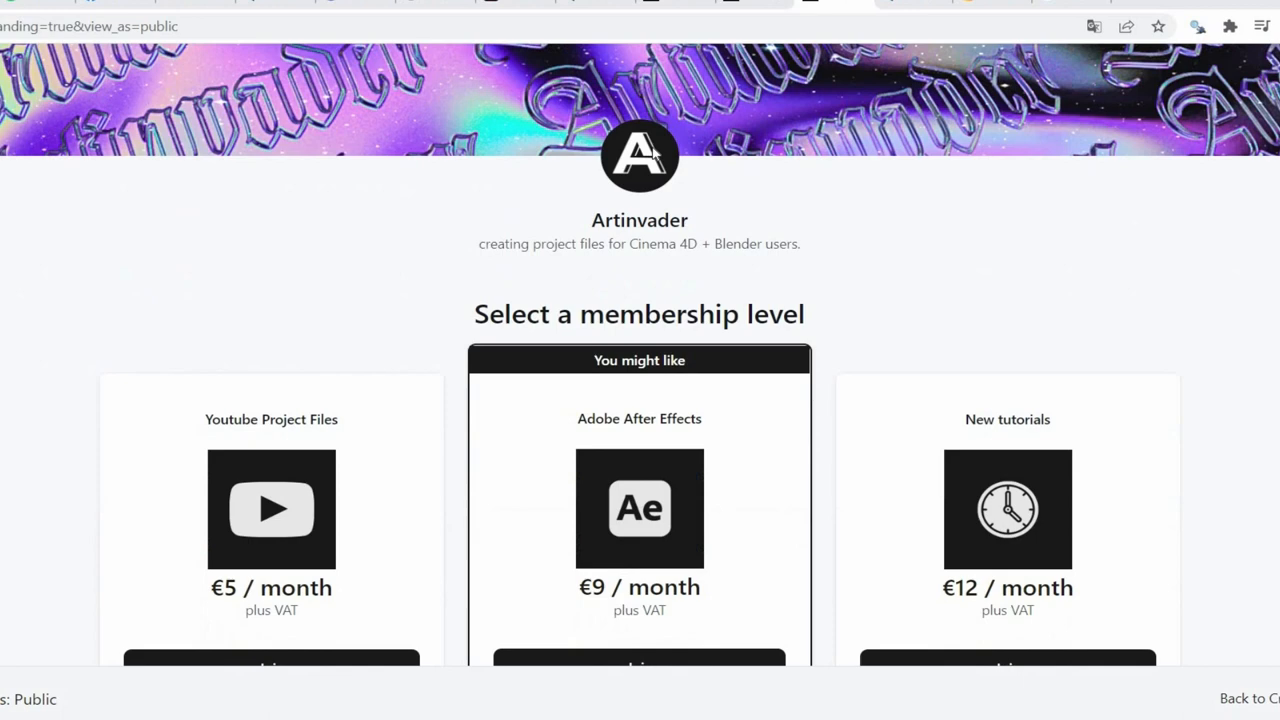
{"action": "scroll", "scroll_direction": "down", "scroll_amount": 3}
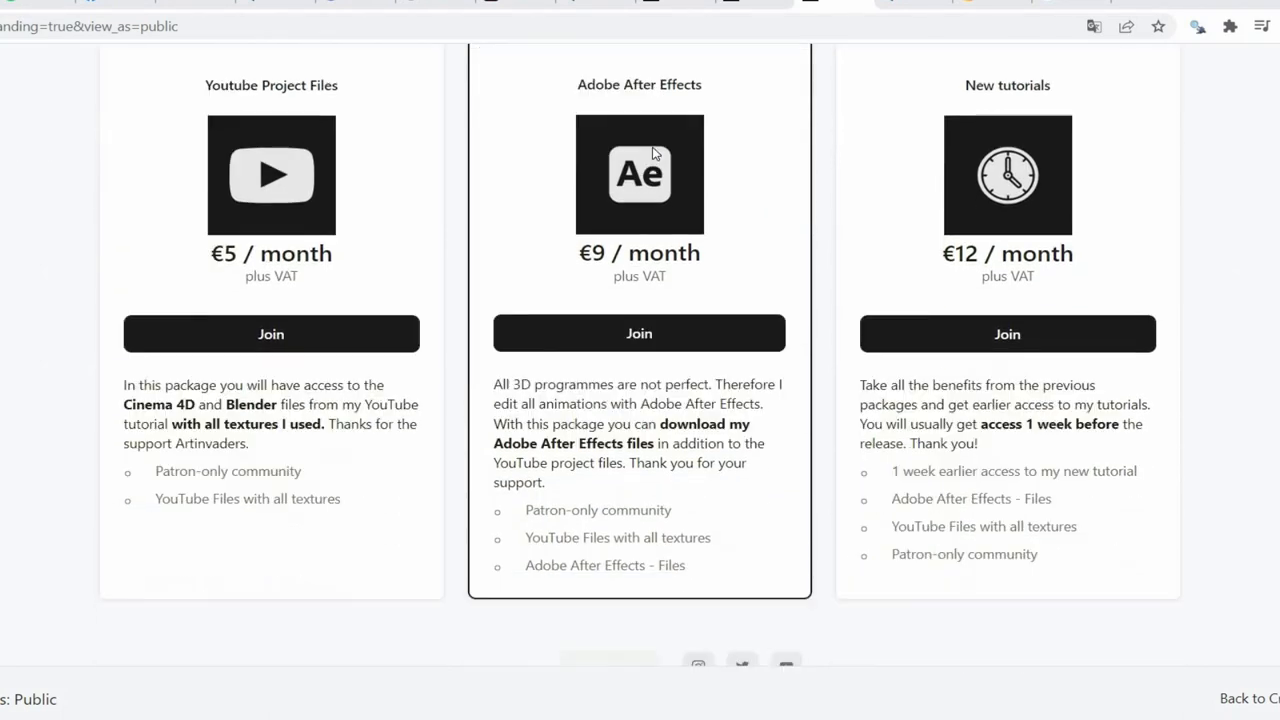
{"action": "scroll", "scroll_direction": "up", "scroll_amount": 3}
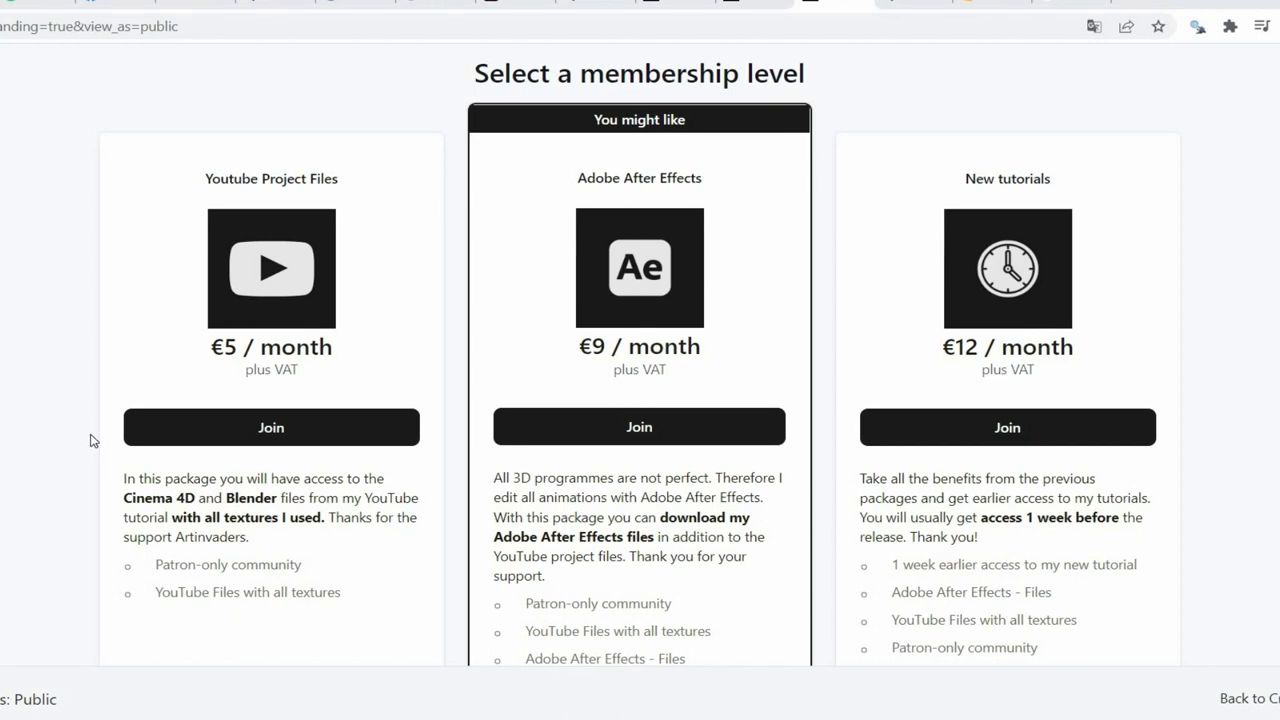
{"action": "scroll", "scroll_direction": "down", "scroll_amount": 3}
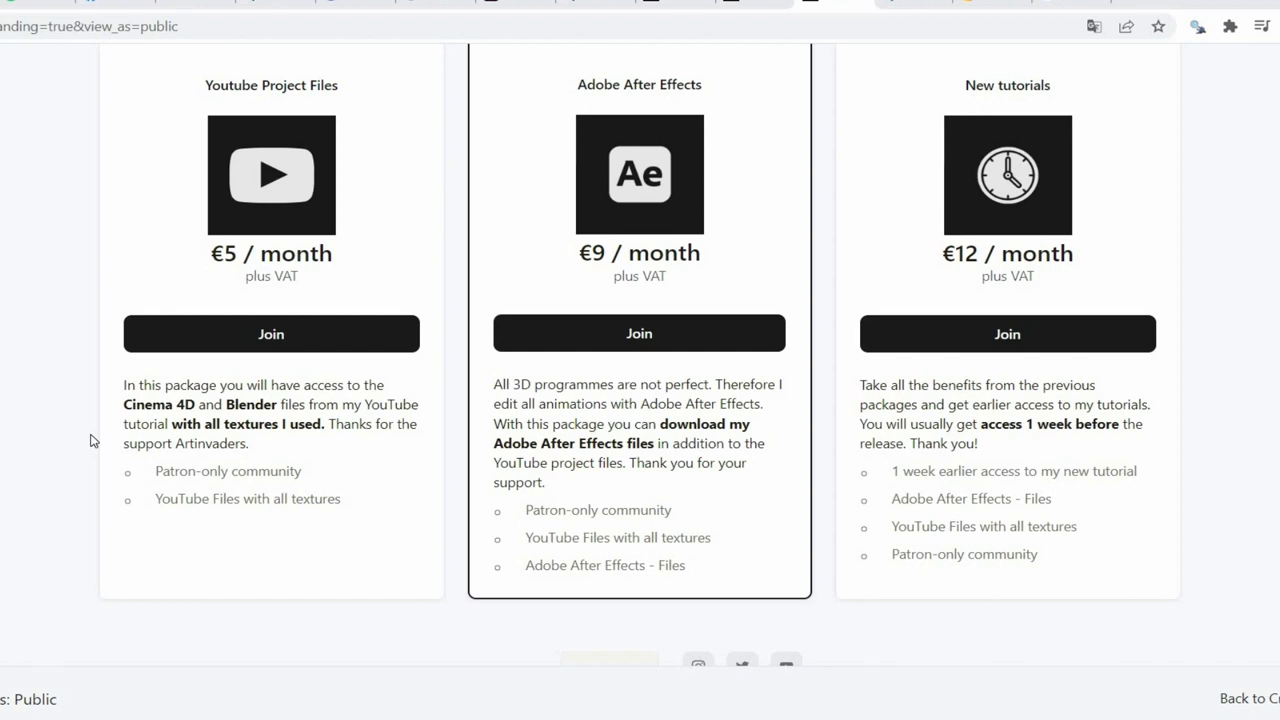
{"action": "scroll", "scroll_direction": "down", "scroll_amount": 3}
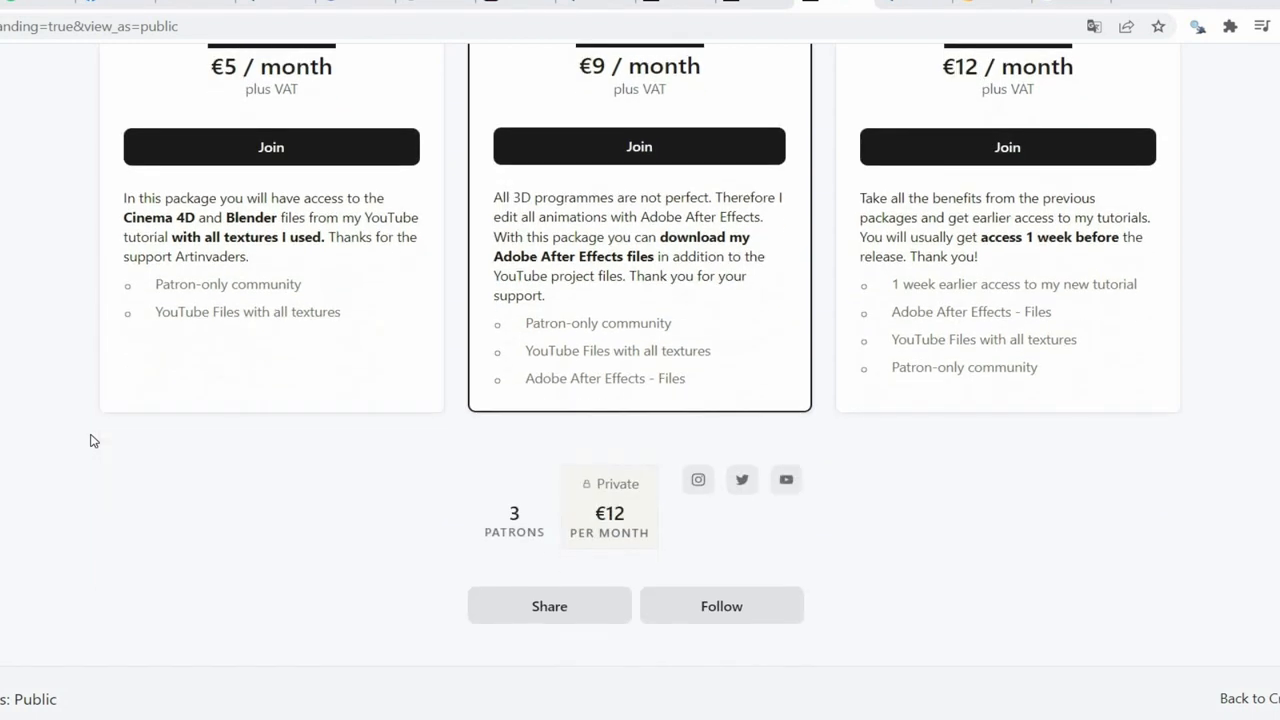
{"action": "scroll", "scroll_direction": "down", "scroll_amount": 3}
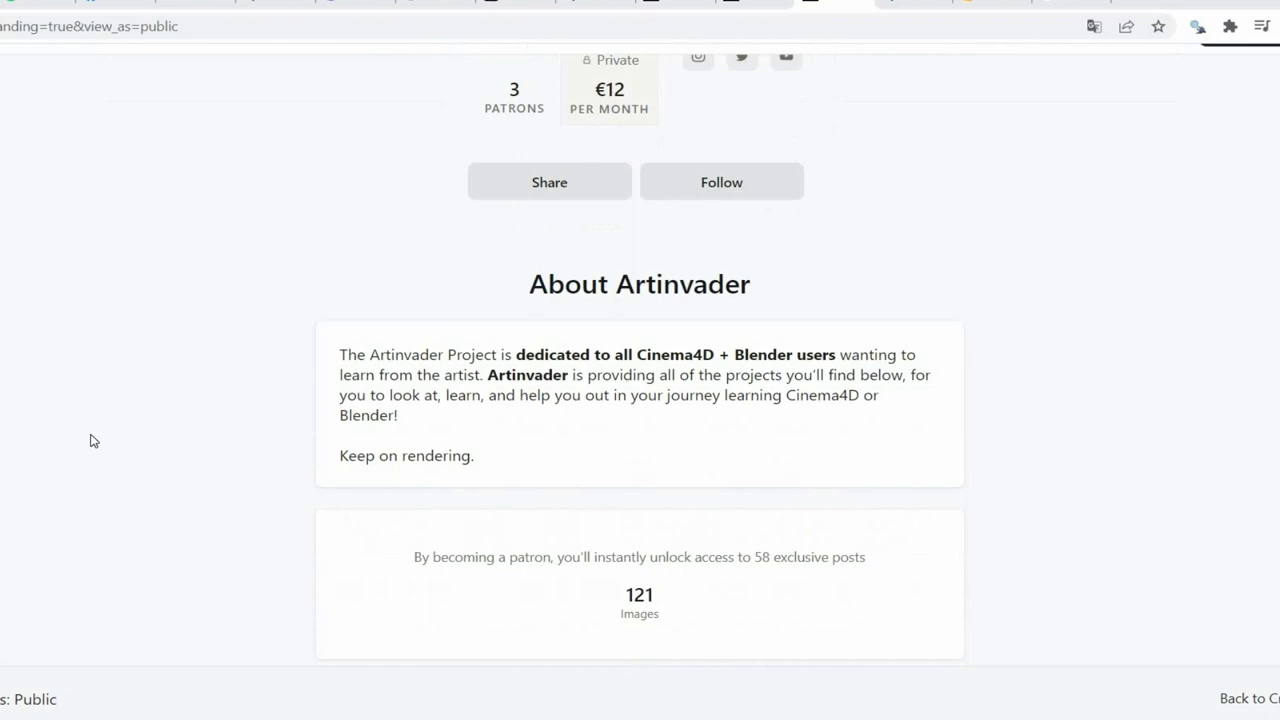
{"action": "scroll", "scroll_direction": "down", "scroll_amount": 3}
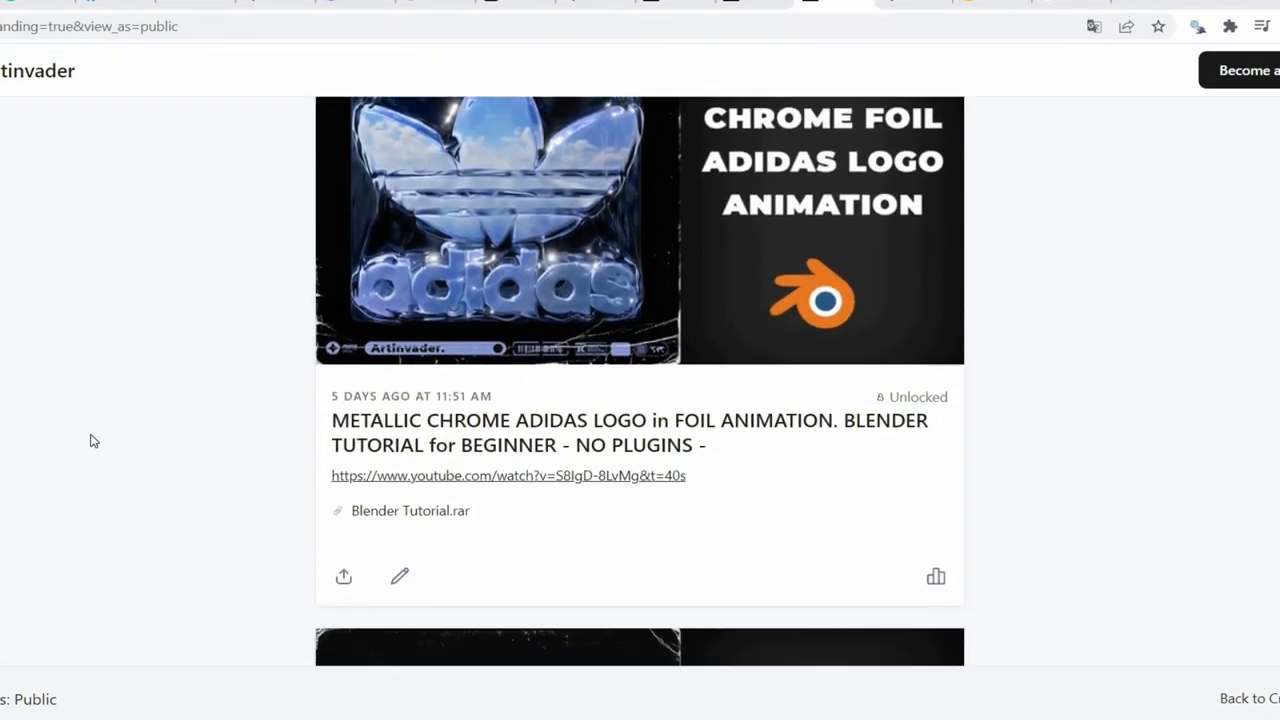
{"action": "scroll", "scroll_direction": "down", "scroll_amount": 3}
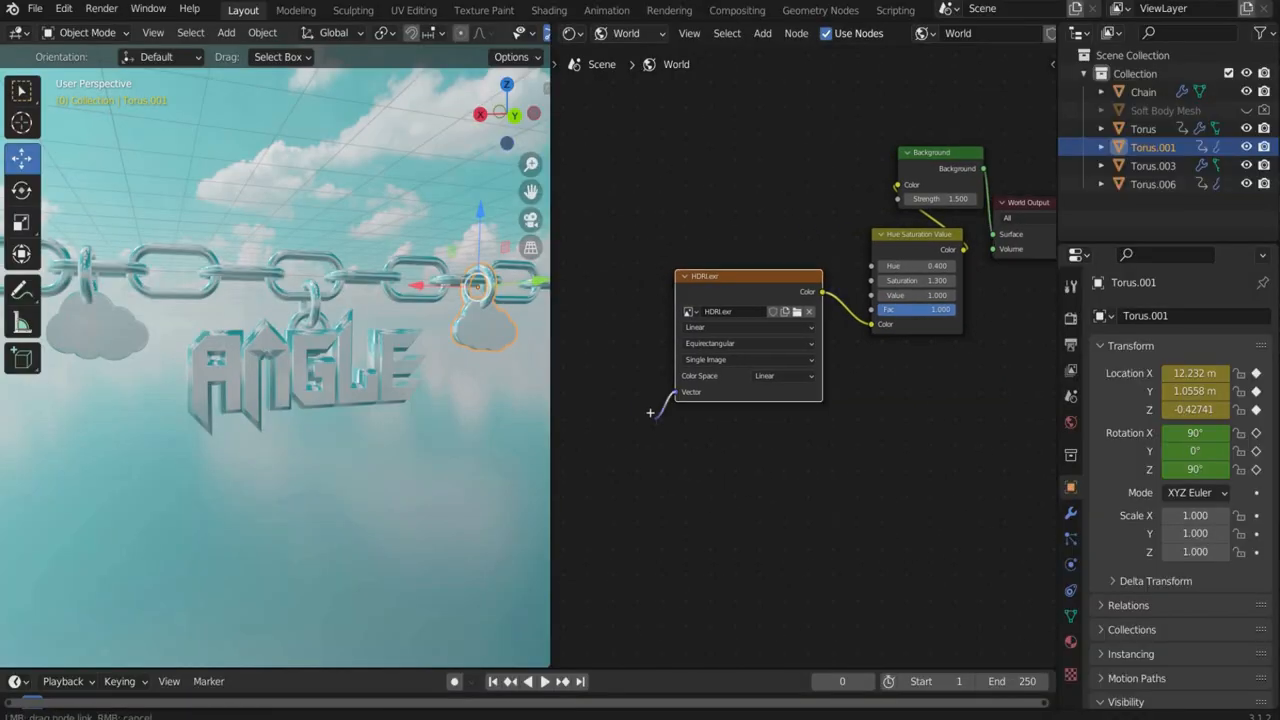
- Add a Mapping node to the sky HDRI vector and tilt it 20.9° on X
{"action": "type", "text": "mapp"}
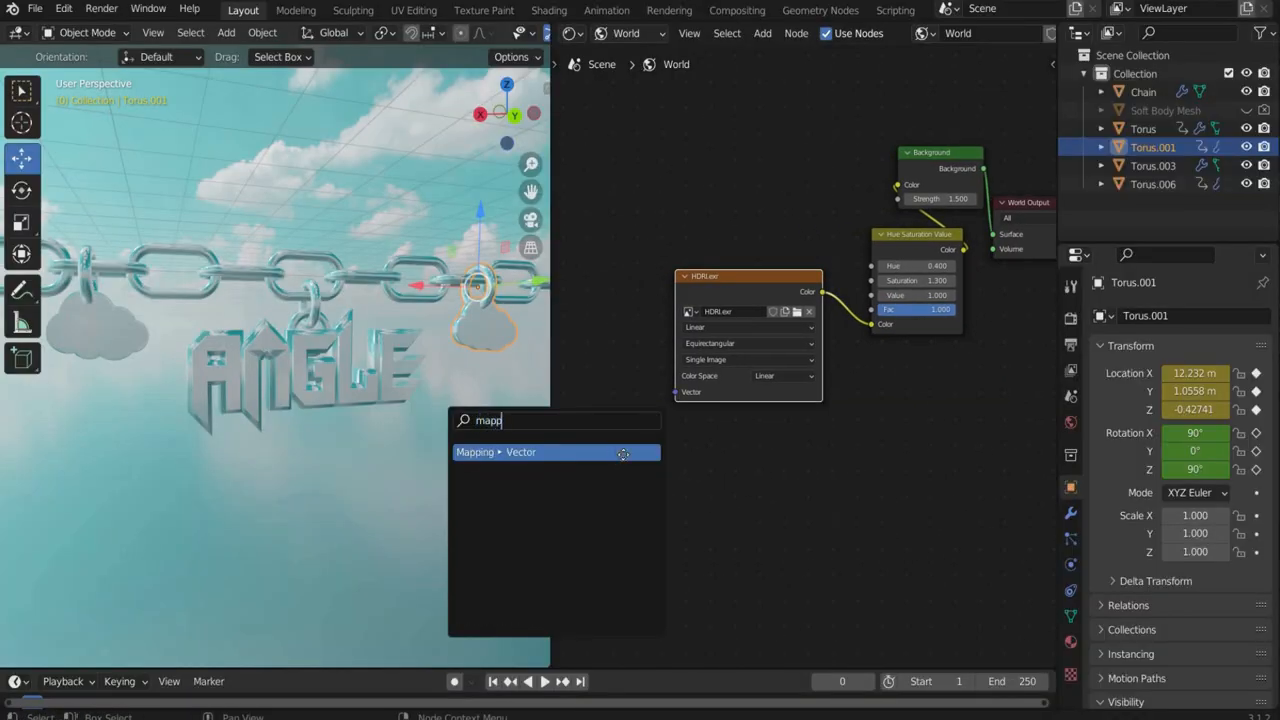
{"action": "left_click", "coordinate": [521, 452]}
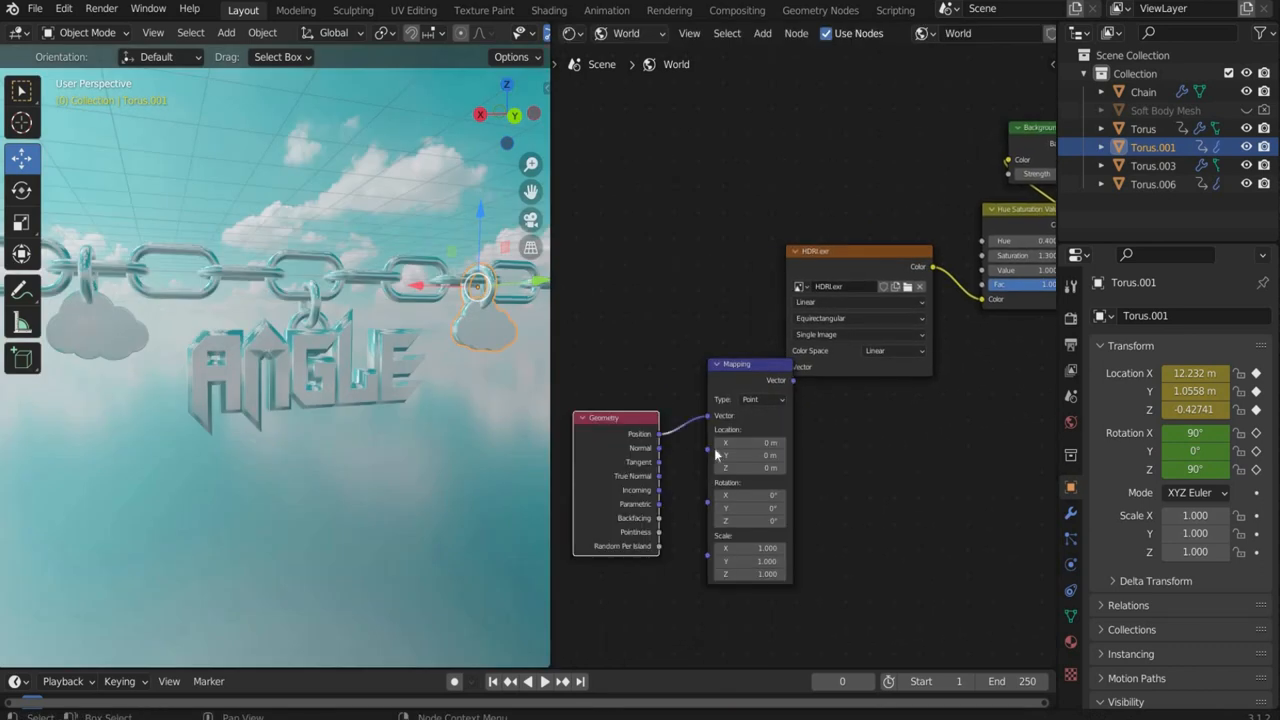
{"action": "left_click", "coordinate": [750, 508]}
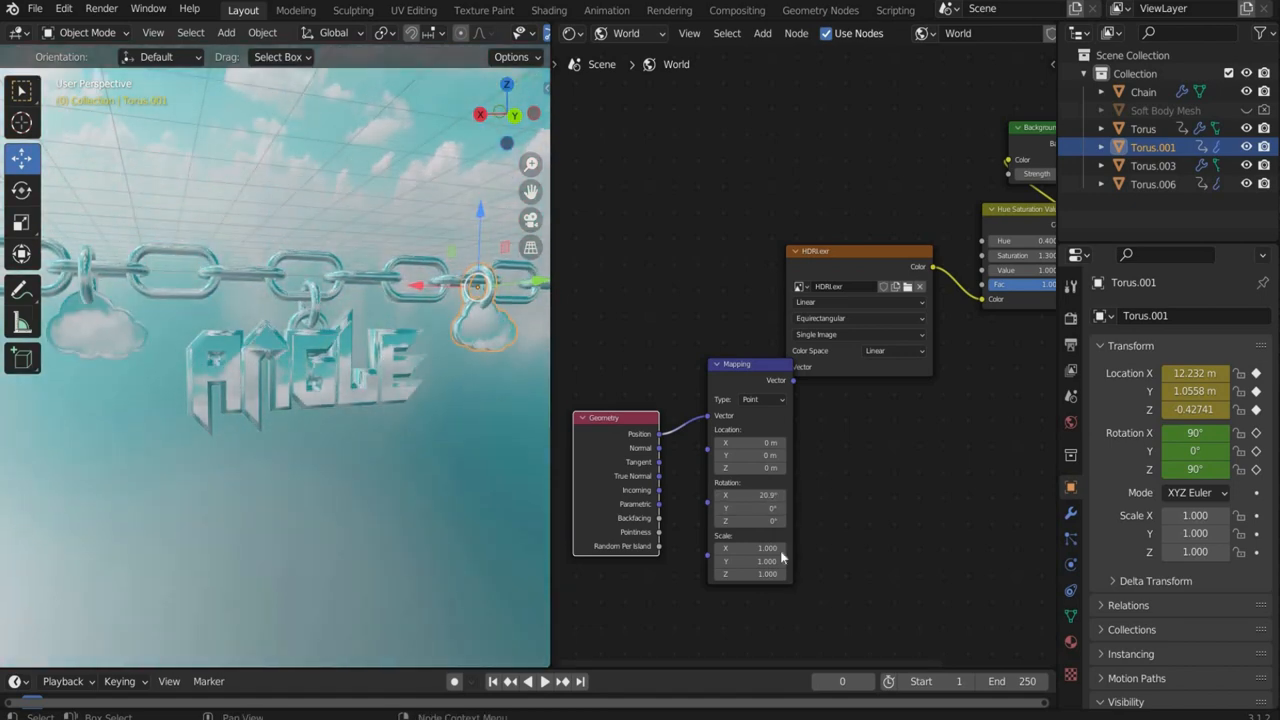
- Keyframe the sky's Z rotation across 250 frames and select its curve keyframes in the Graph Editor
{"action": "left_click", "coordinate": [1153, 184]}
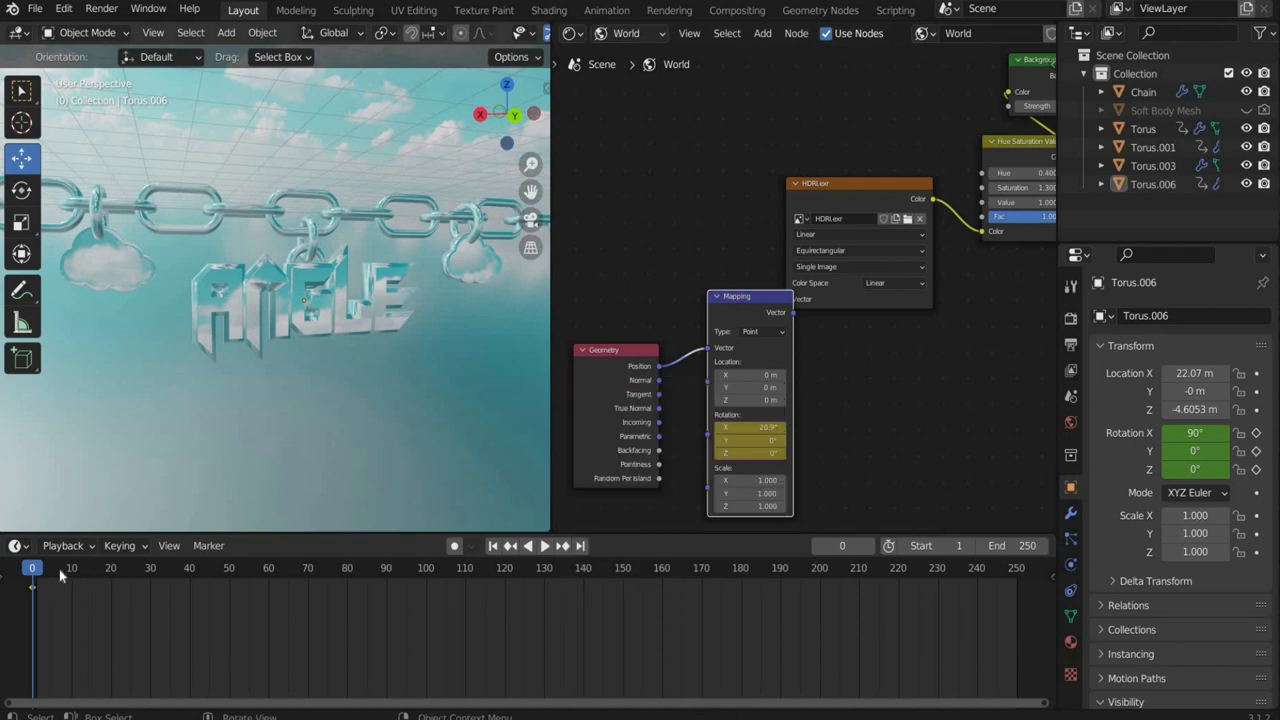
{"action": "left_click", "coordinate": [514, 545]}
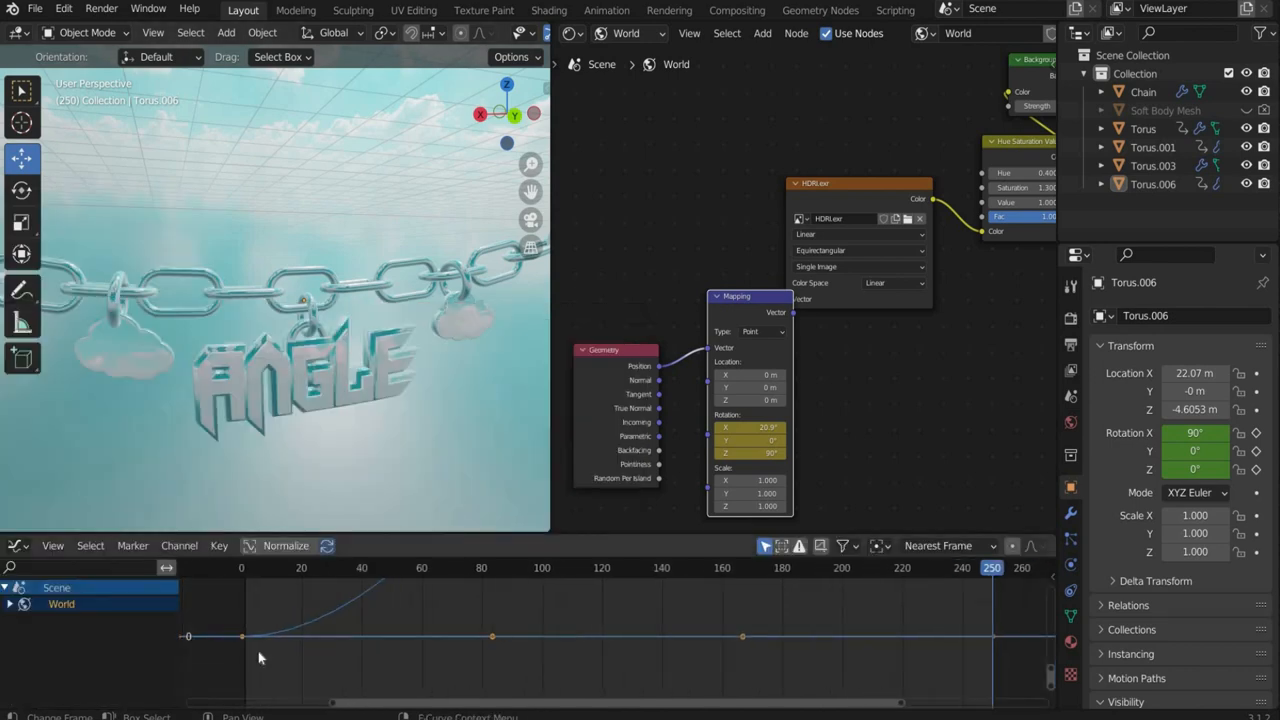
{"action": "left_click", "coordinate": [219, 545]}
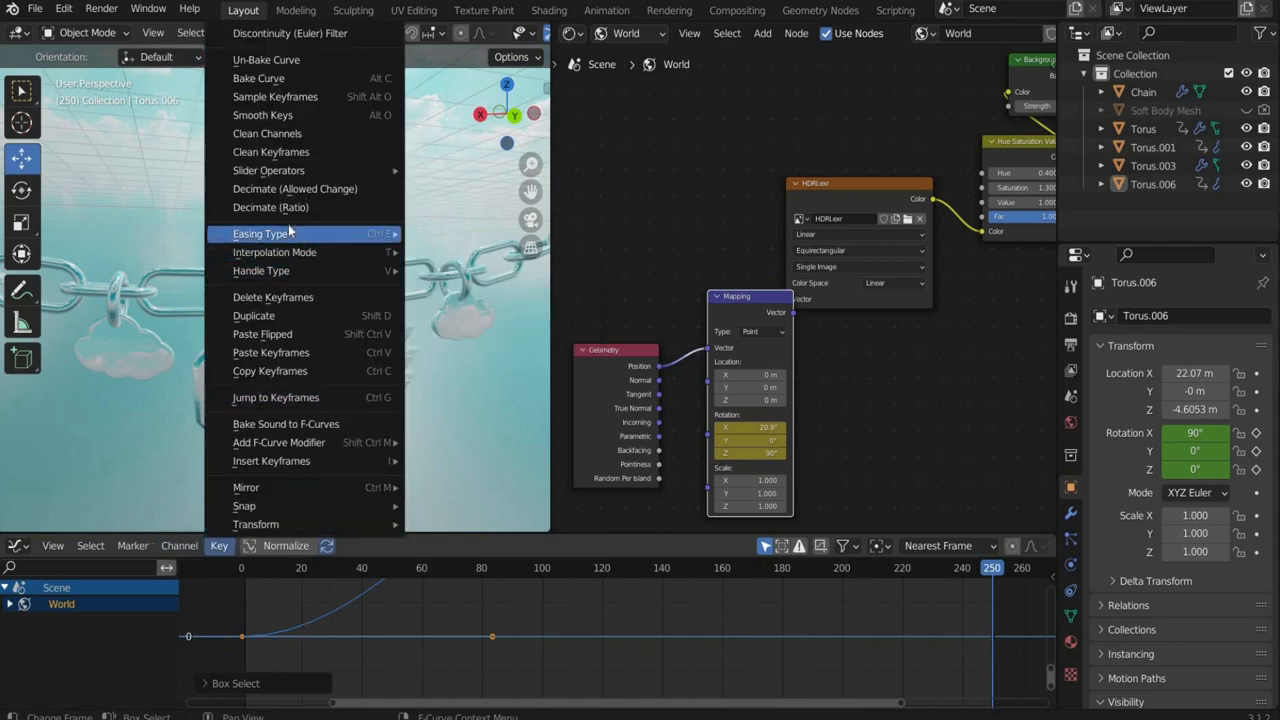
{"action": "mouse_move", "coordinate": [275, 252]}
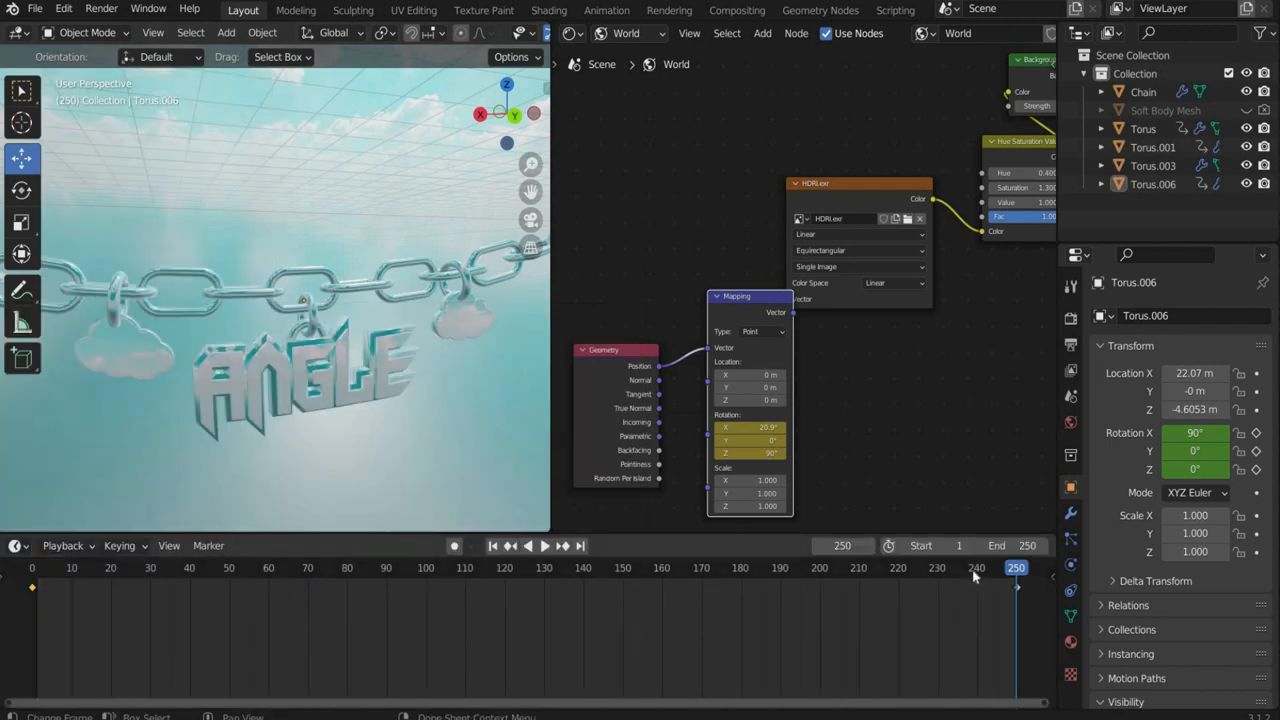
- Add a camera to the scene at the first frame
{"action": "left_click", "coordinate": [492, 546]}
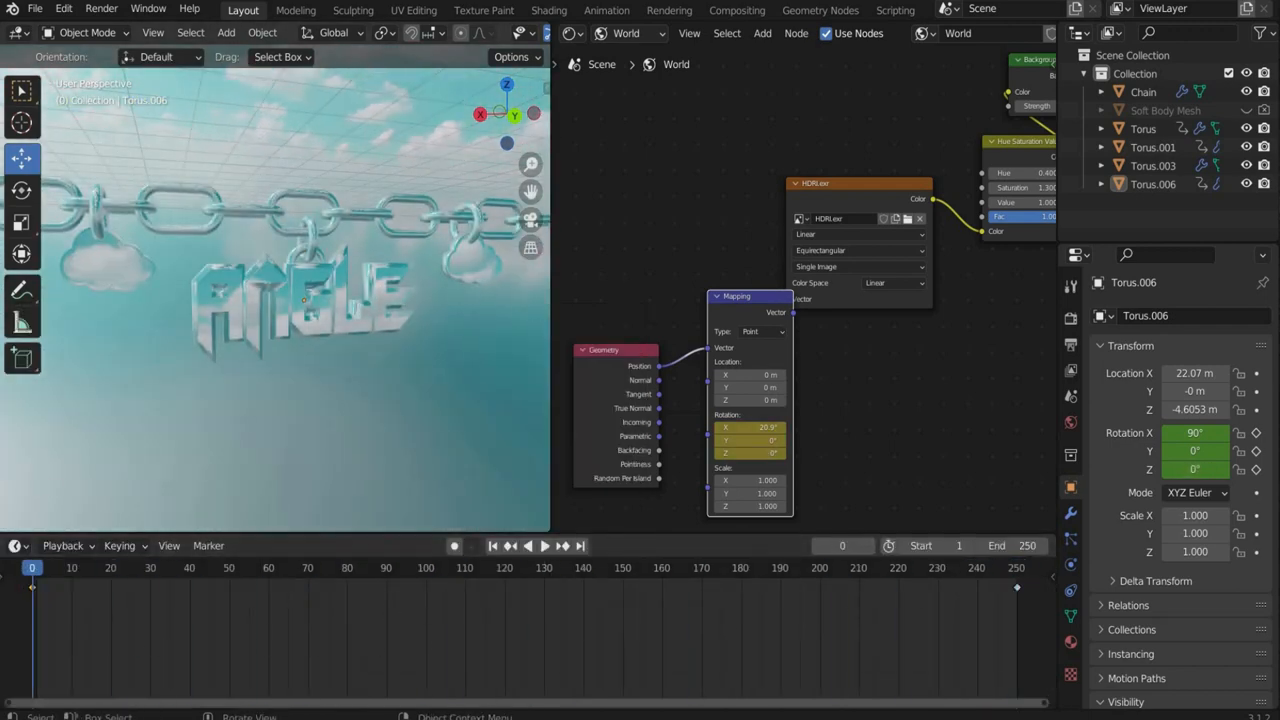
{"action": "left_click", "coordinate": [226, 33]}
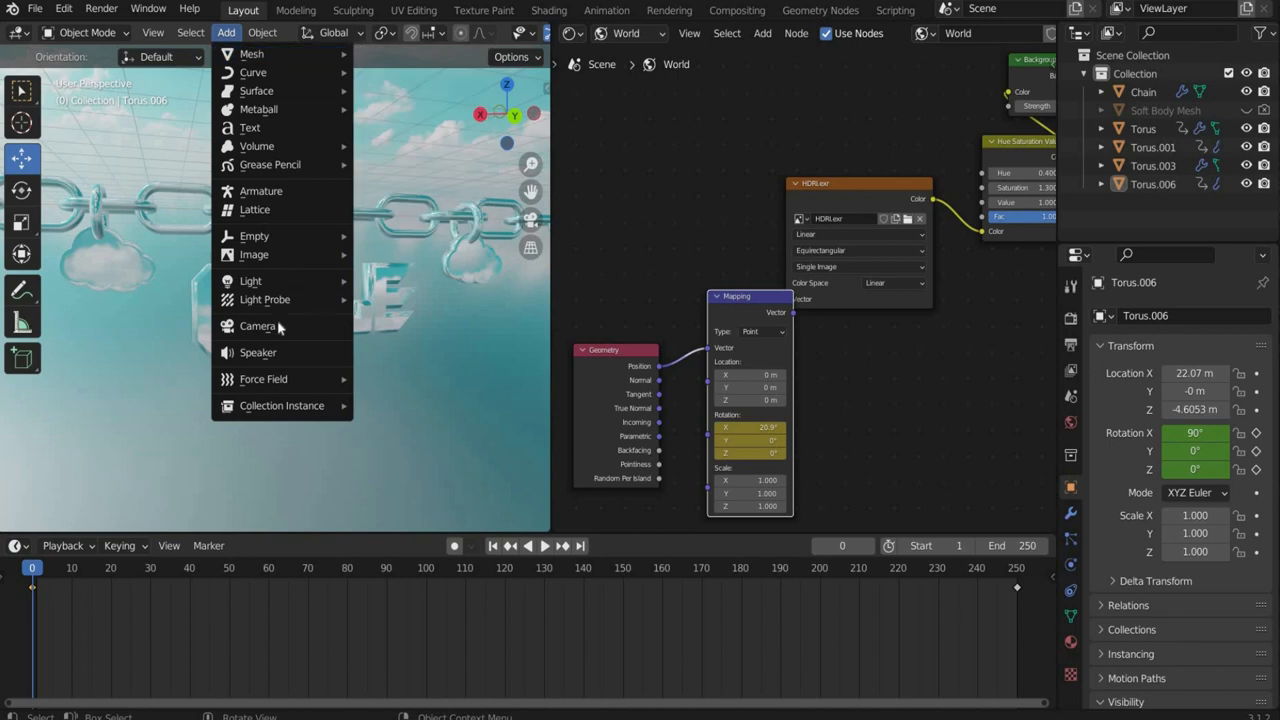
{"action": "left_click", "coordinate": [258, 326]}
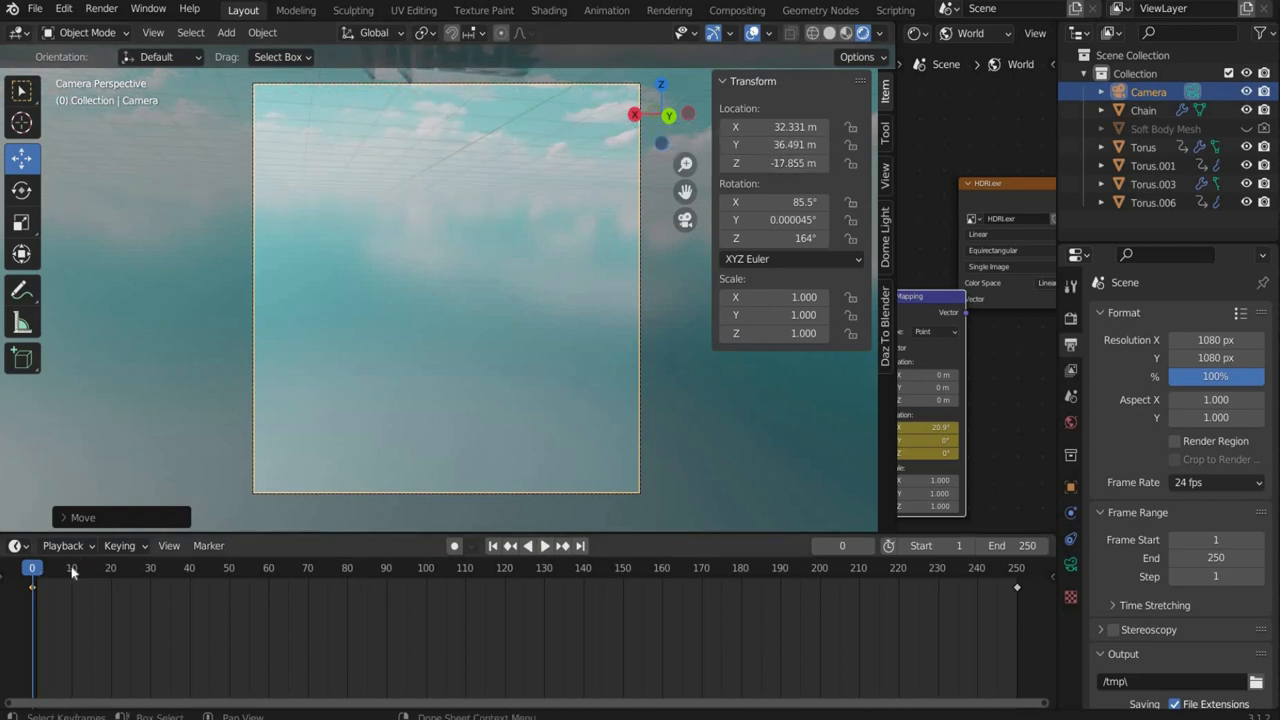
- Preview the animation through the camera, then keyframe its starting location
{"action": "left_click", "coordinate": [514, 545]}
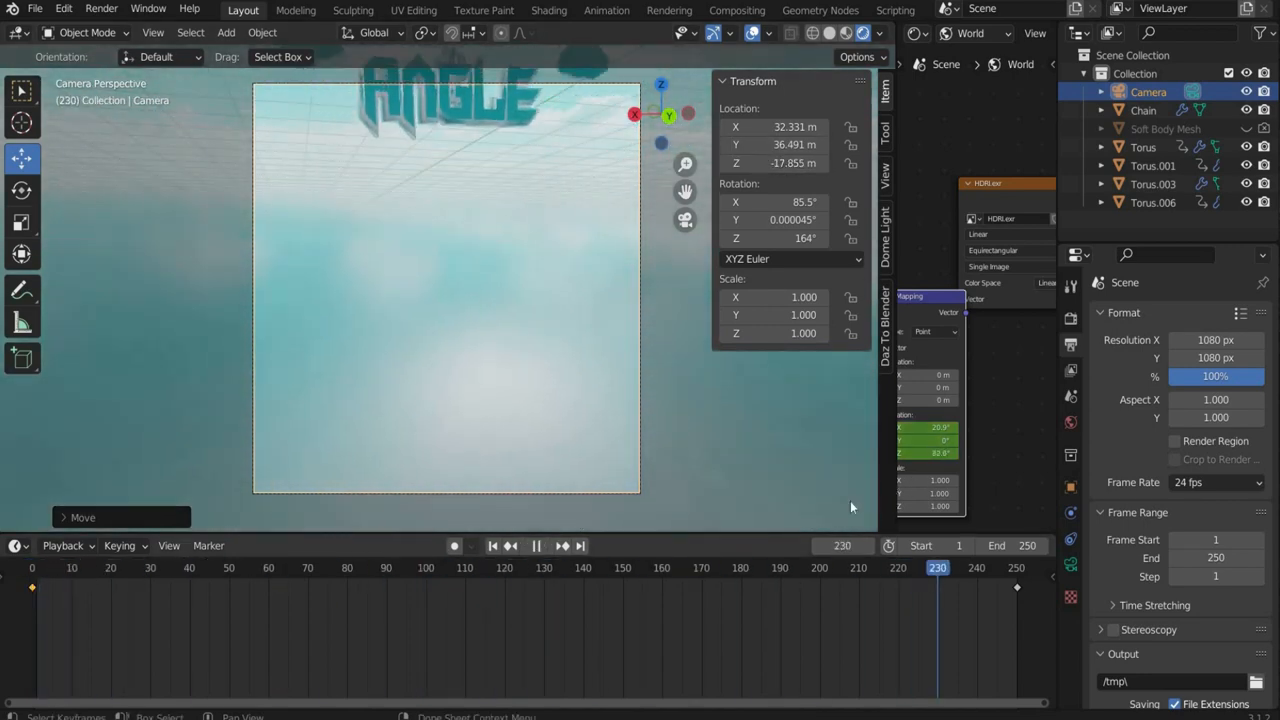
{"action": "left_click", "coordinate": [492, 545]}
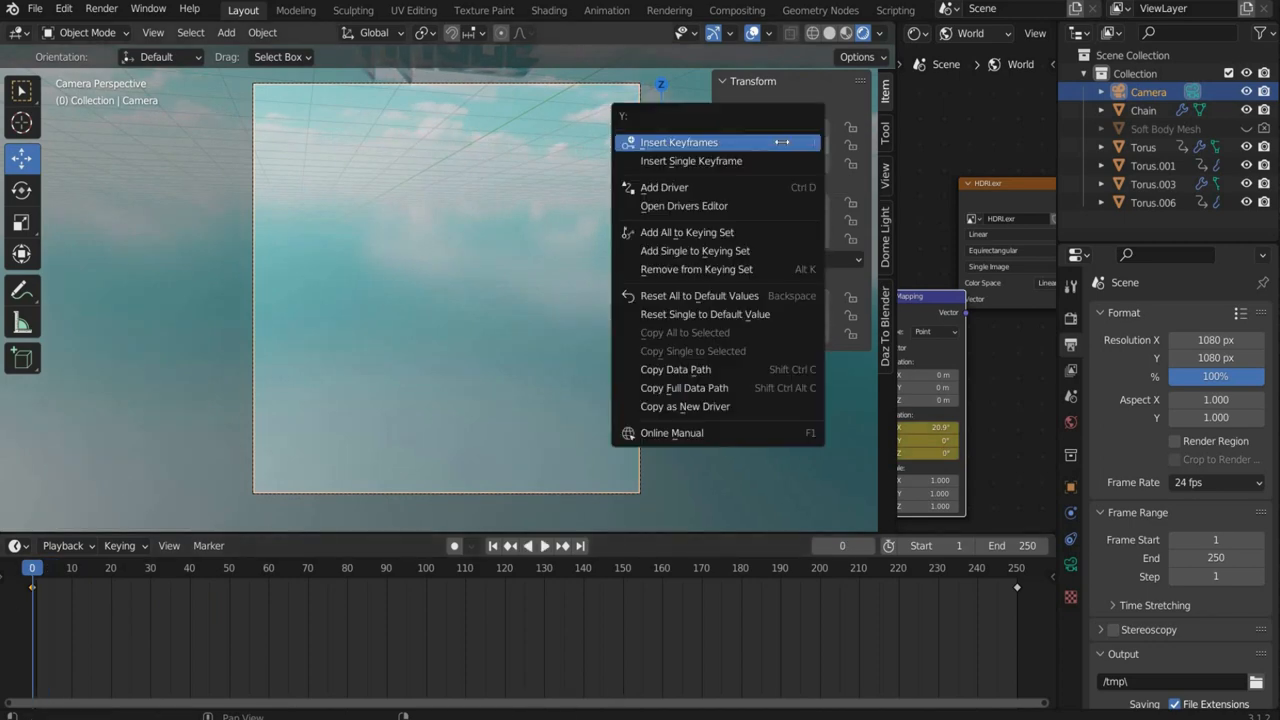
{"action": "left_click", "coordinate": [679, 141]}
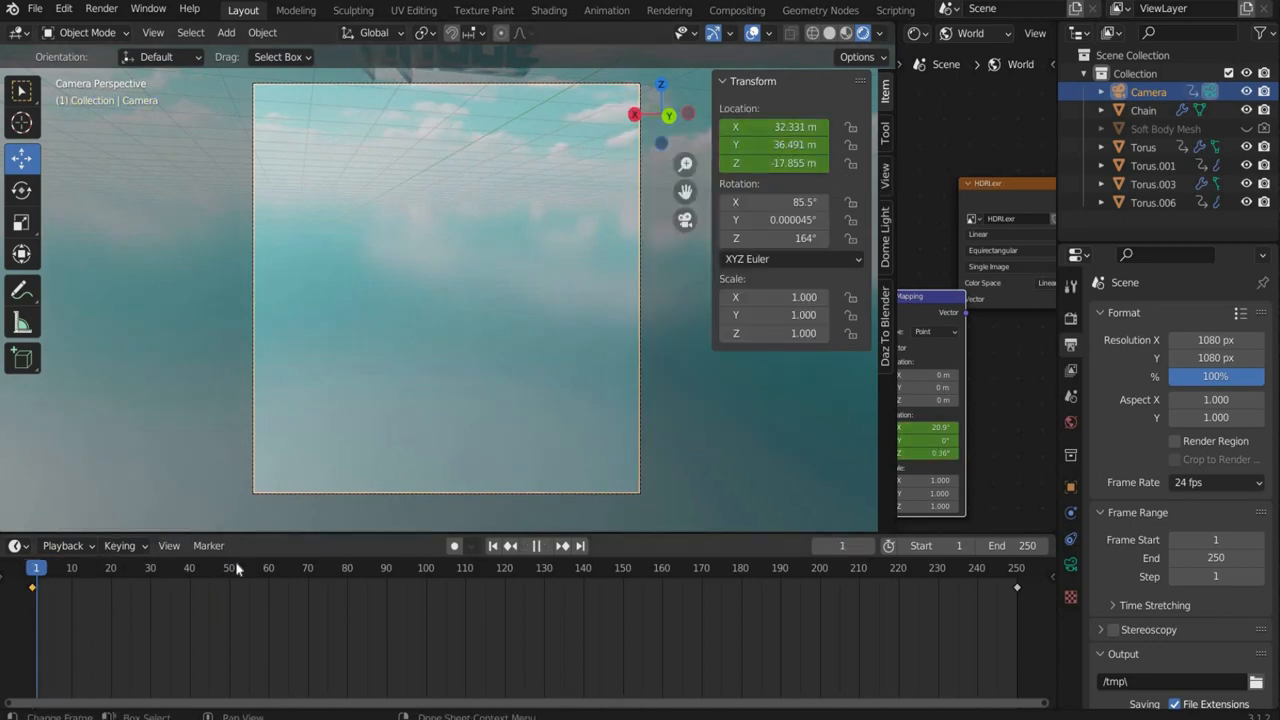
{"action": "left_click", "coordinate": [363, 567]}
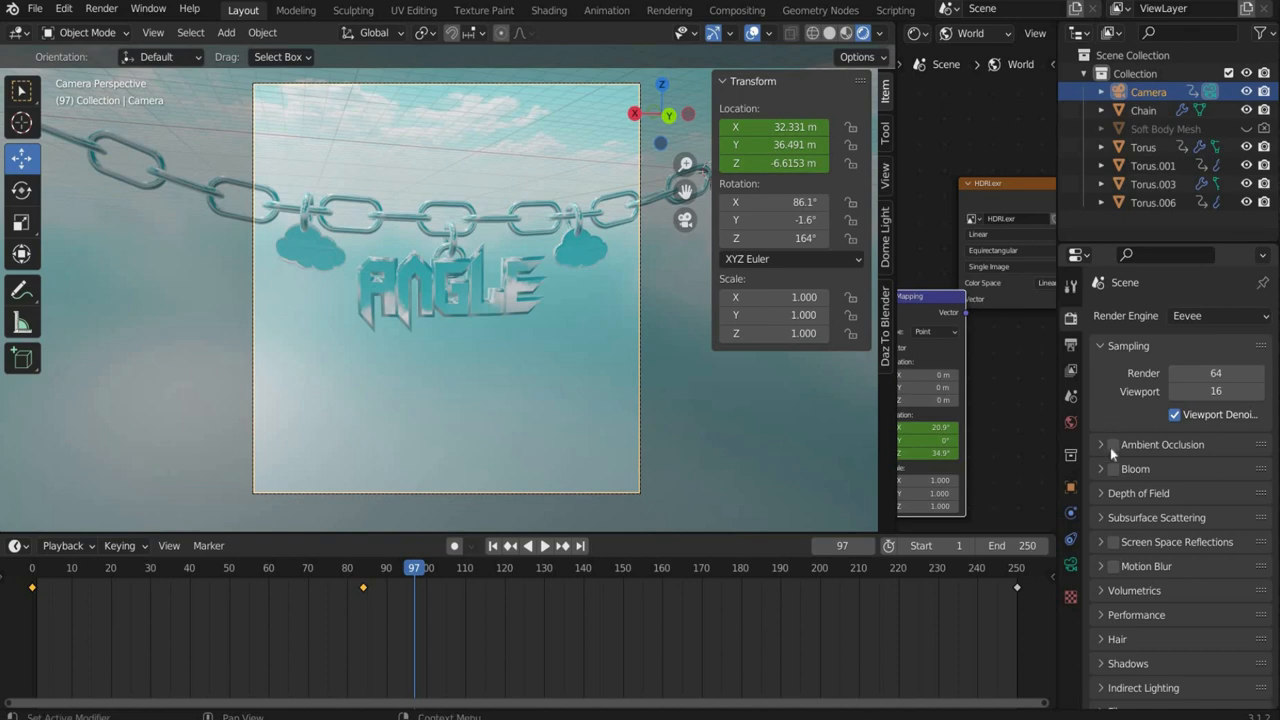
- Enable Eevee Ambient Occlusion, Bloom and Screen Space Reflections, and set Film to Transparent
{"action": "left_click", "coordinate": [1113, 444]}
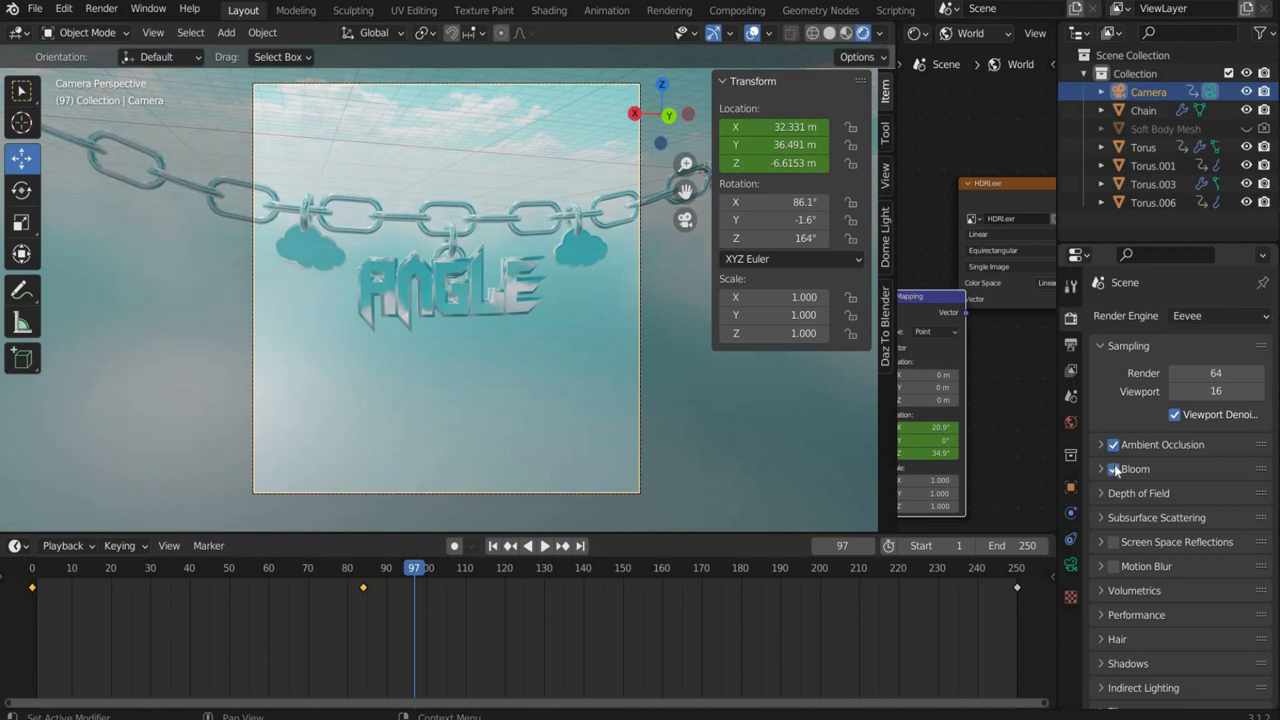
{"action": "left_click", "coordinate": [1113, 468]}
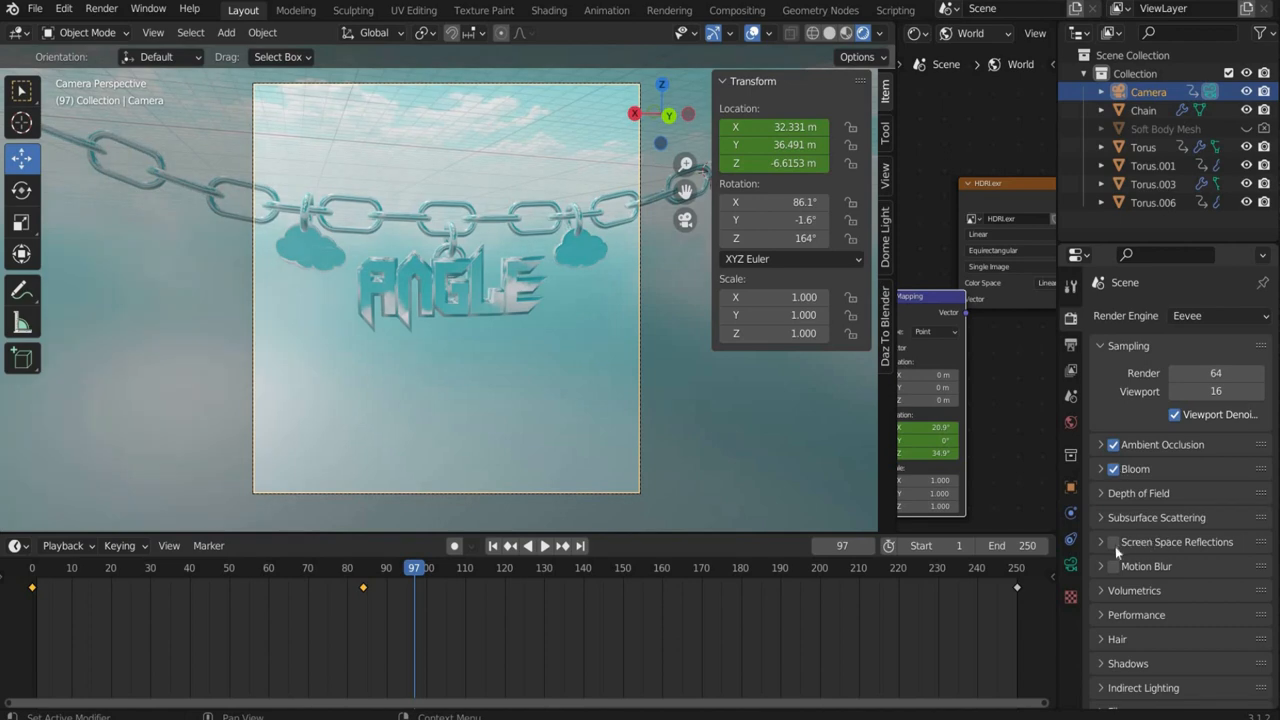
{"action": "left_click", "coordinate": [1113, 541]}
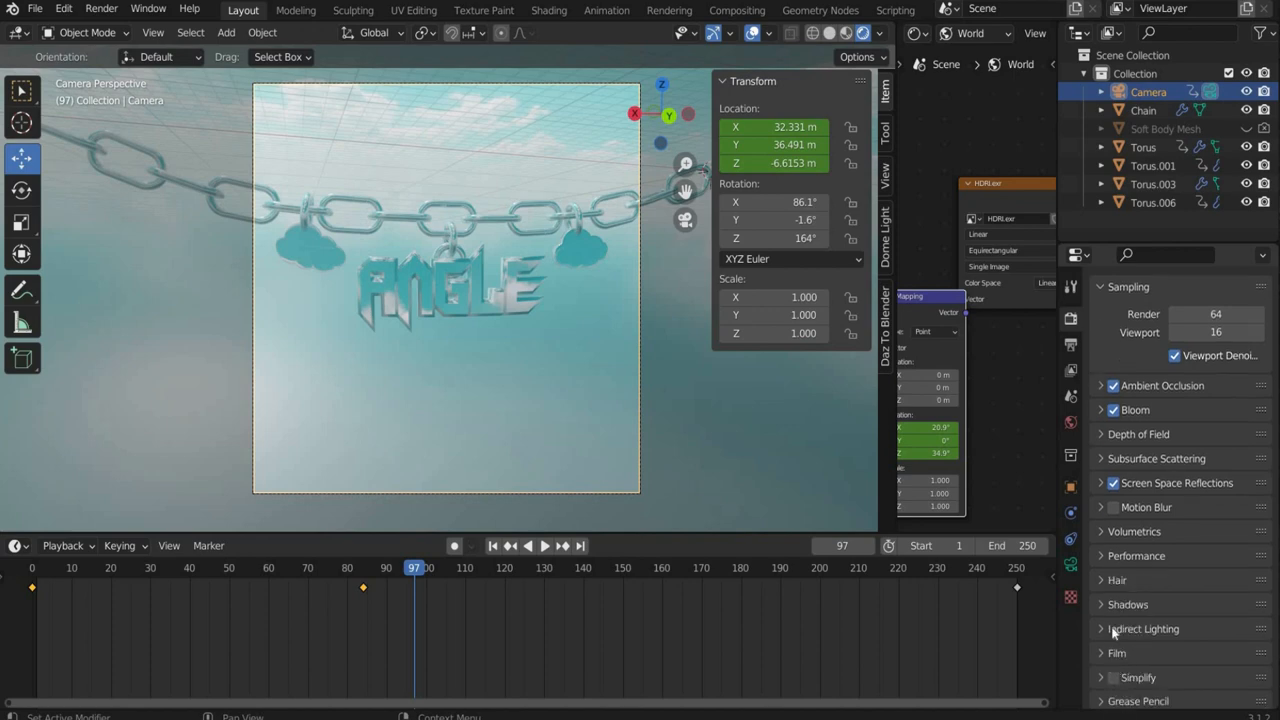
{"action": "left_click", "coordinate": [1116, 653]}
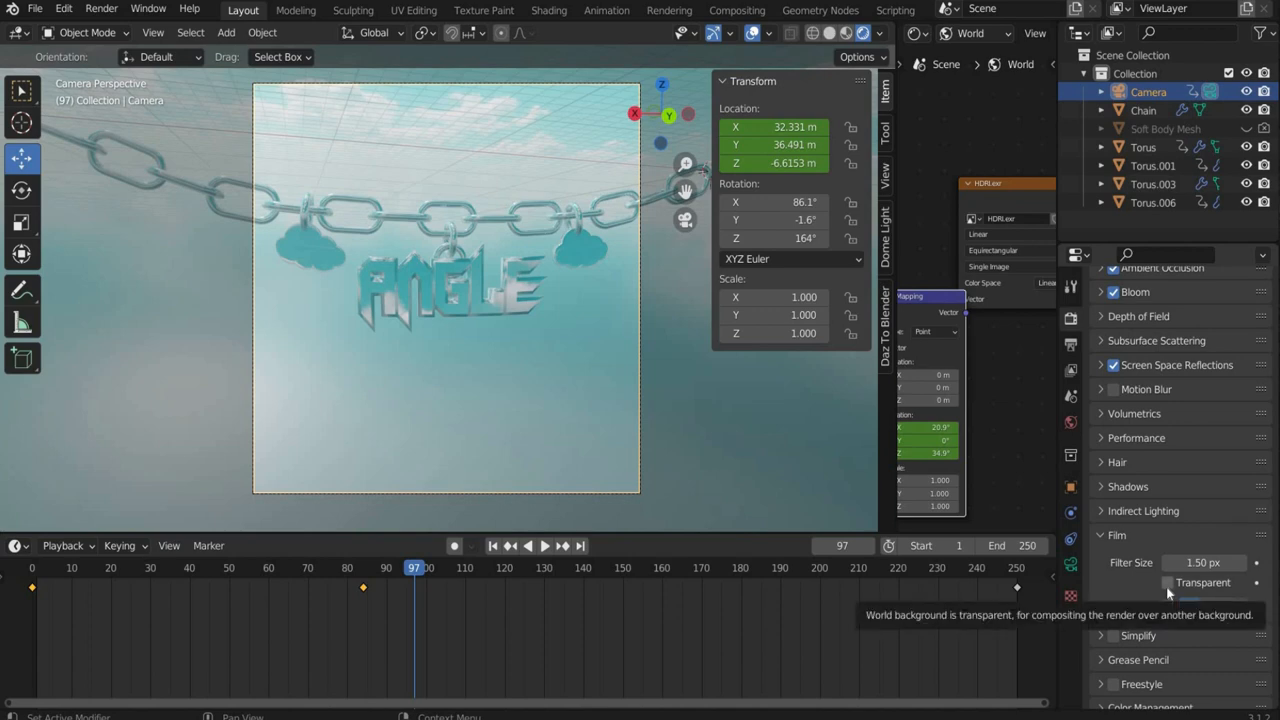
{"action": "left_click", "coordinate": [1167, 582]}
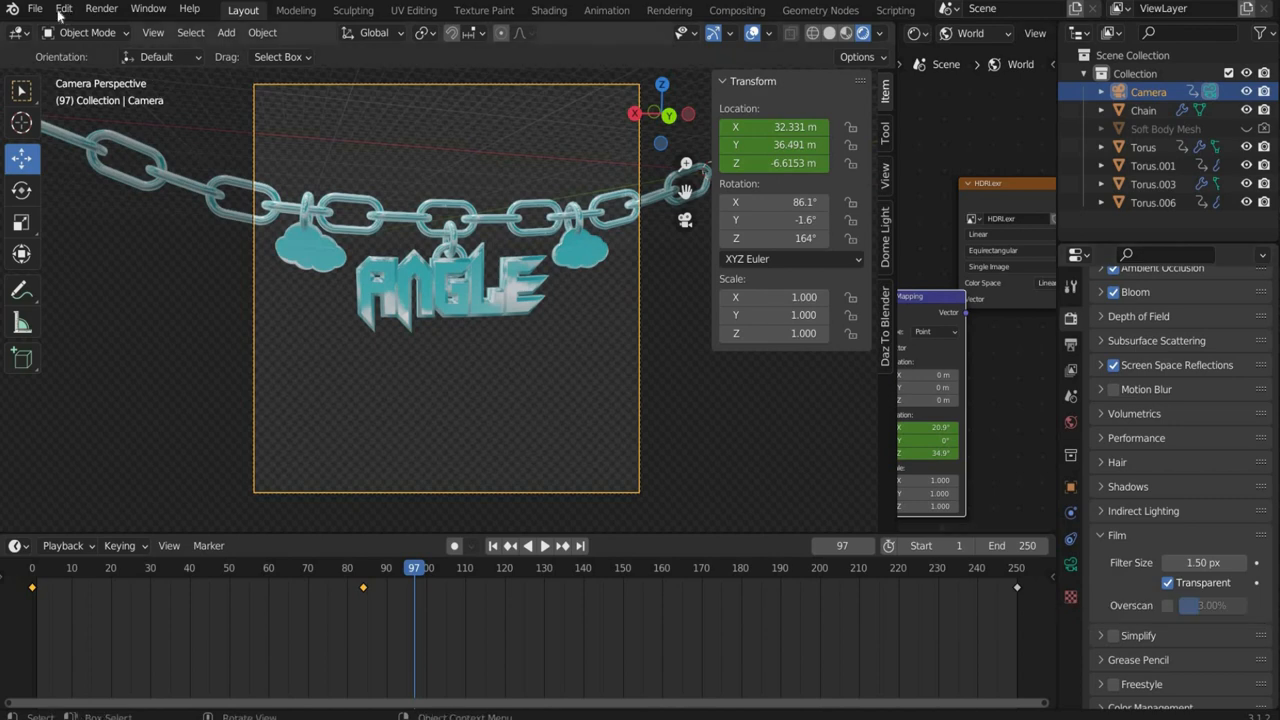
{"action": "left_click", "coordinate": [635, 567]}
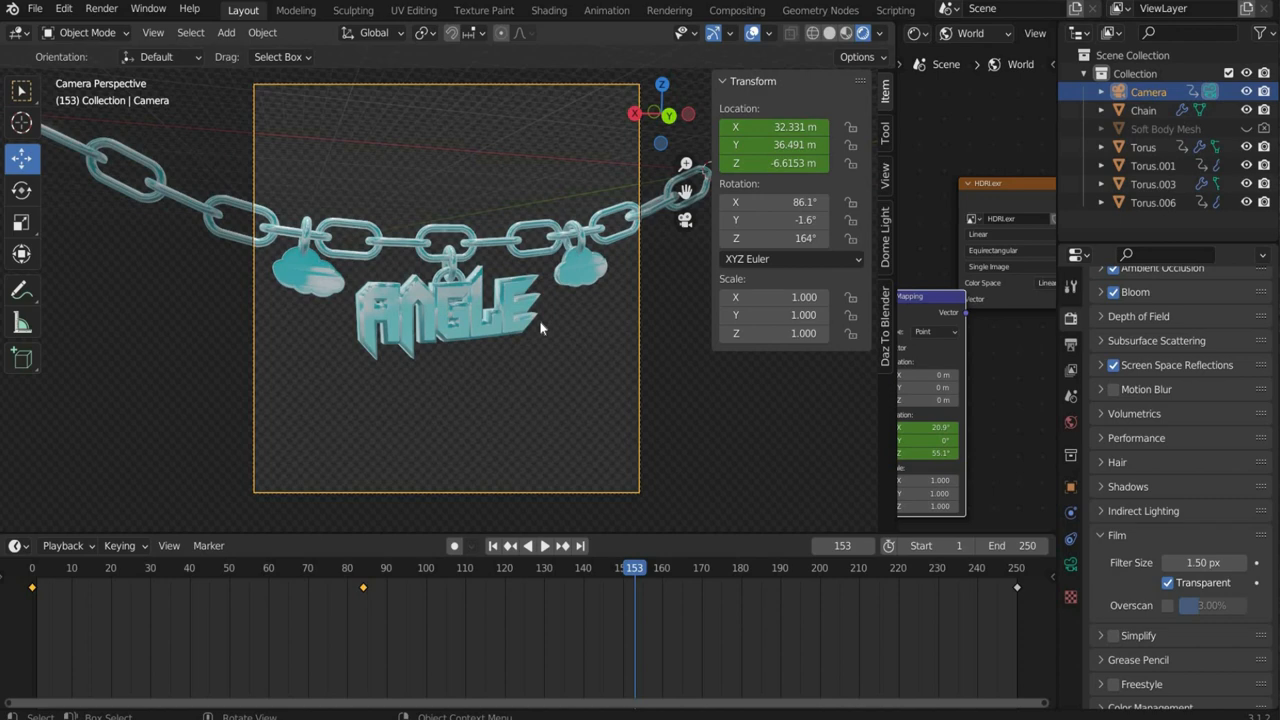
{"action": "mouse_move", "coordinate": [753, 238]}
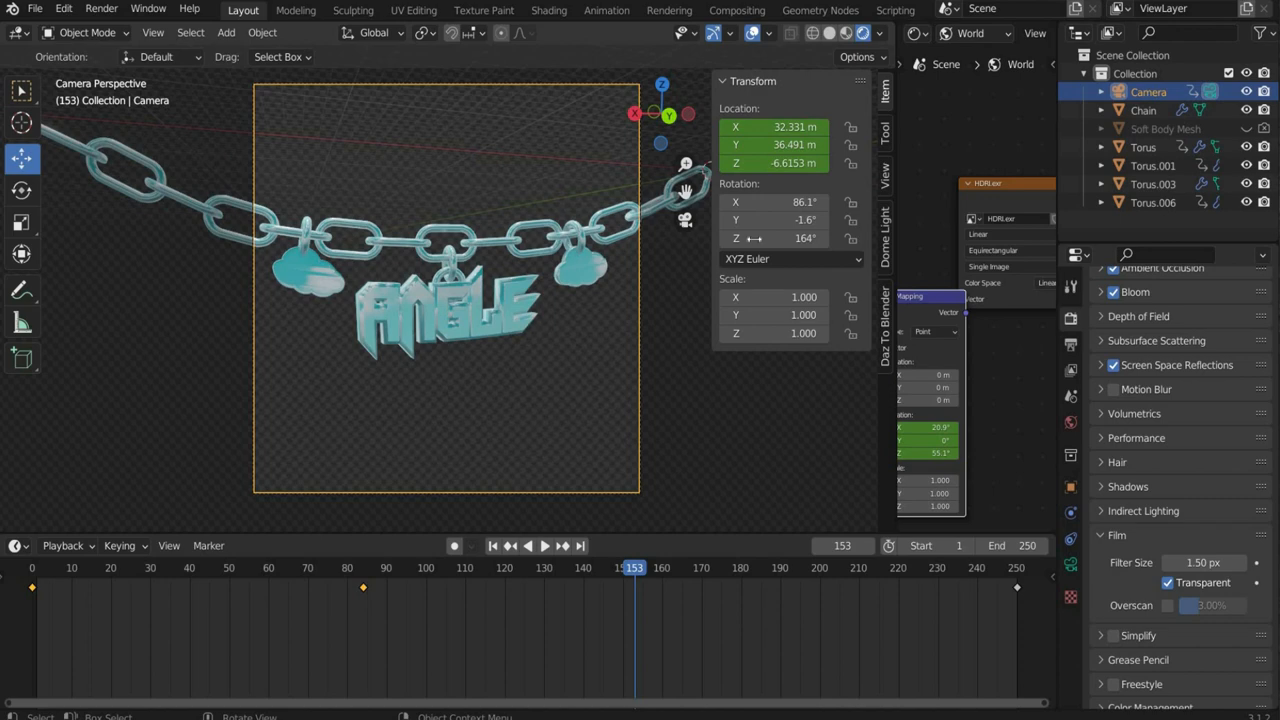